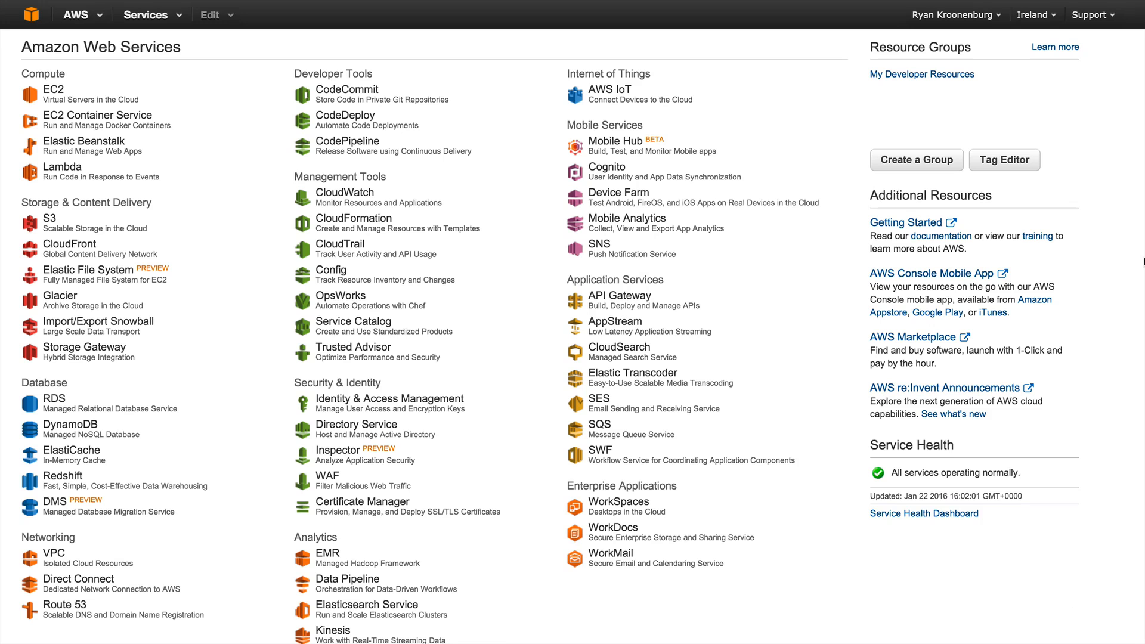
mouse_move(1040, 30)
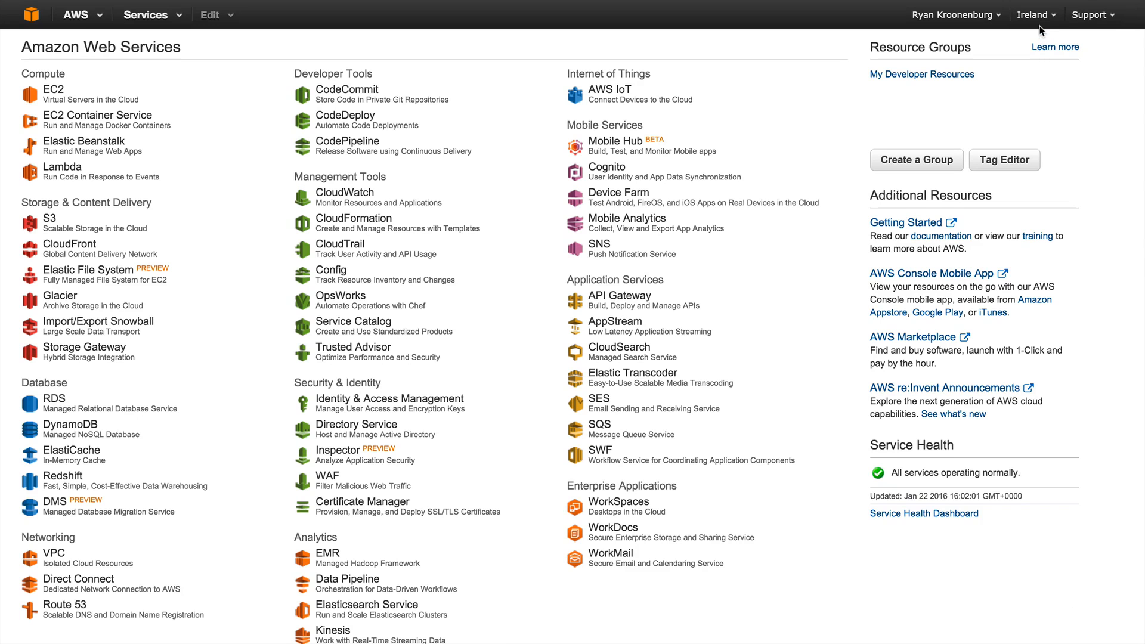
mouse_move(78, 268)
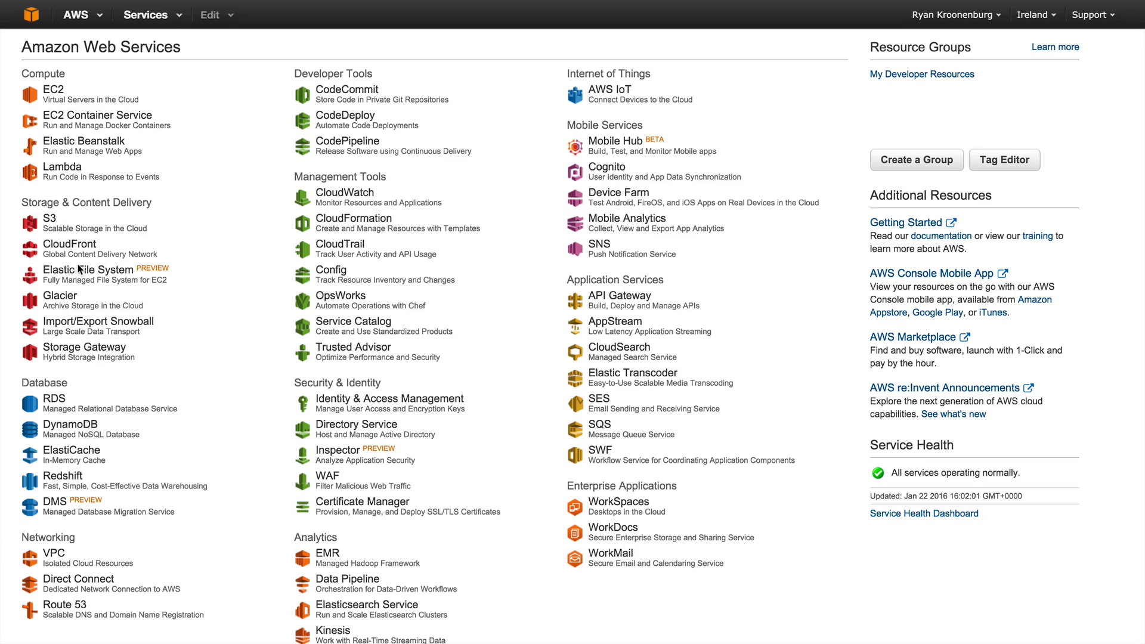
Open Elastic File System and switch to the supported US West (Oregon) region
click(88, 270)
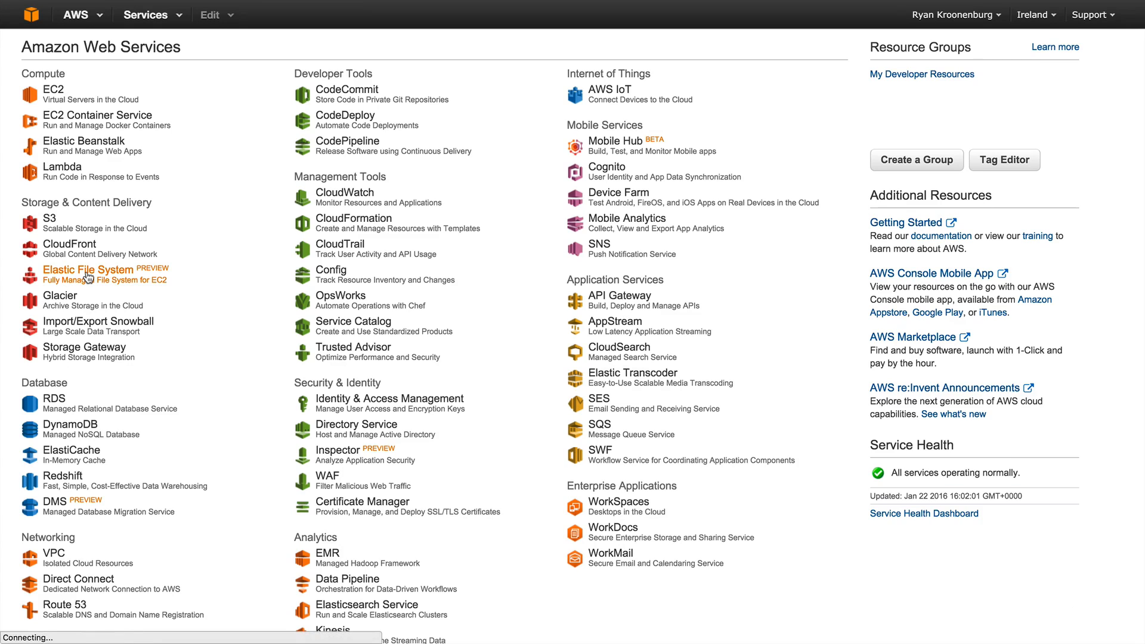
click(90, 268)
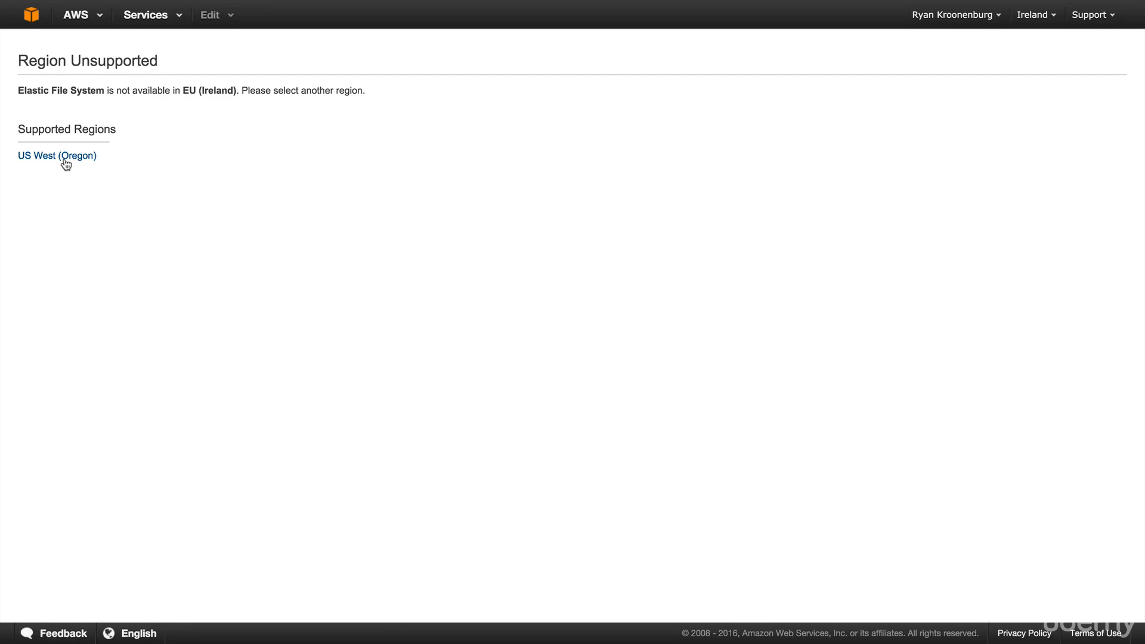
click(56, 156)
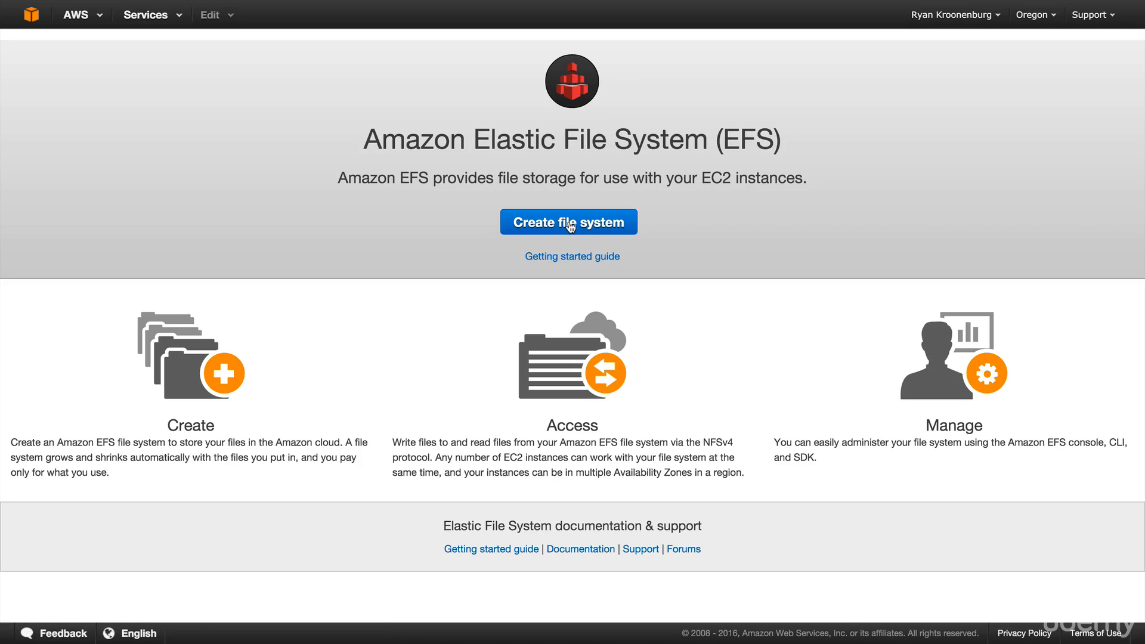
Start a default-VPC file system with mount targets in us-west-2a, 2b and 2c
click(568, 222)
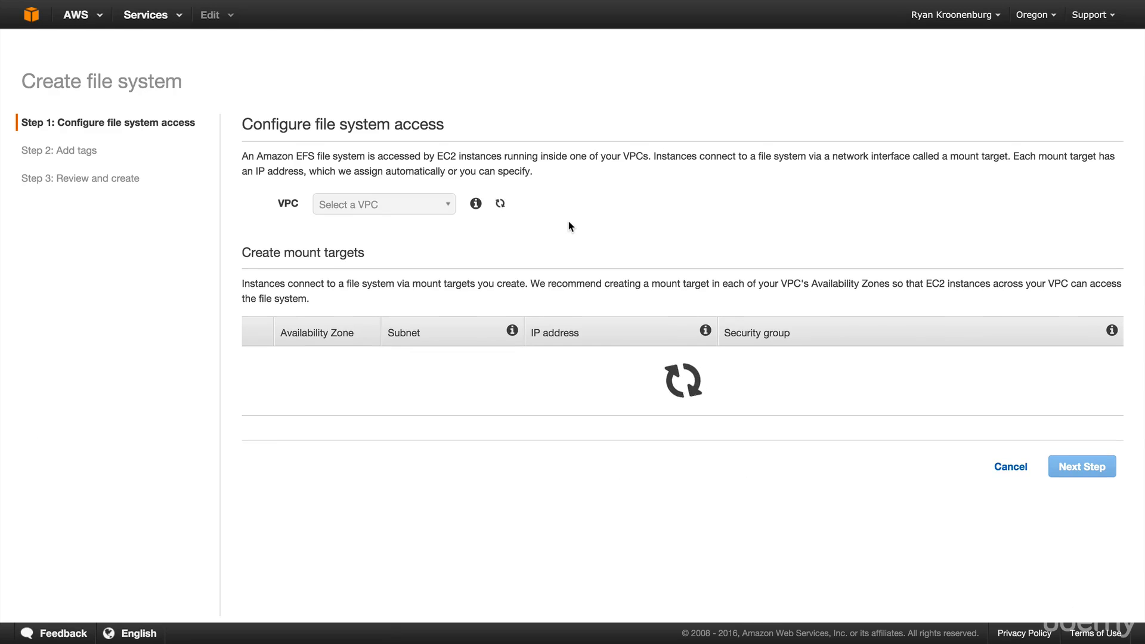
click(383, 204)
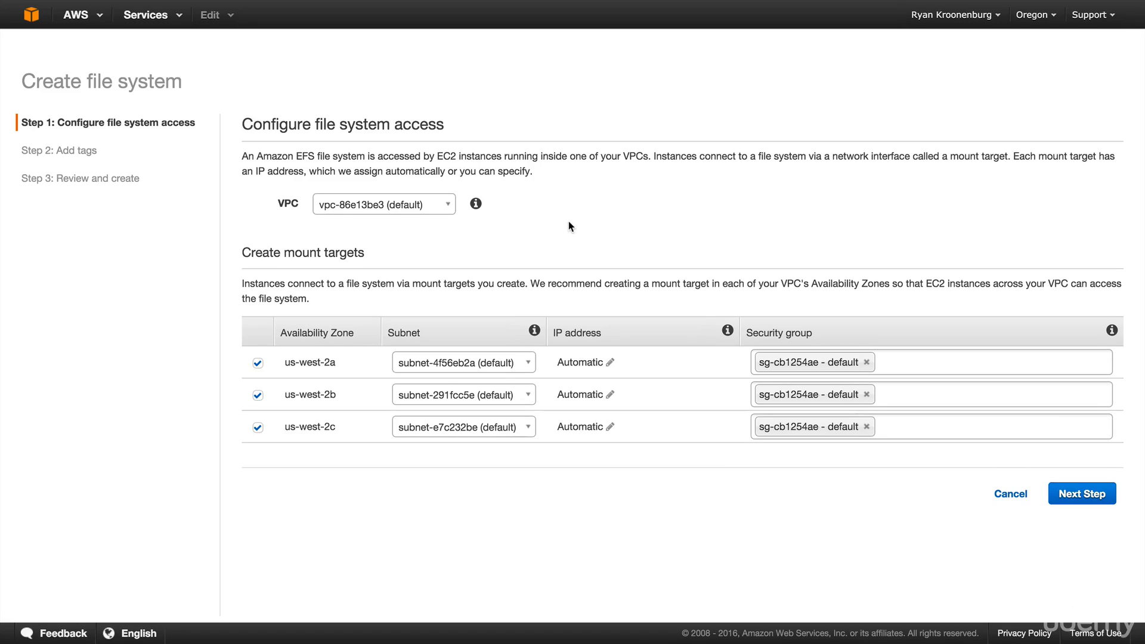
mouse_move(332, 260)
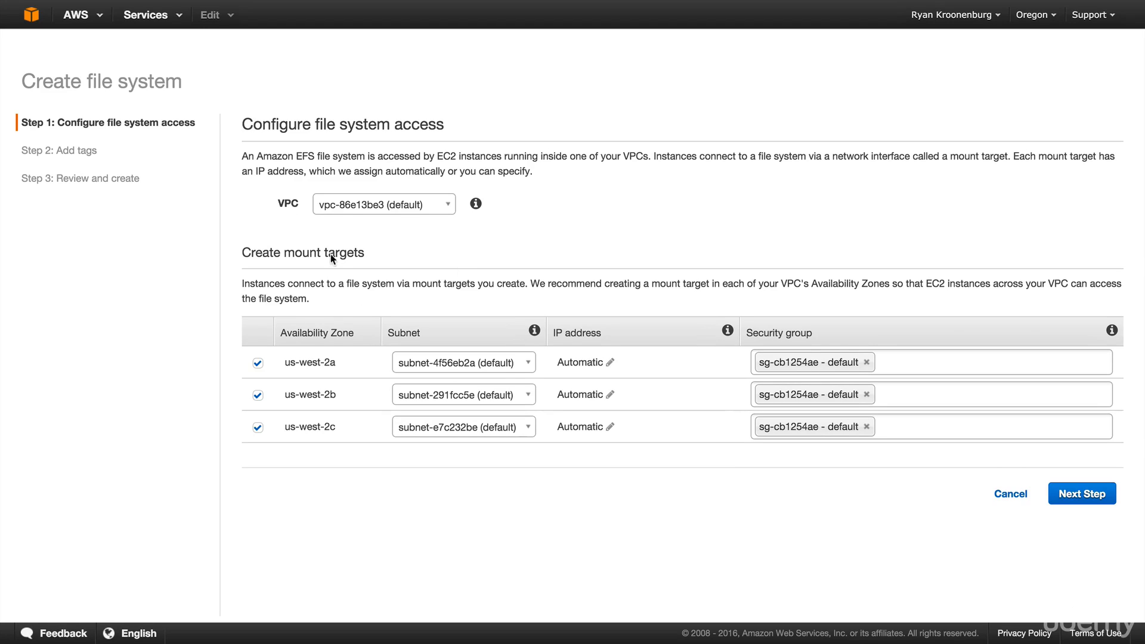
mouse_move(401, 221)
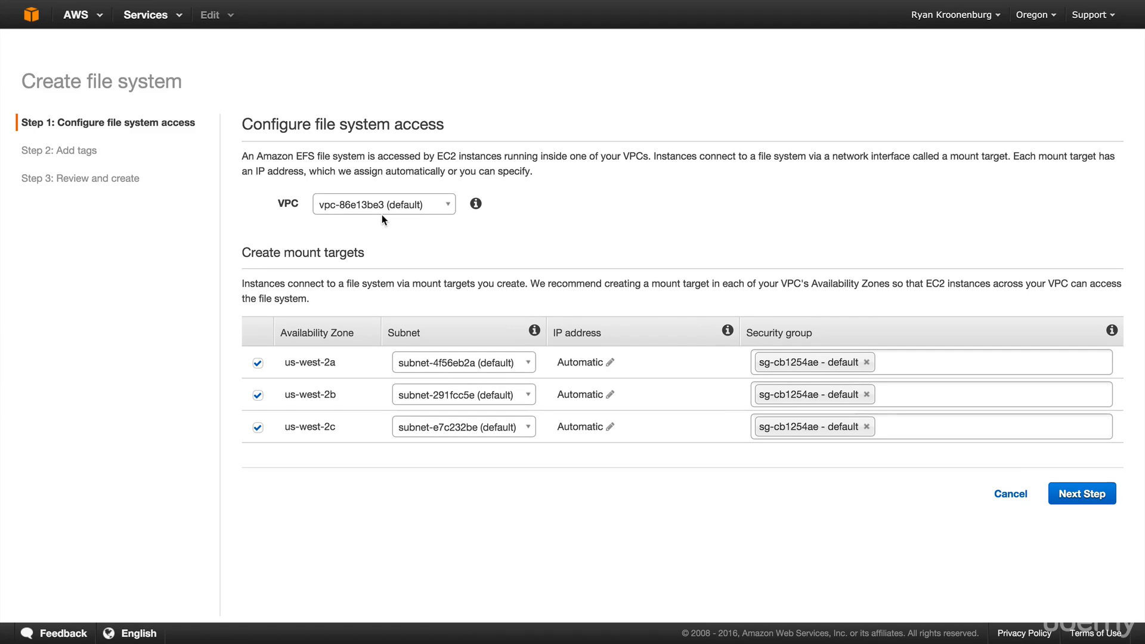
mouse_move(360, 300)
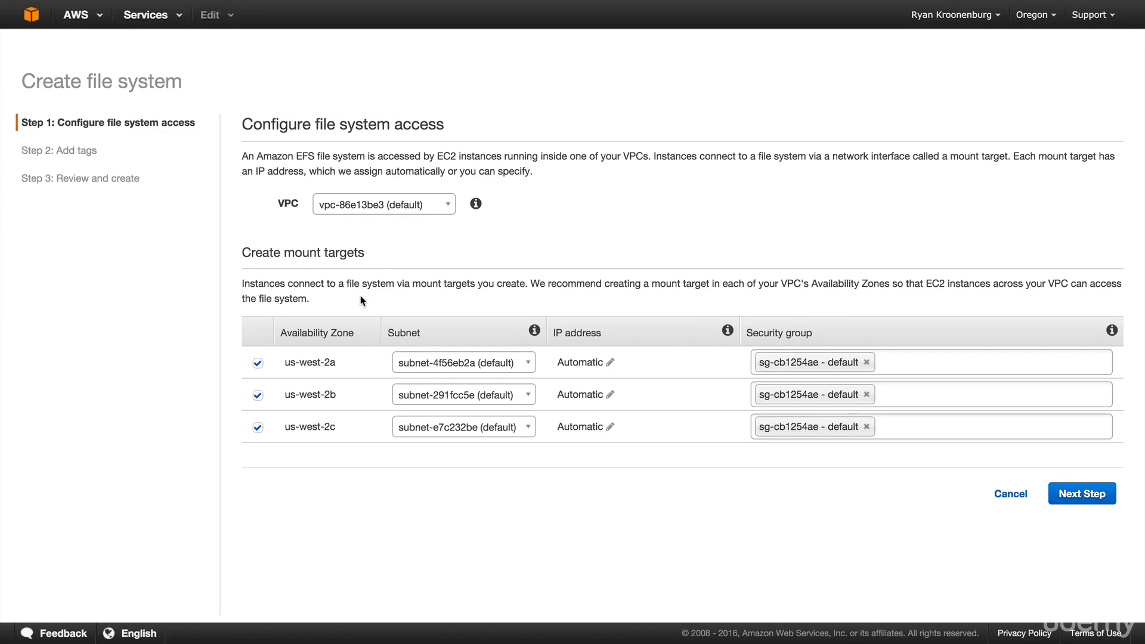
mouse_move(288, 380)
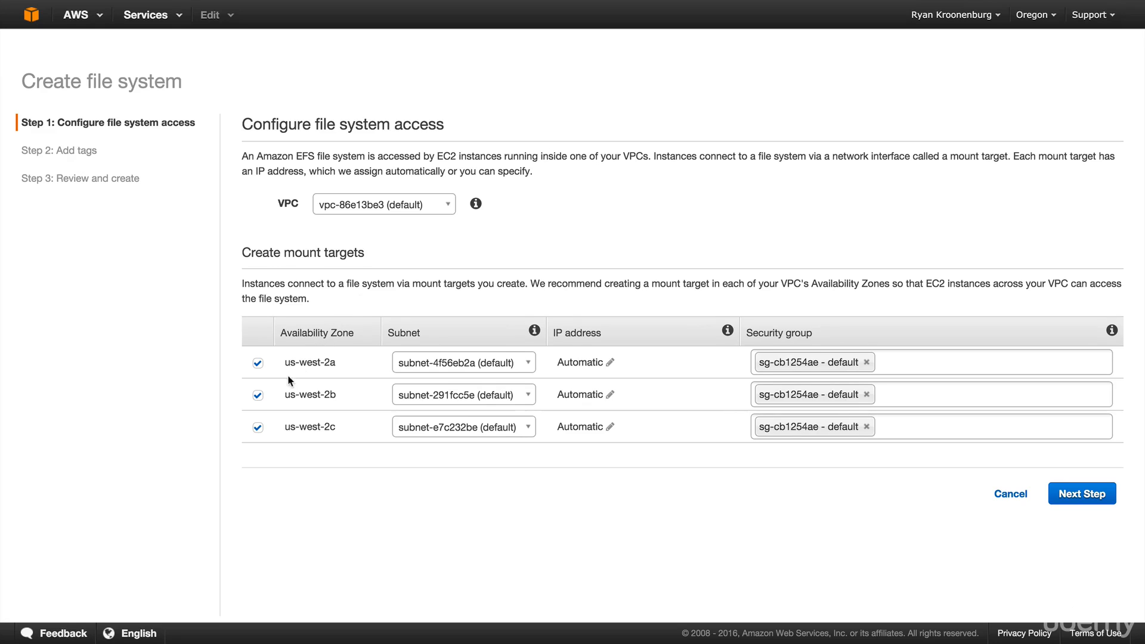
click(257, 362)
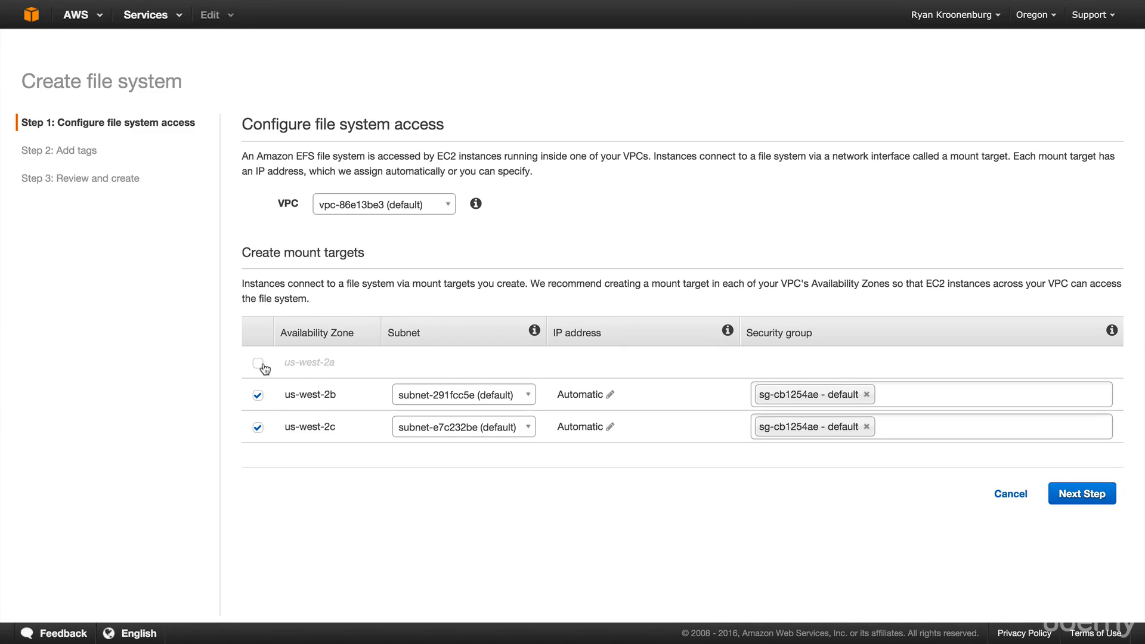
mouse_move(261, 367)
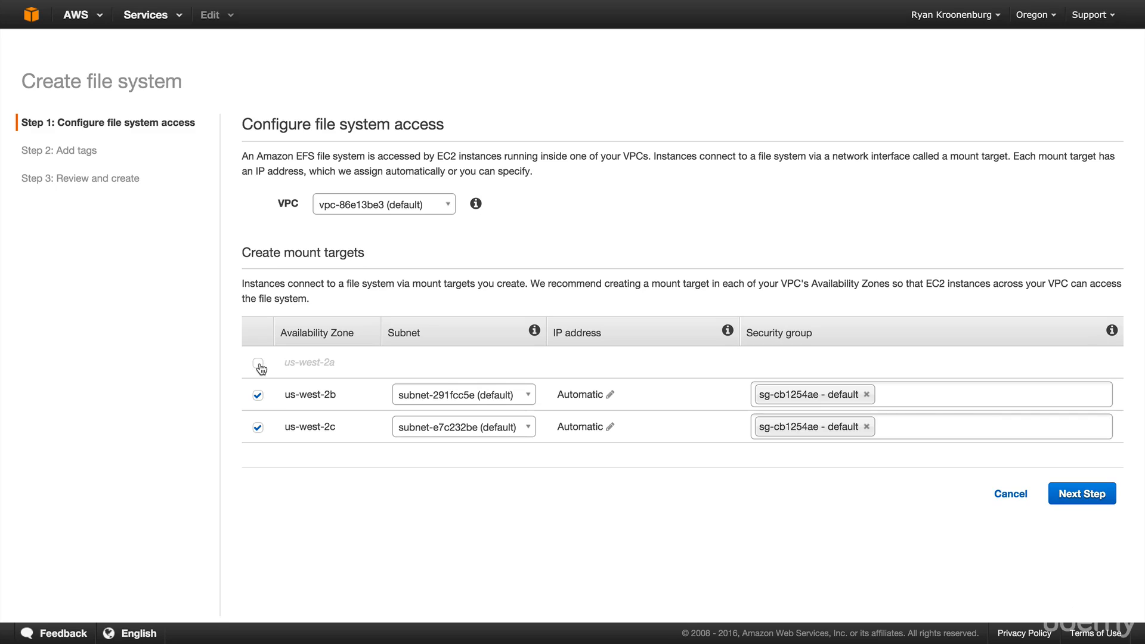
click(257, 364)
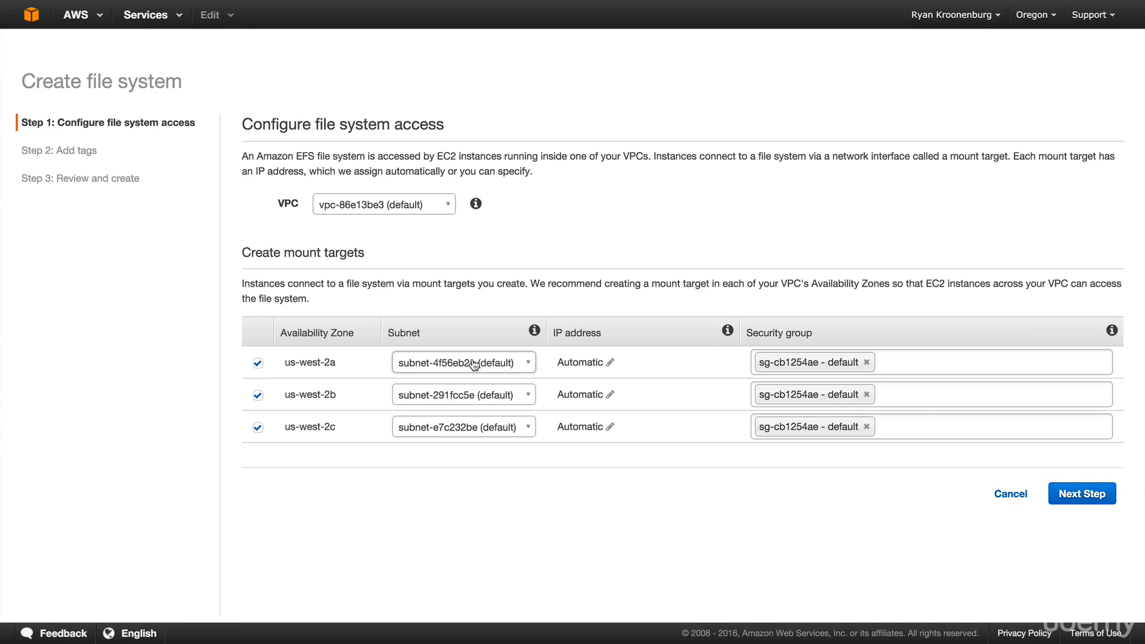
mouse_move(368, 217)
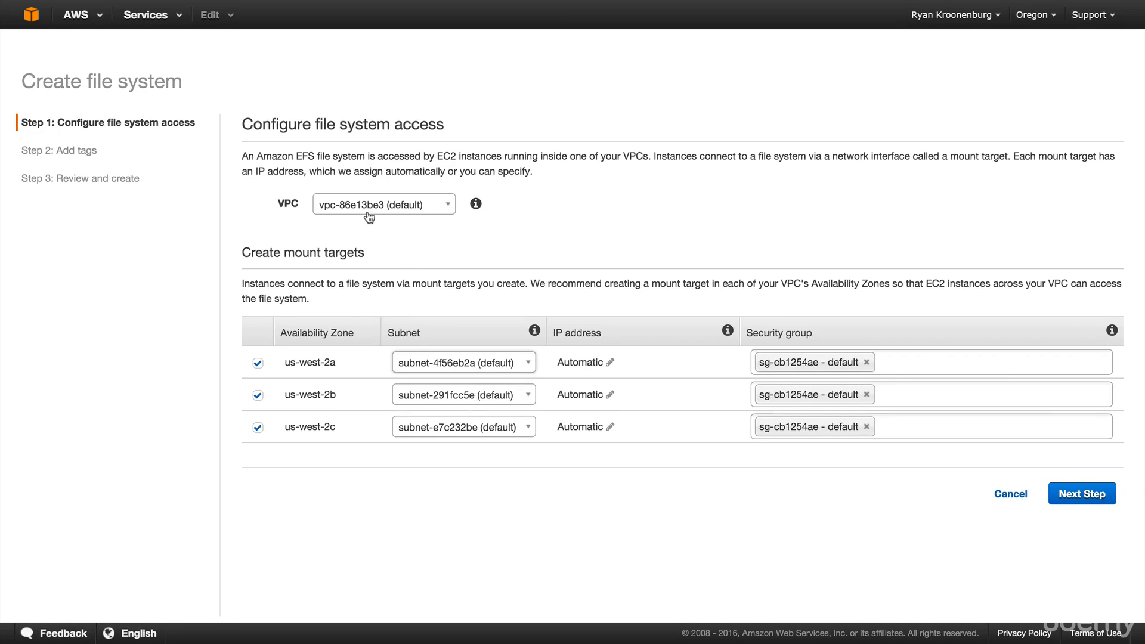
mouse_move(396, 218)
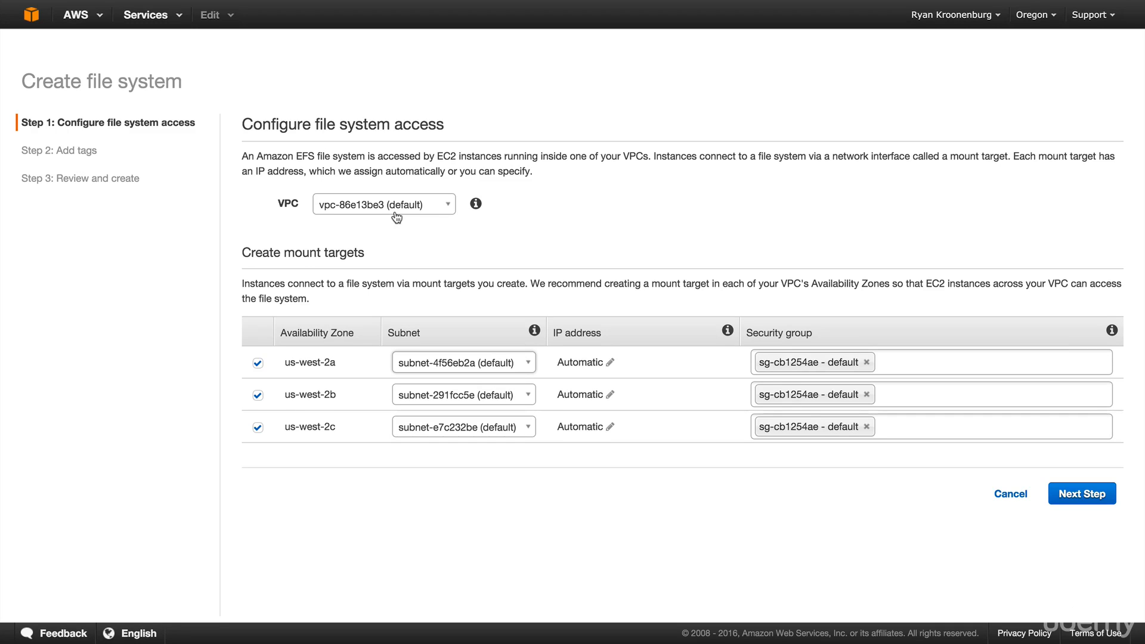
mouse_move(475, 371)
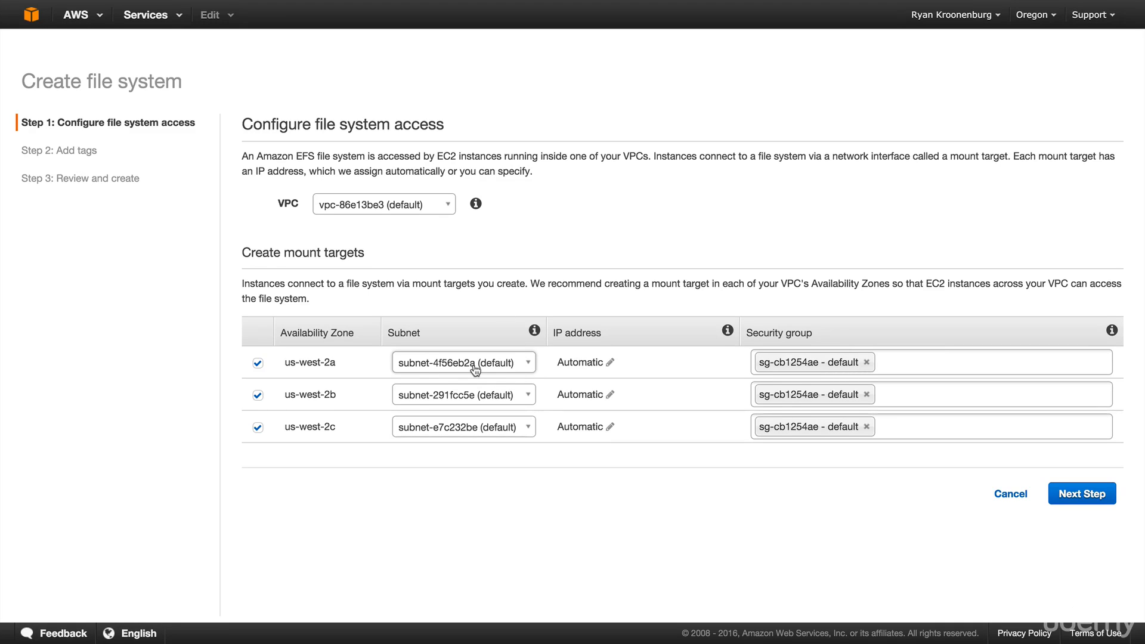
mouse_move(348, 386)
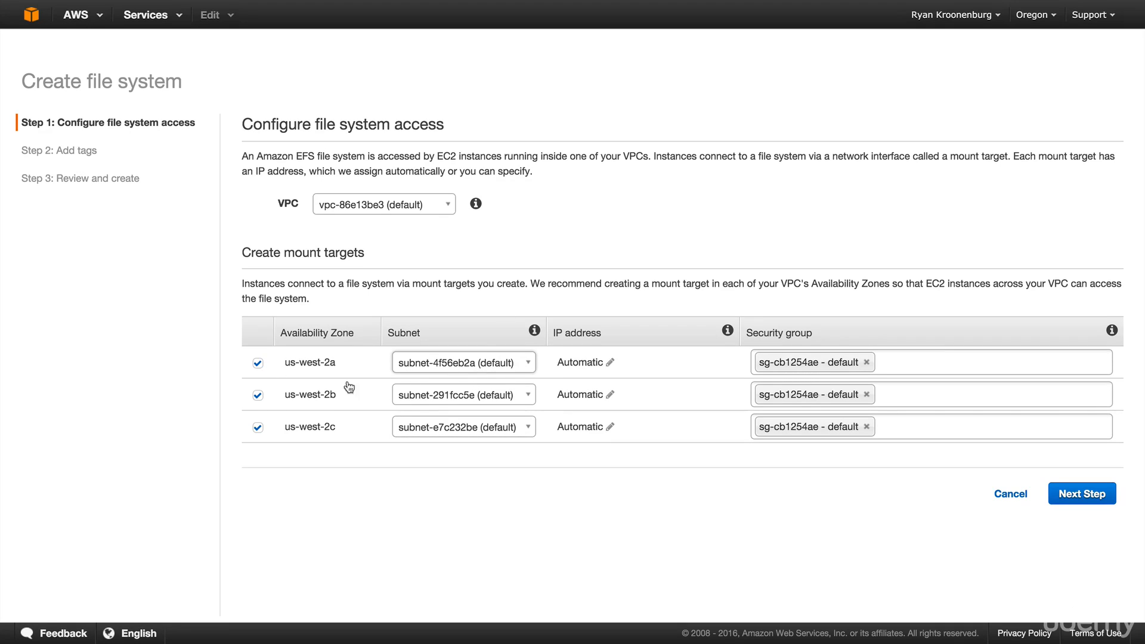
mouse_move(610, 363)
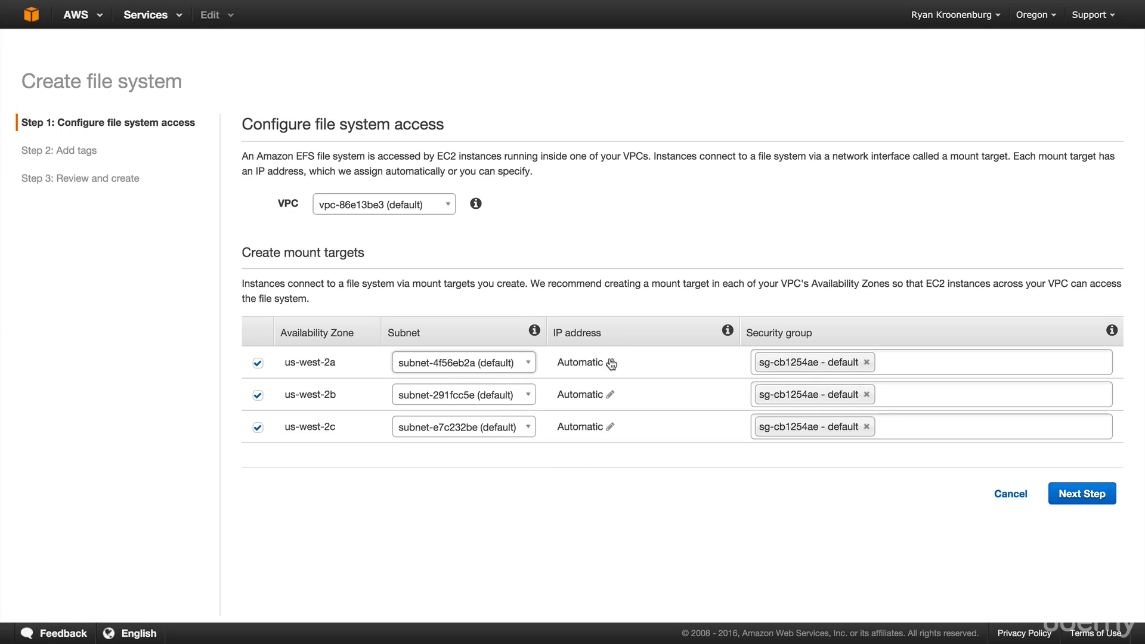
mouse_move(636, 386)
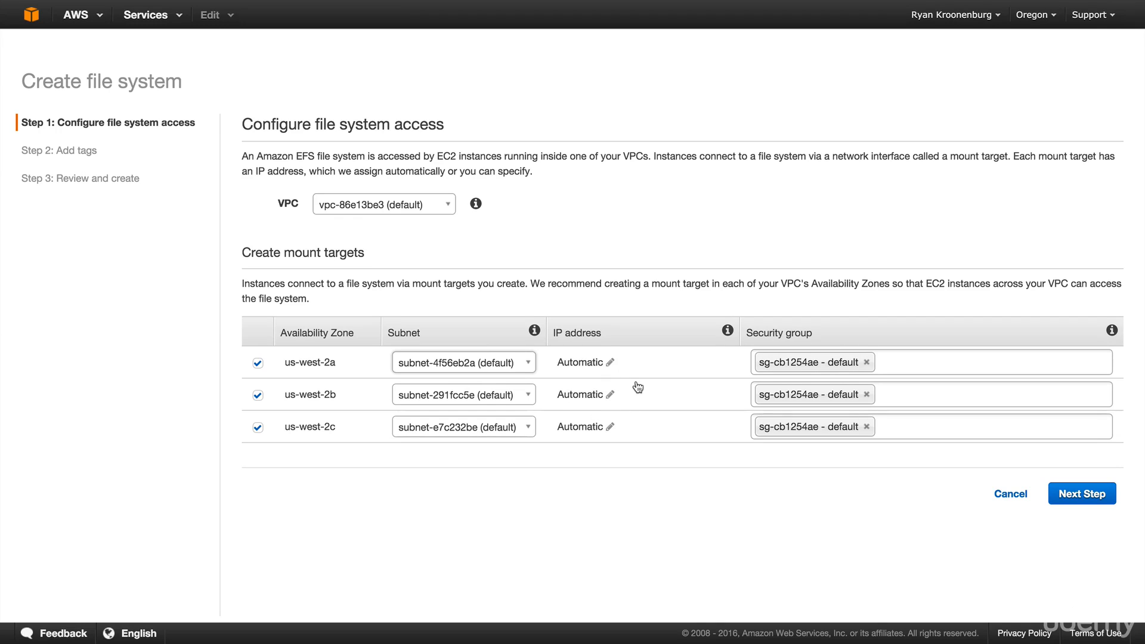
mouse_move(615, 367)
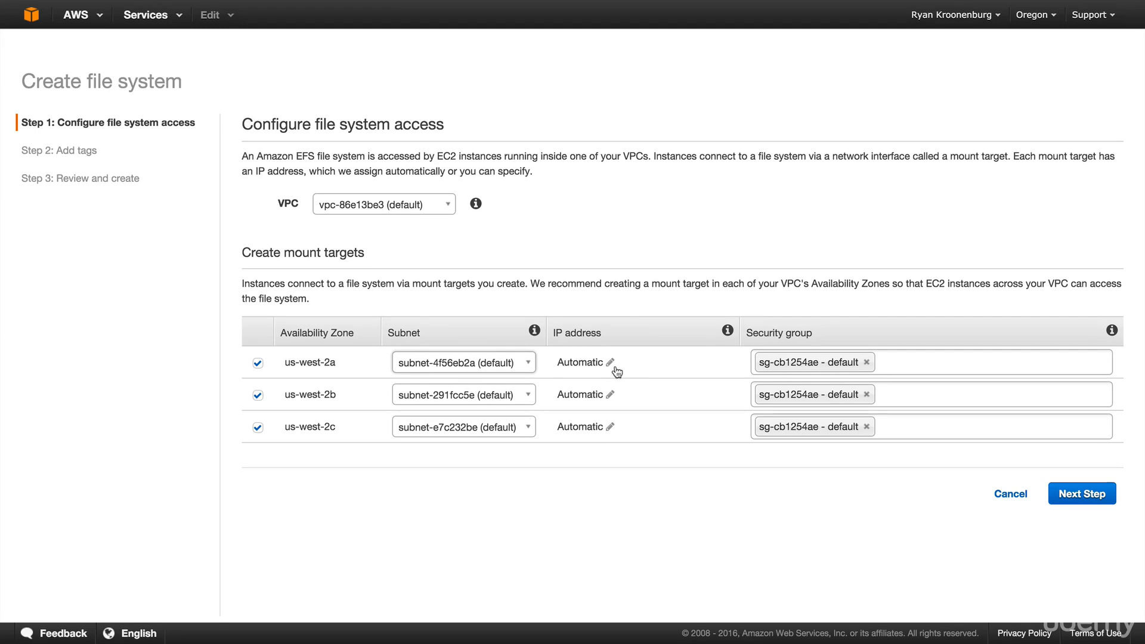
click(610, 362)
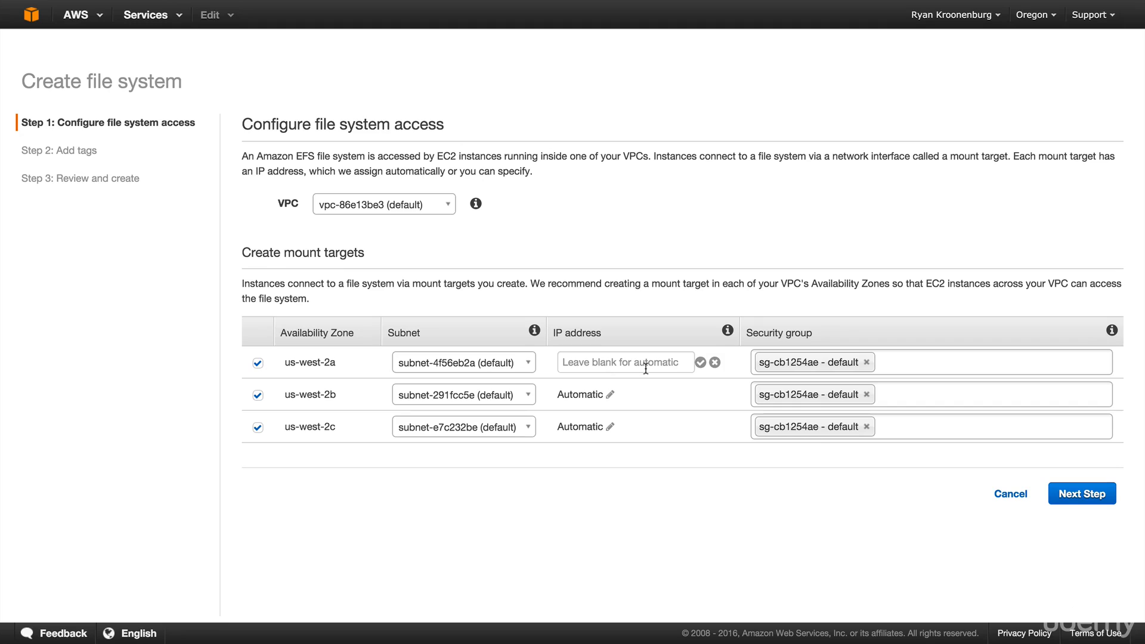
mouse_move(644, 394)
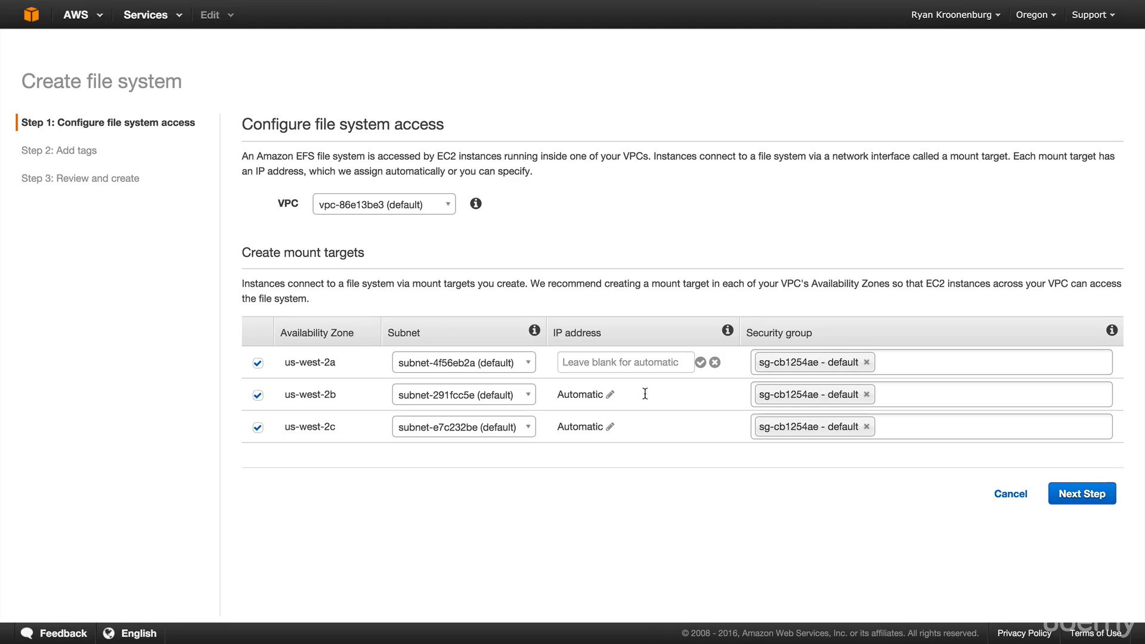
mouse_move(816, 347)
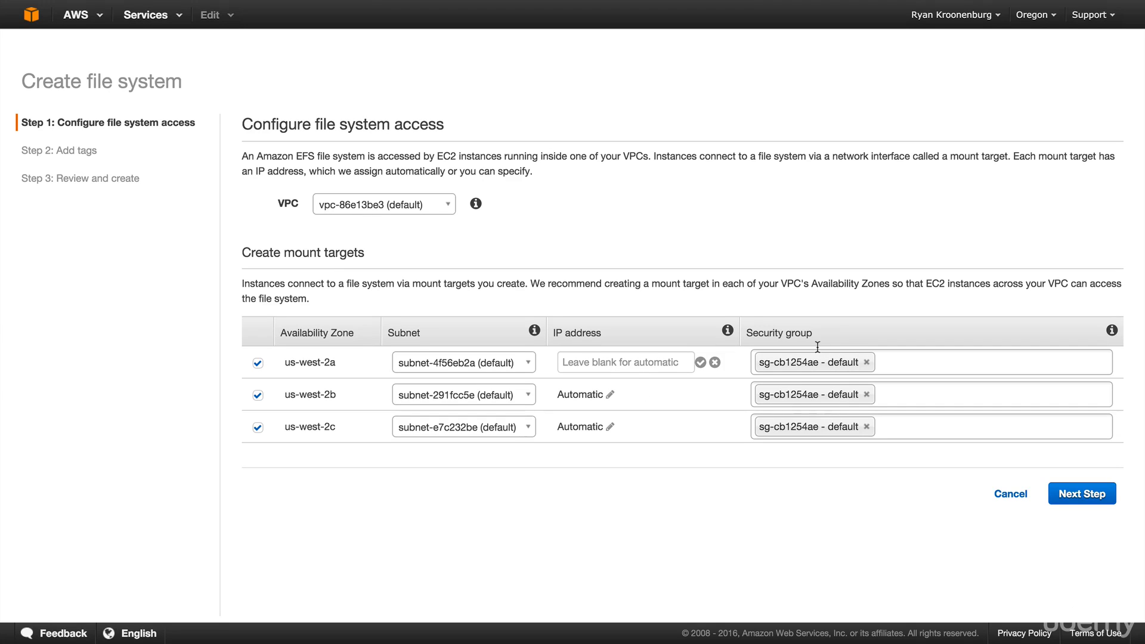
mouse_move(818, 385)
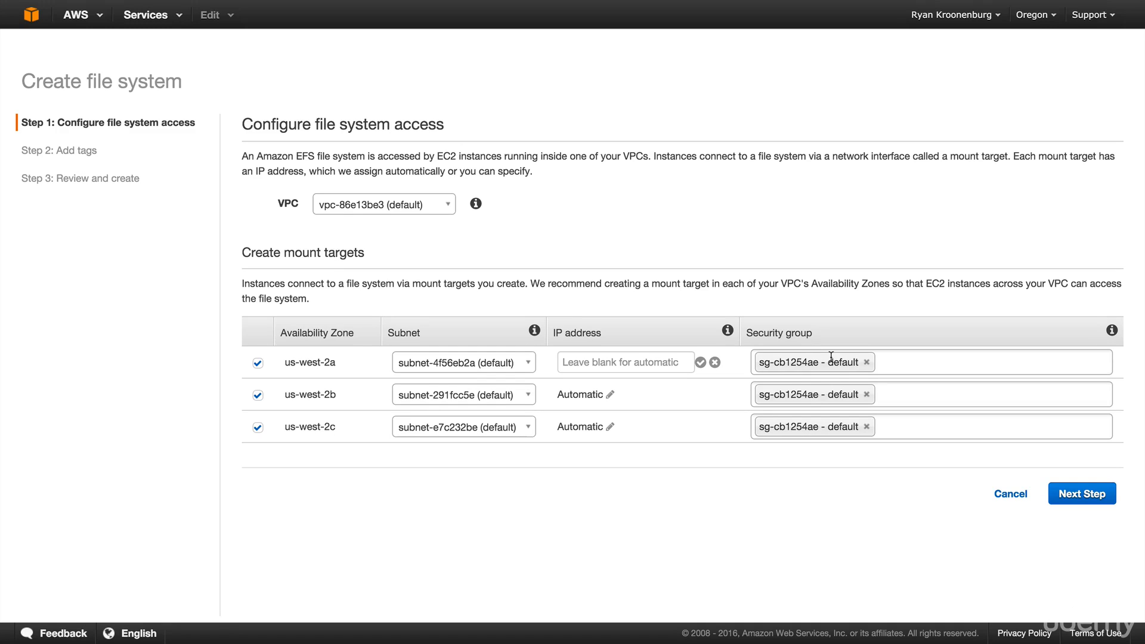
mouse_move(843, 449)
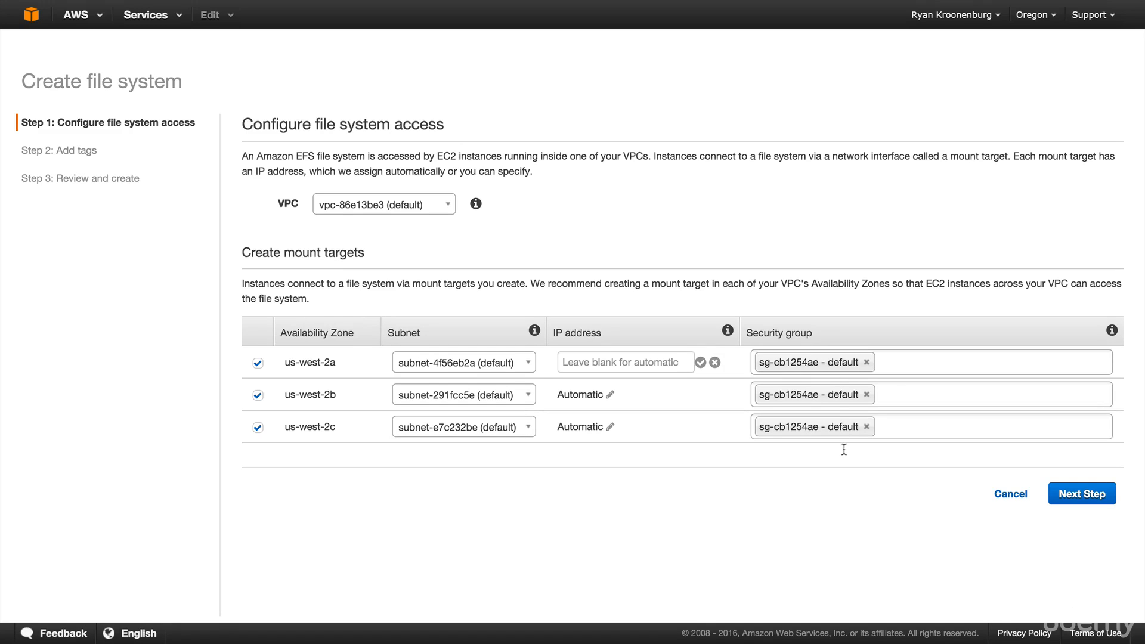
Advance to tagging and set the Name tag value to MyEFSFileSystem
click(1081, 493)
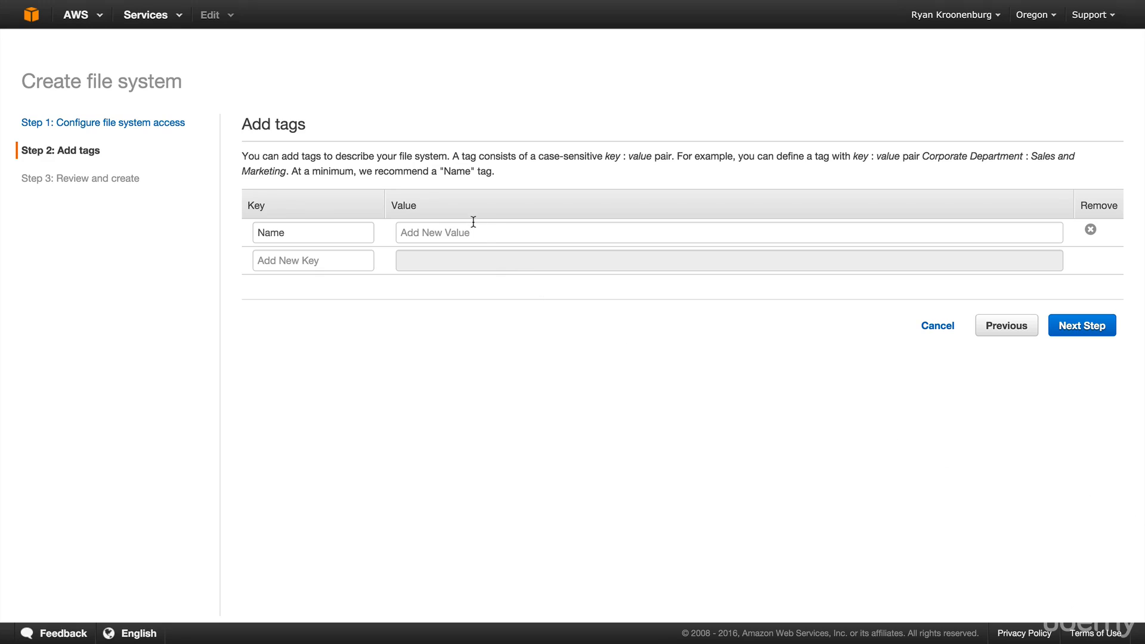
text(MyEFSFileSystem)
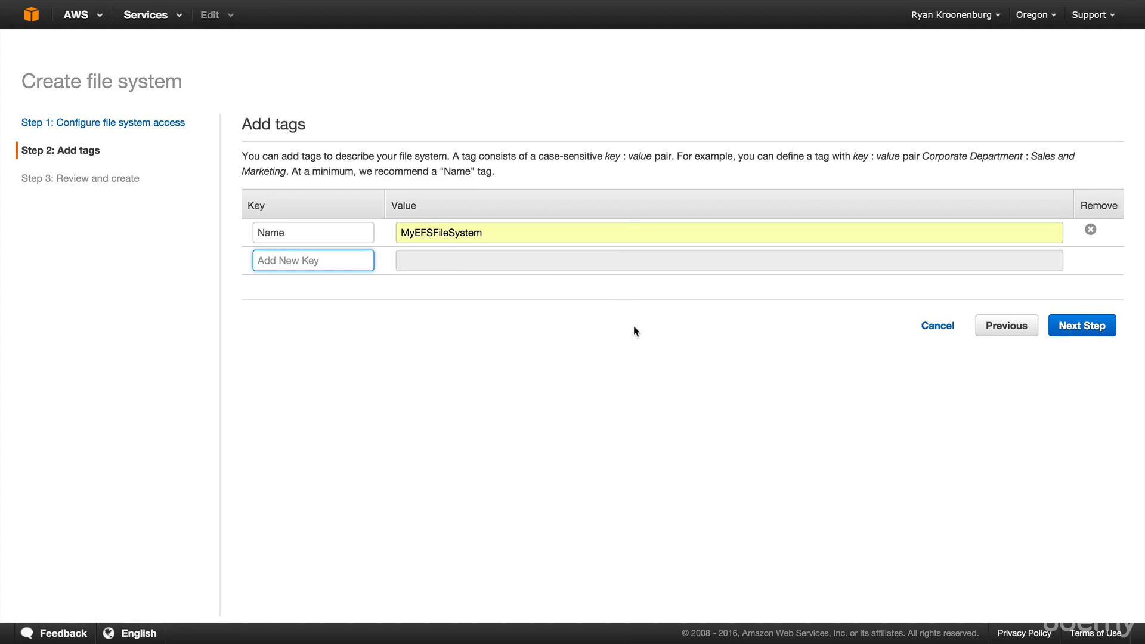
Review the settings and create the MyEFSFileSystem file system
click(1081, 325)
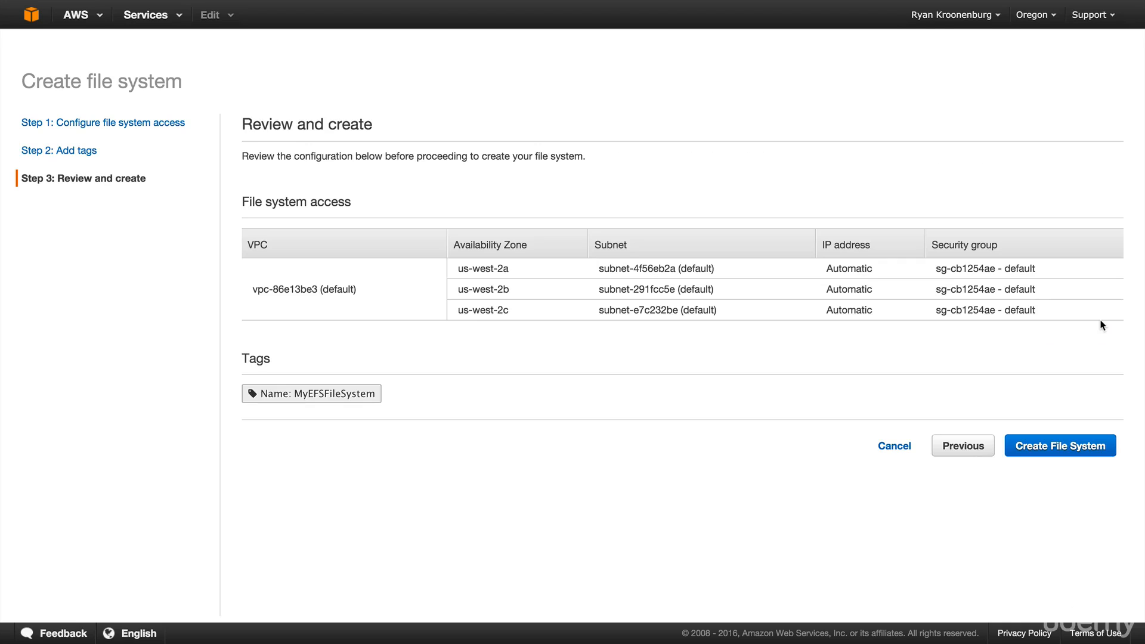
mouse_move(545, 497)
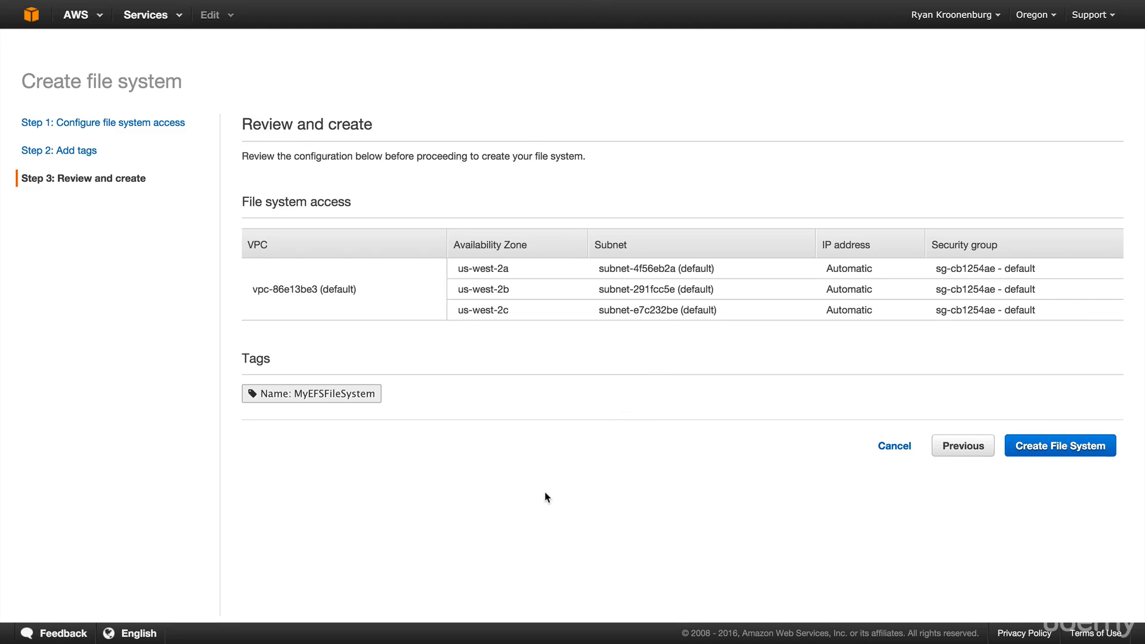
mouse_move(316, 302)
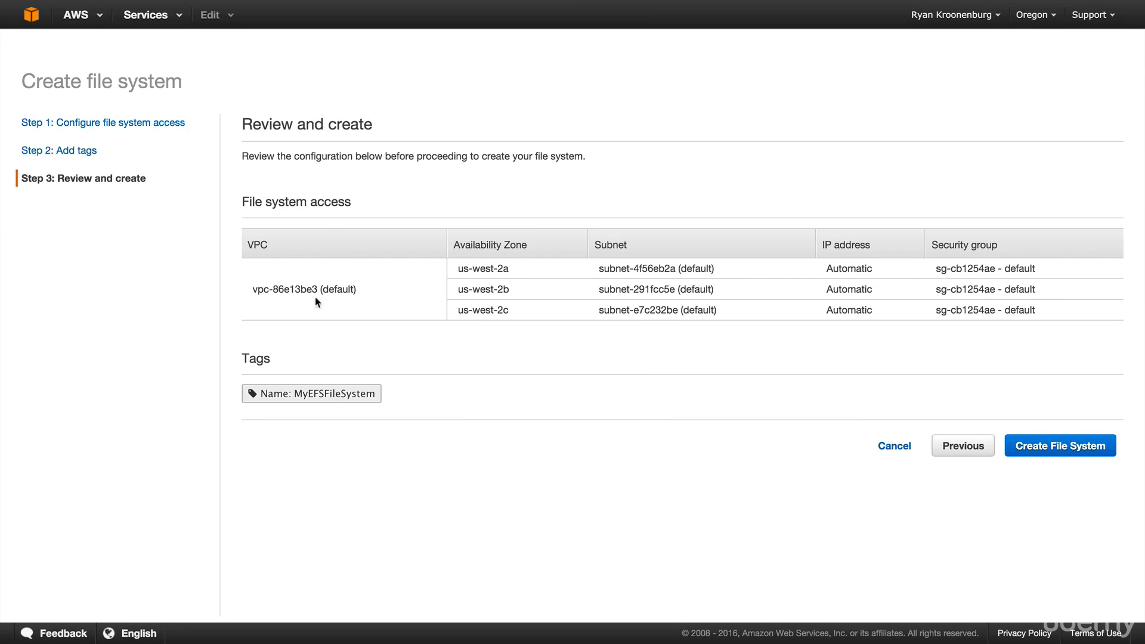
mouse_move(516, 323)
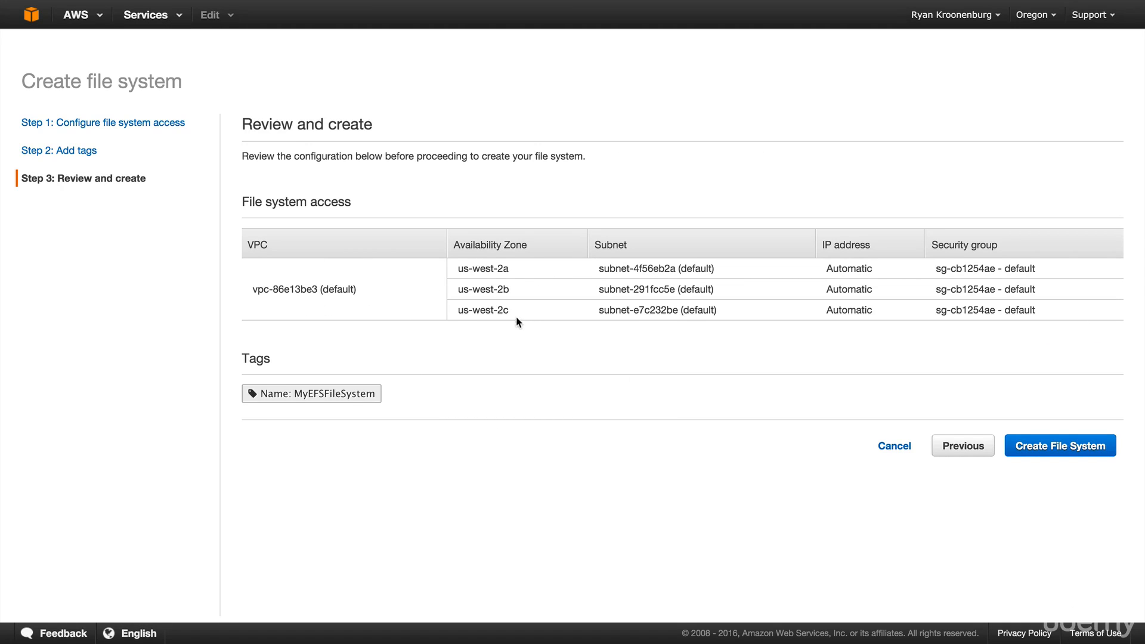
mouse_move(878, 300)
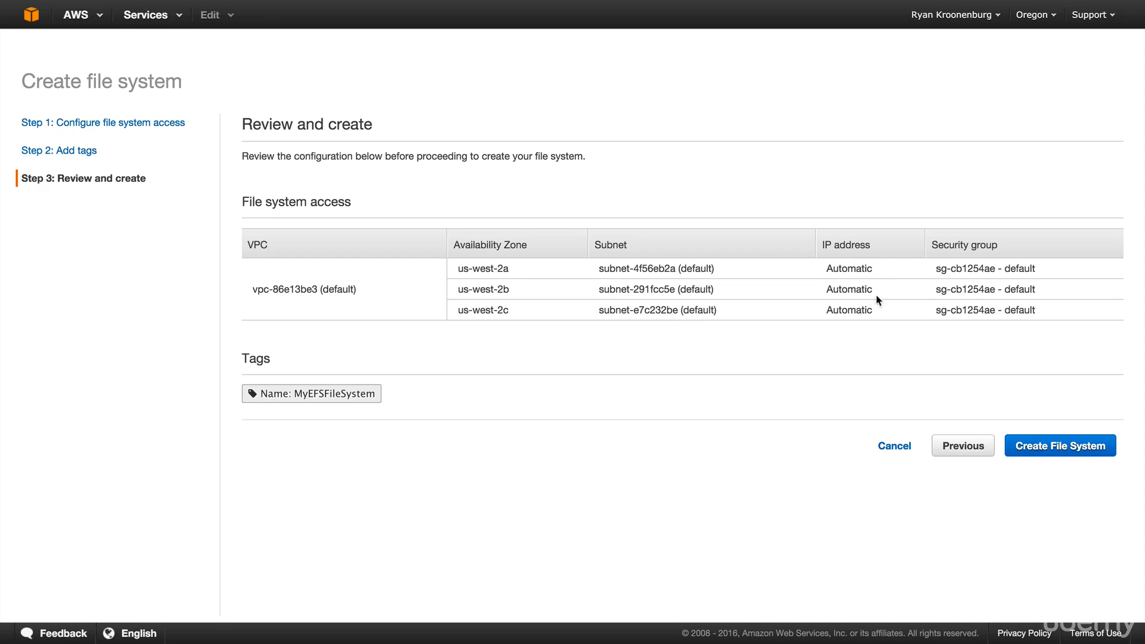
mouse_move(960, 272)
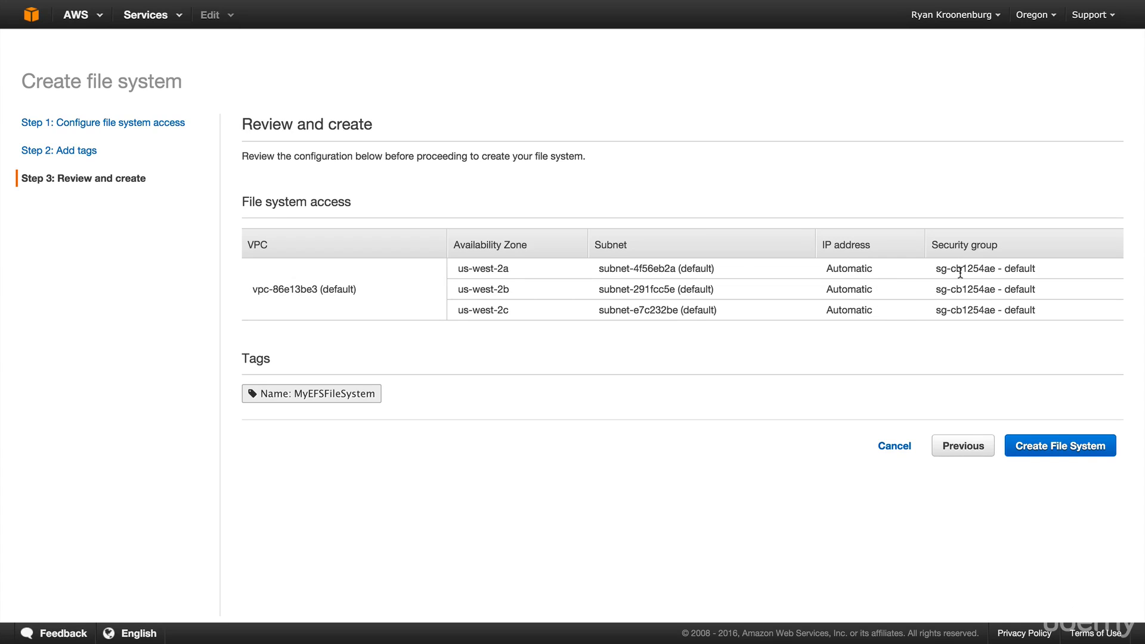
mouse_move(971, 283)
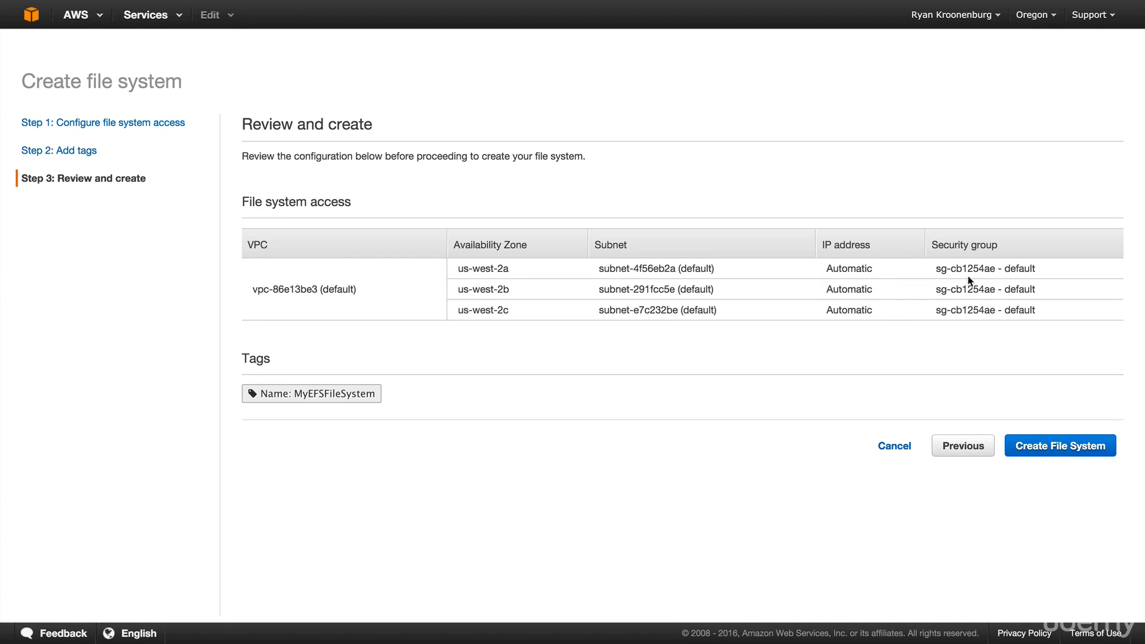
click(1060, 445)
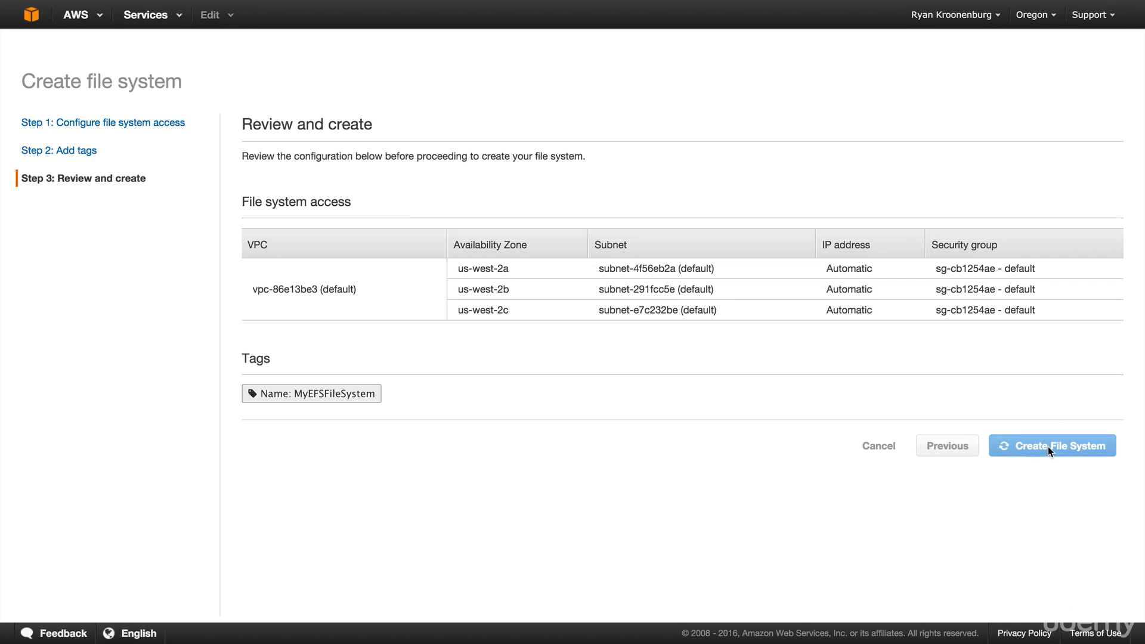
click(1052, 445)
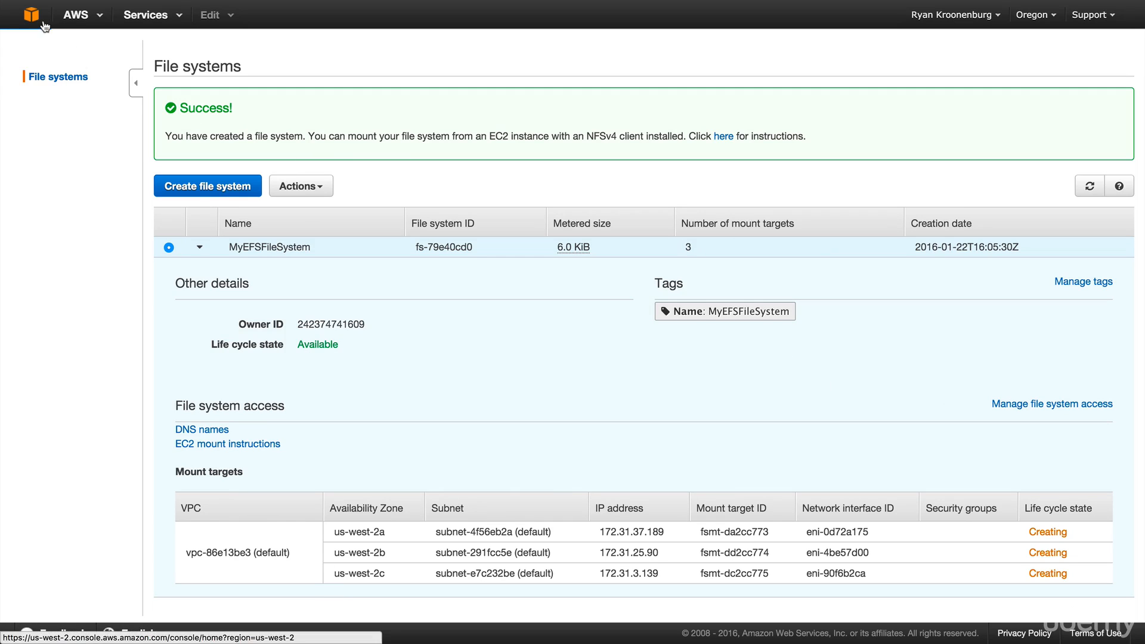
mouse_move(33, 14)
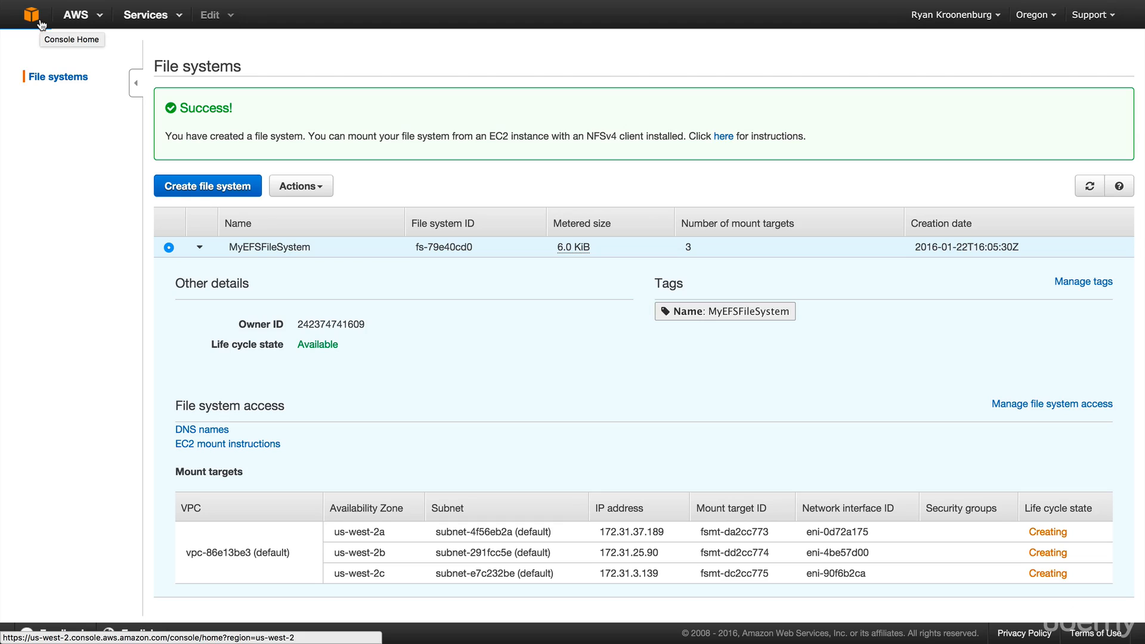
Begin an EC2 launch of a t2.micro Amazon Linux instance in subnet us-west-2a
click(30, 13)
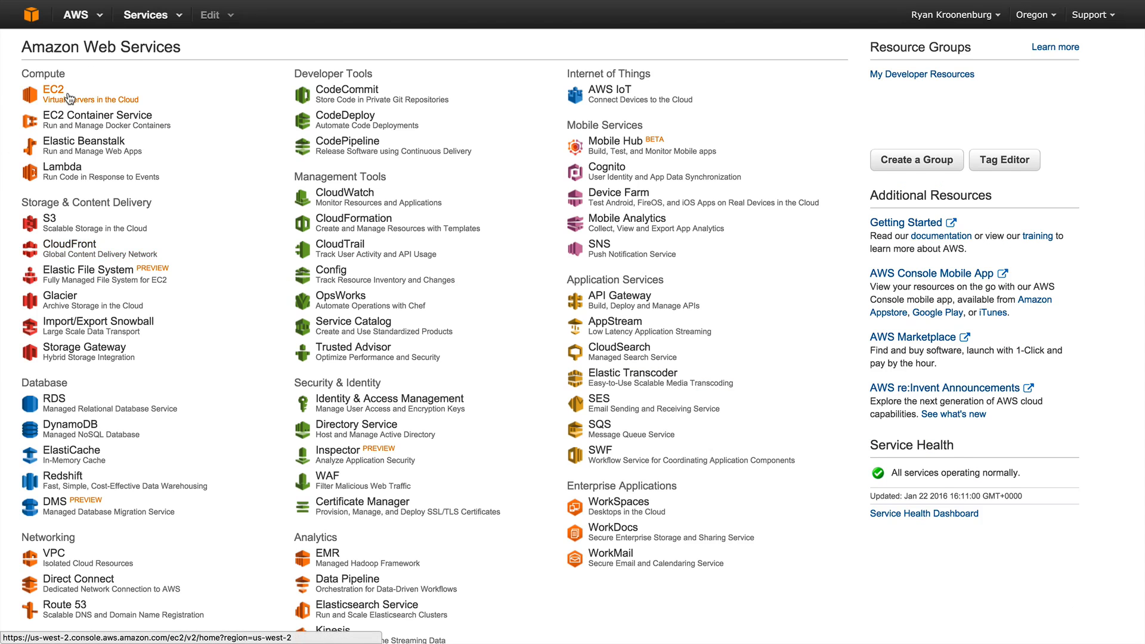
click(52, 89)
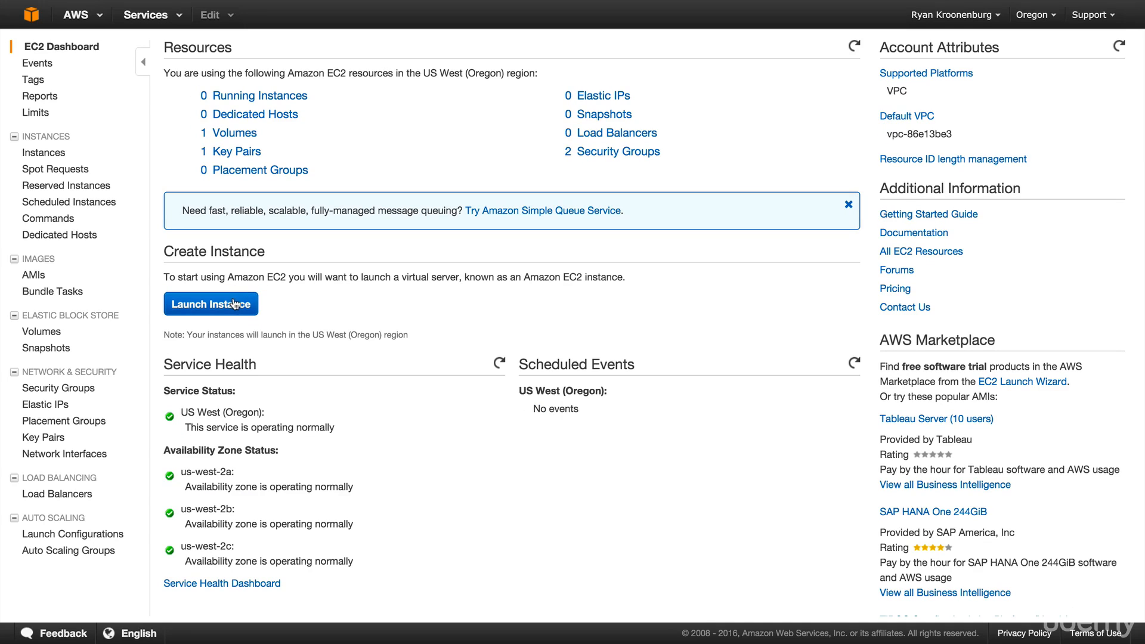
click(210, 303)
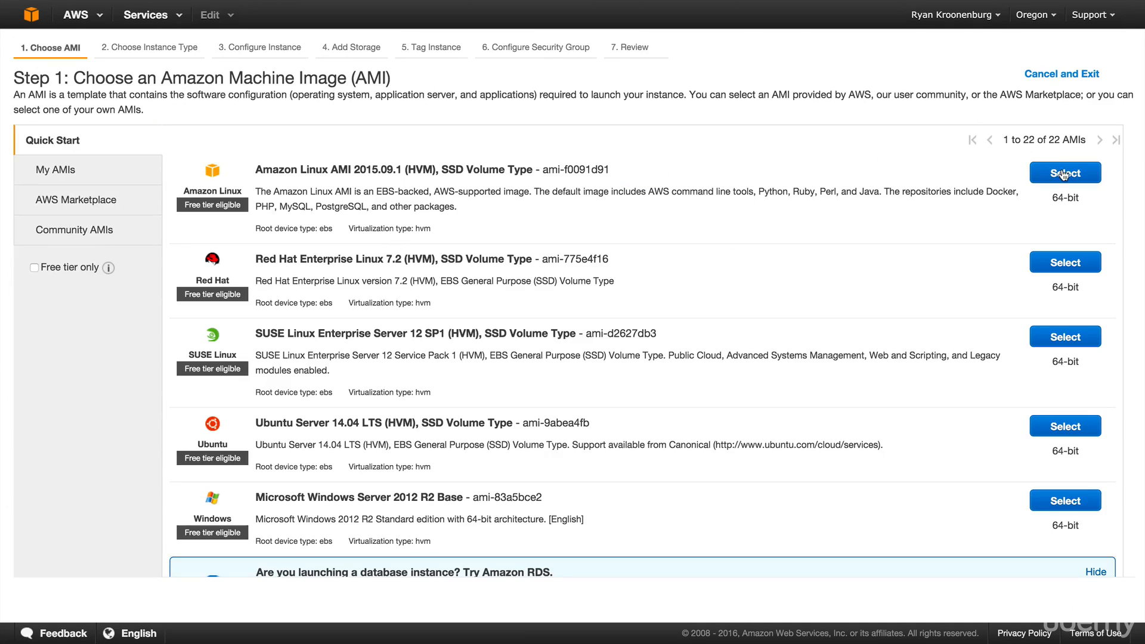
click(1064, 172)
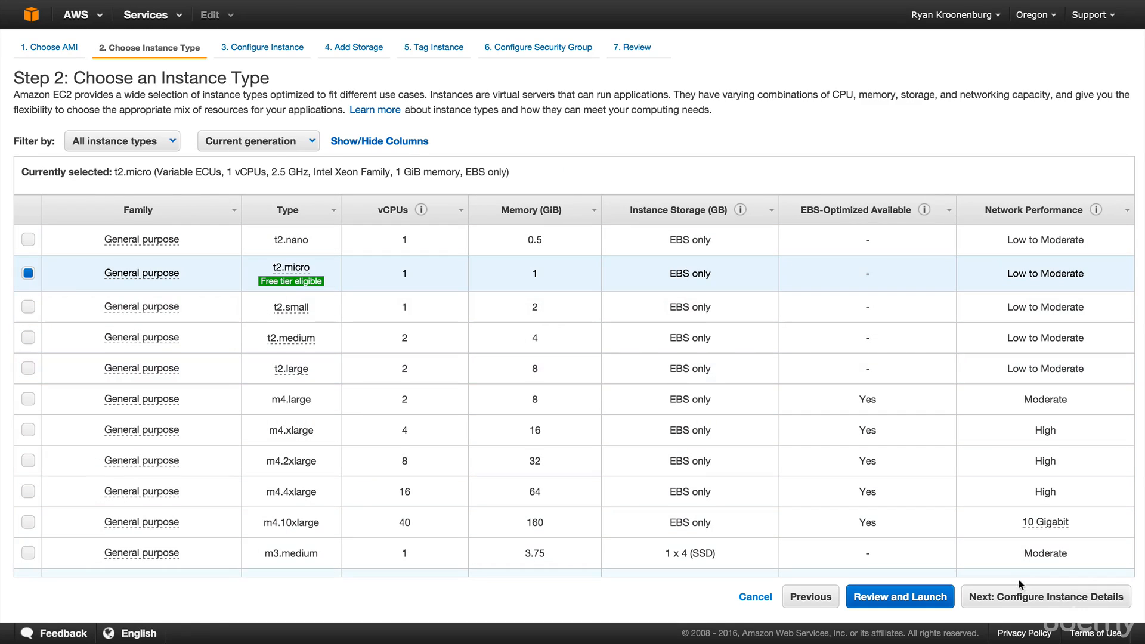
click(1044, 597)
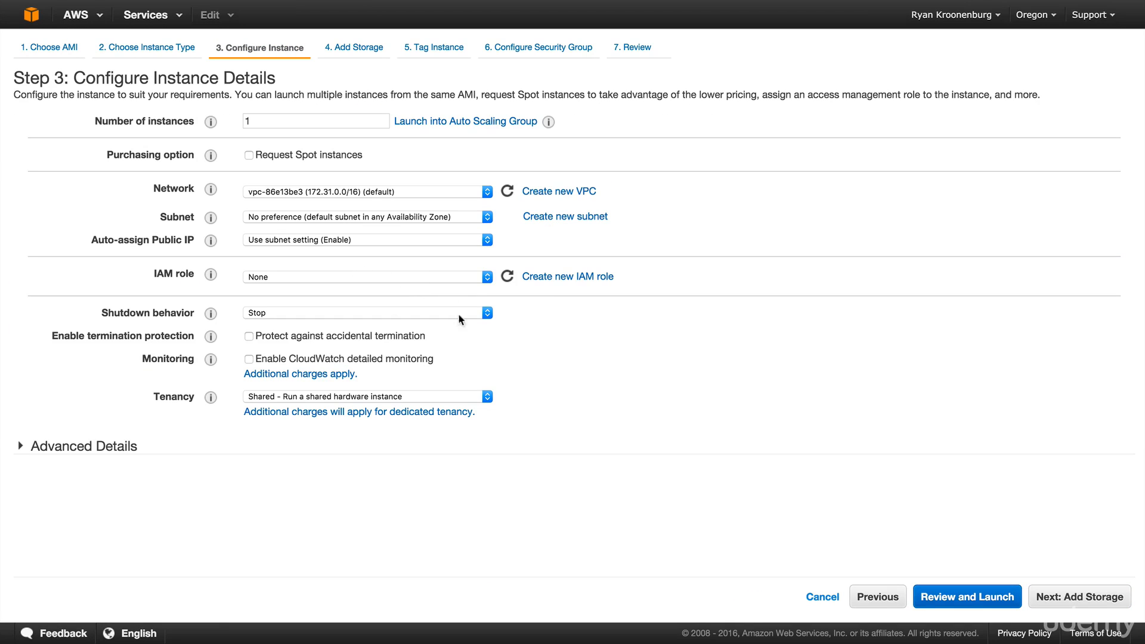
mouse_move(445, 261)
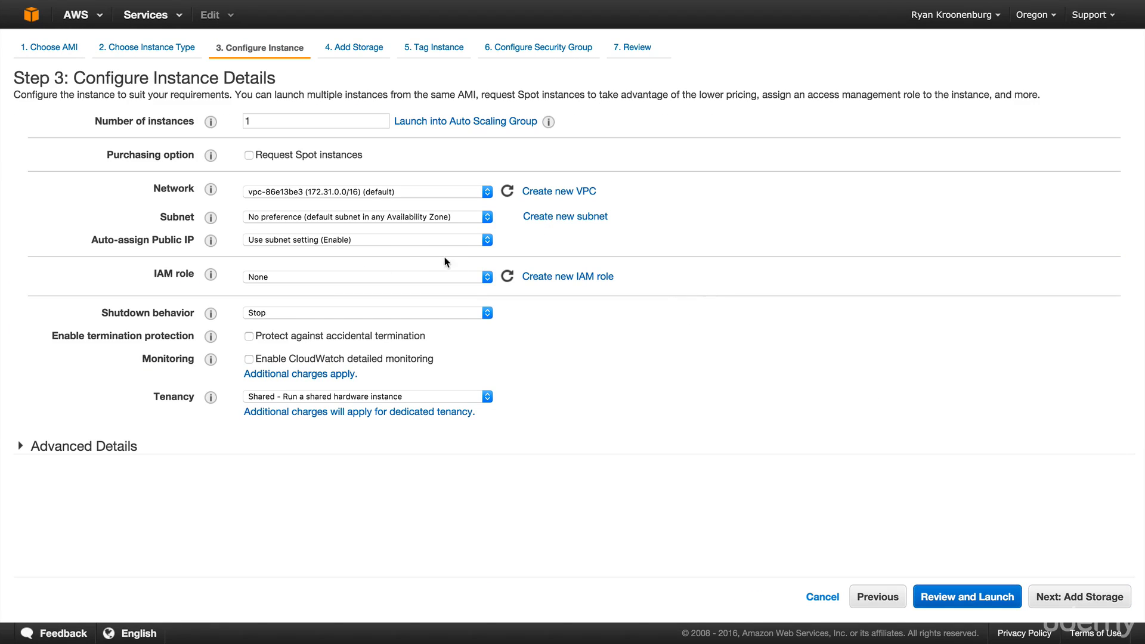
click(365, 216)
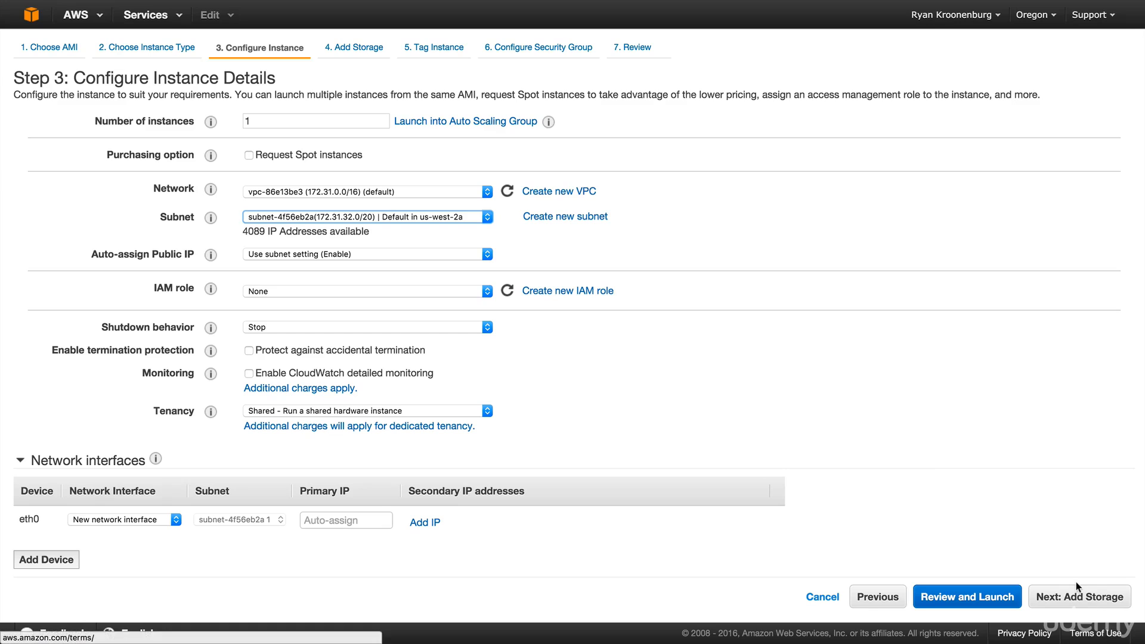
click(1079, 596)
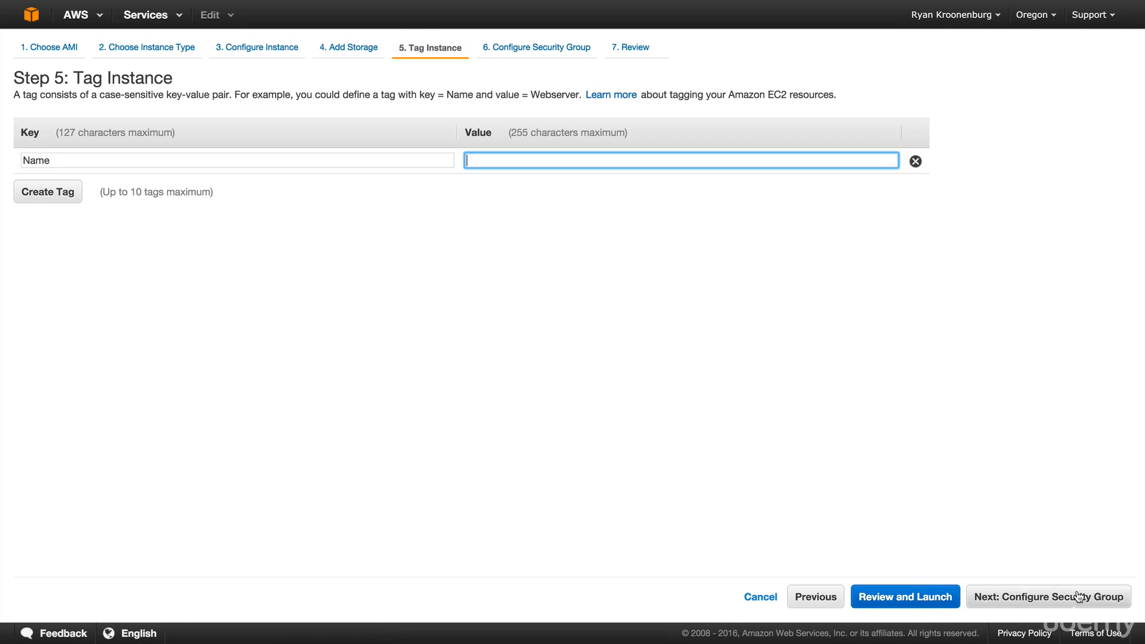
Name the instance UsWest2A, use MyWebDMZ, and launch it with the key pair
text(U)
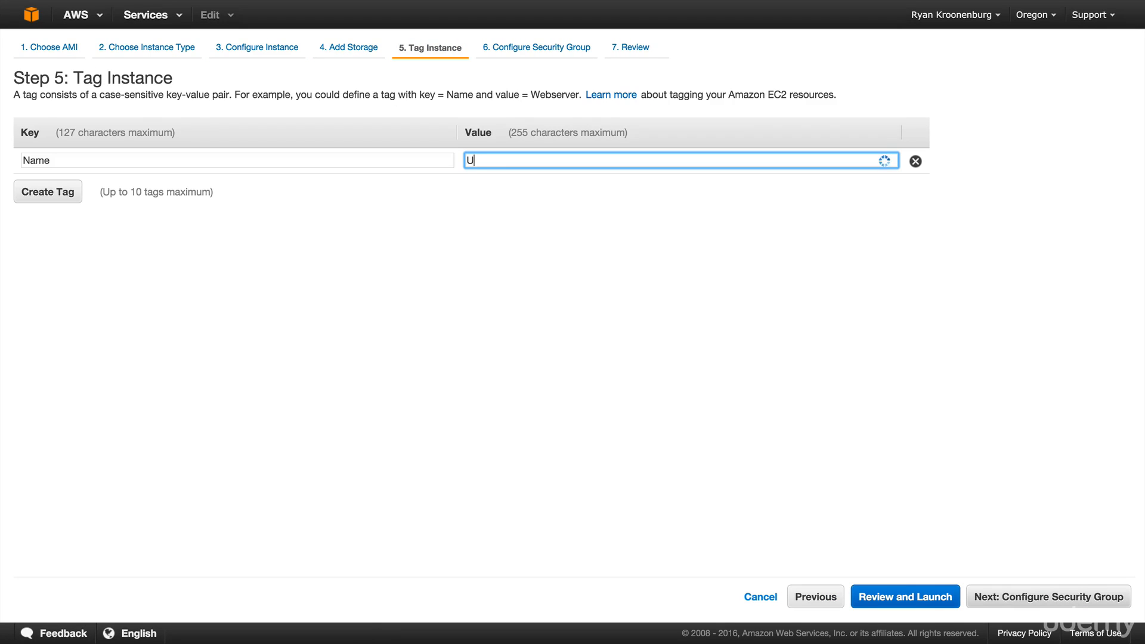
text(sWest2A)
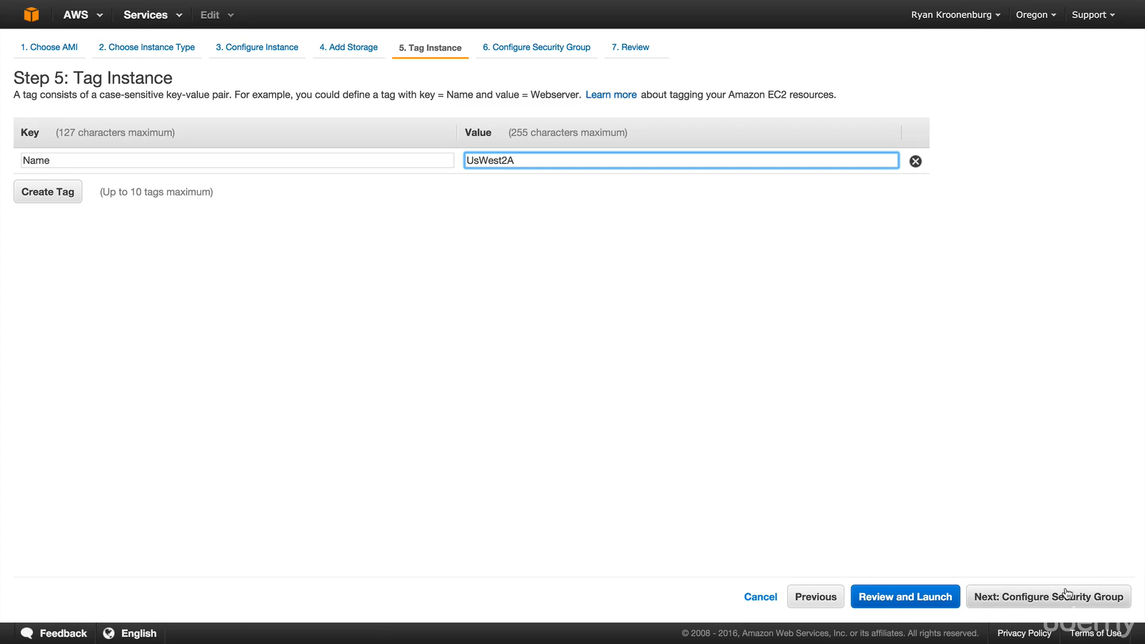
click(1047, 596)
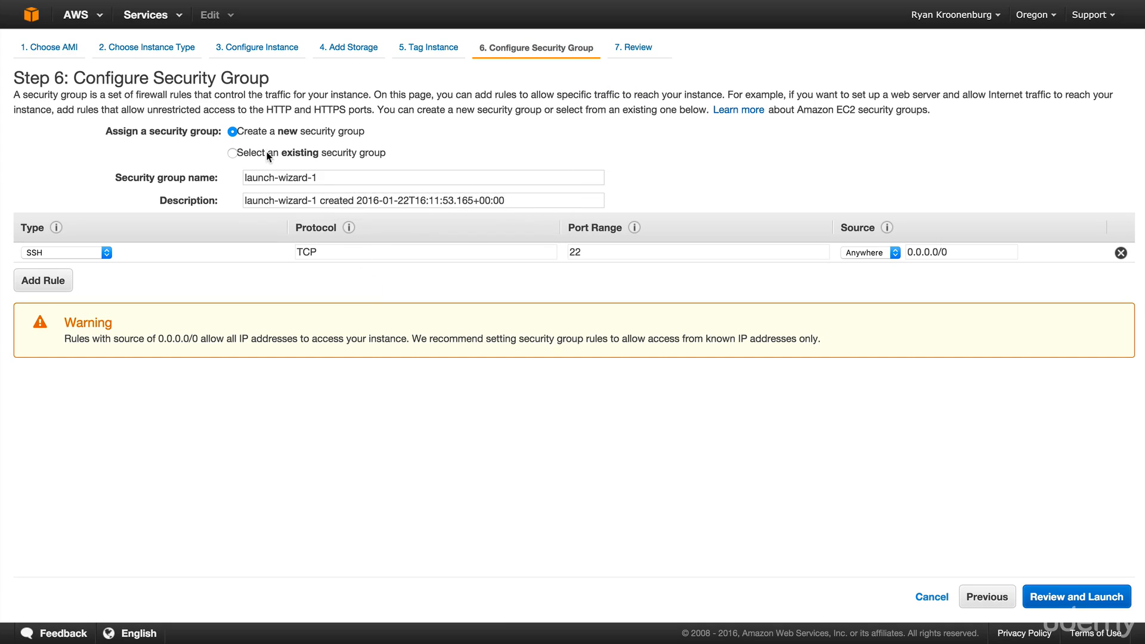
click(232, 153)
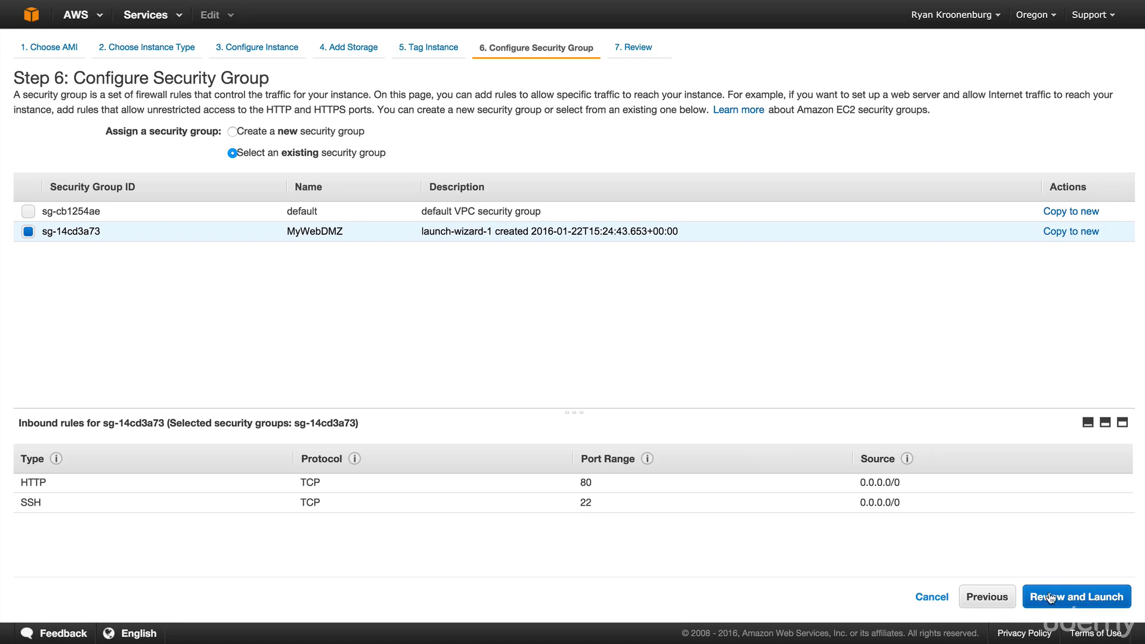
click(1076, 597)
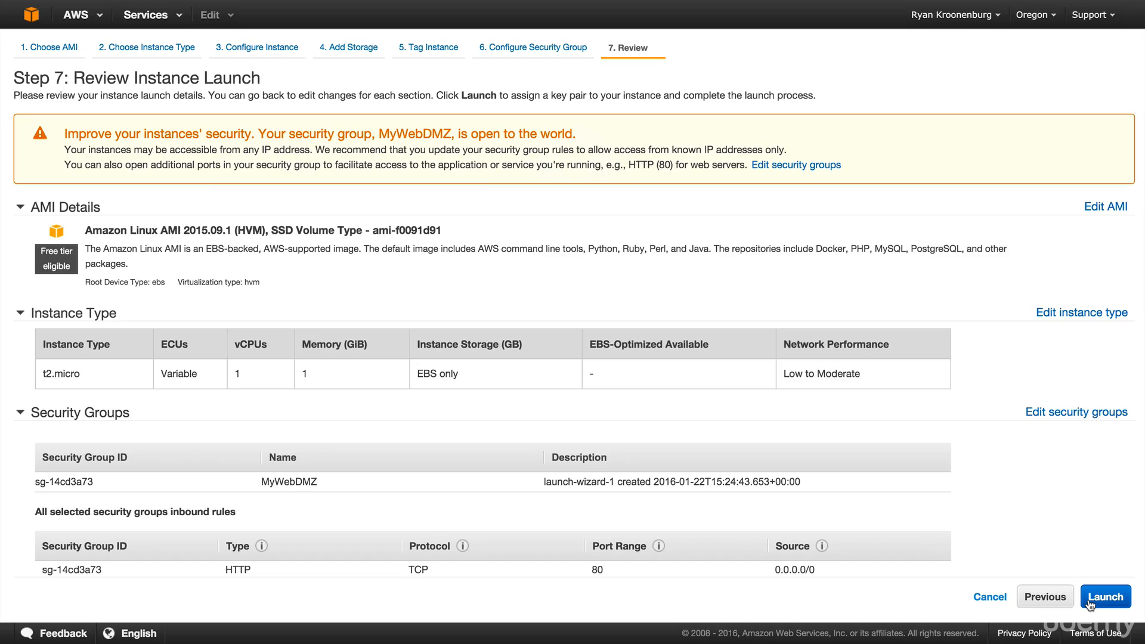
click(1102, 596)
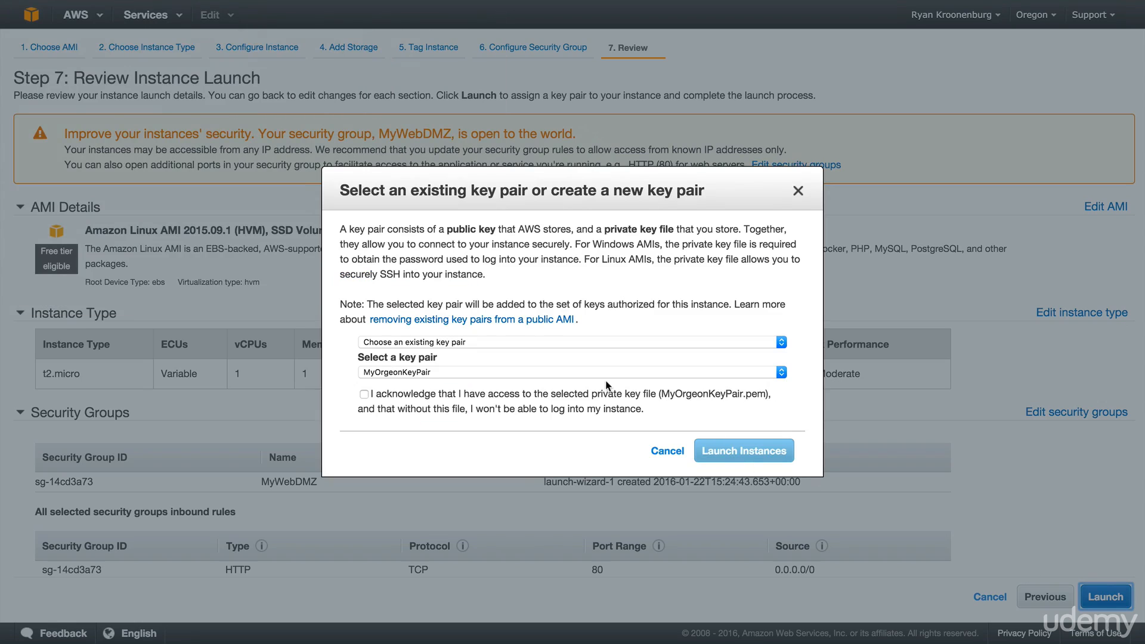
click(743, 451)
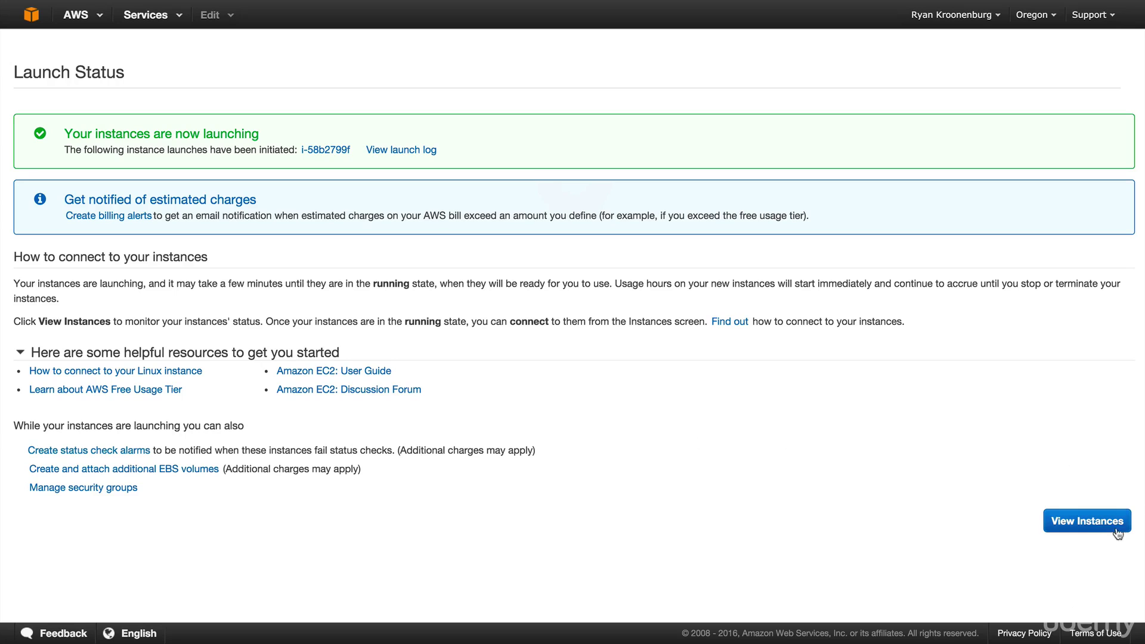
click(1086, 520)
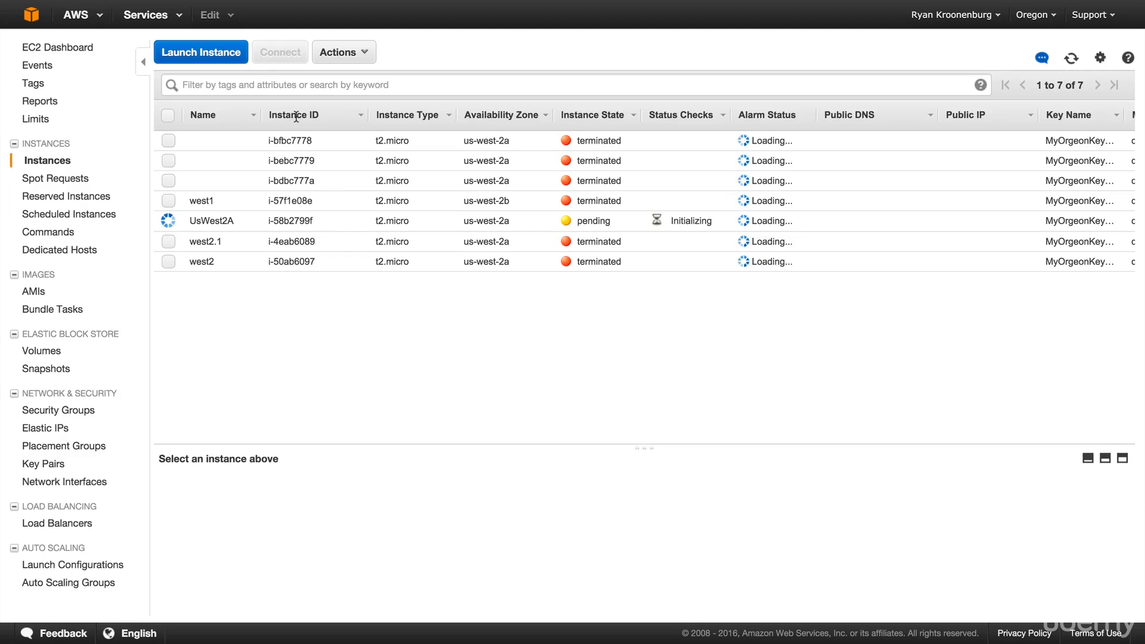
Begin launching a second Amazon Linux instance in the us-west-2b subnet
click(201, 52)
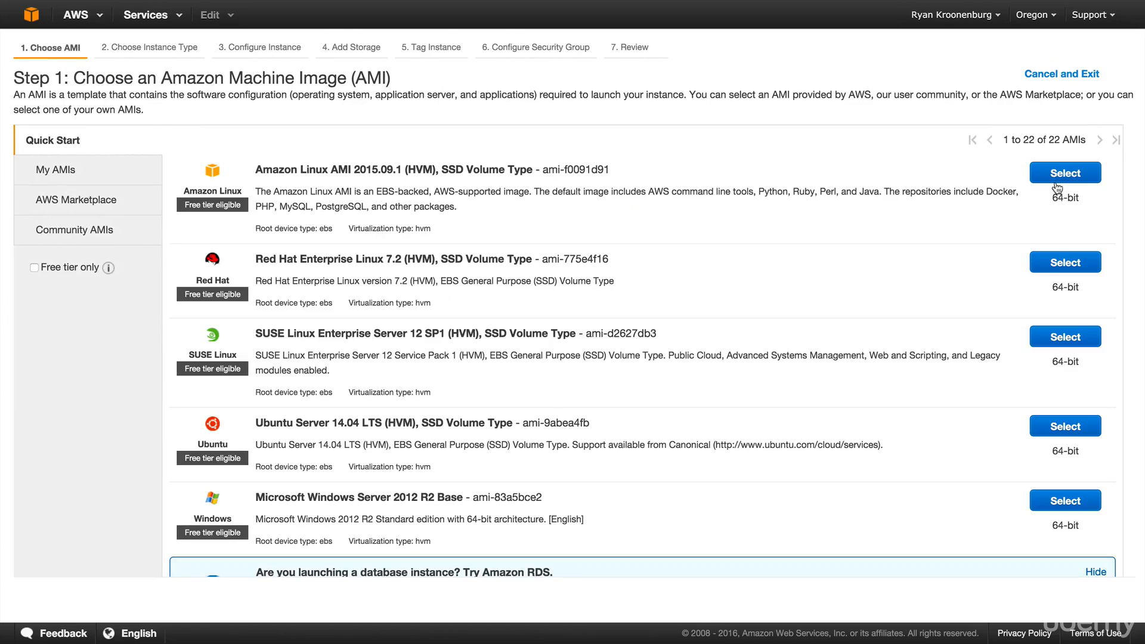
click(1063, 172)
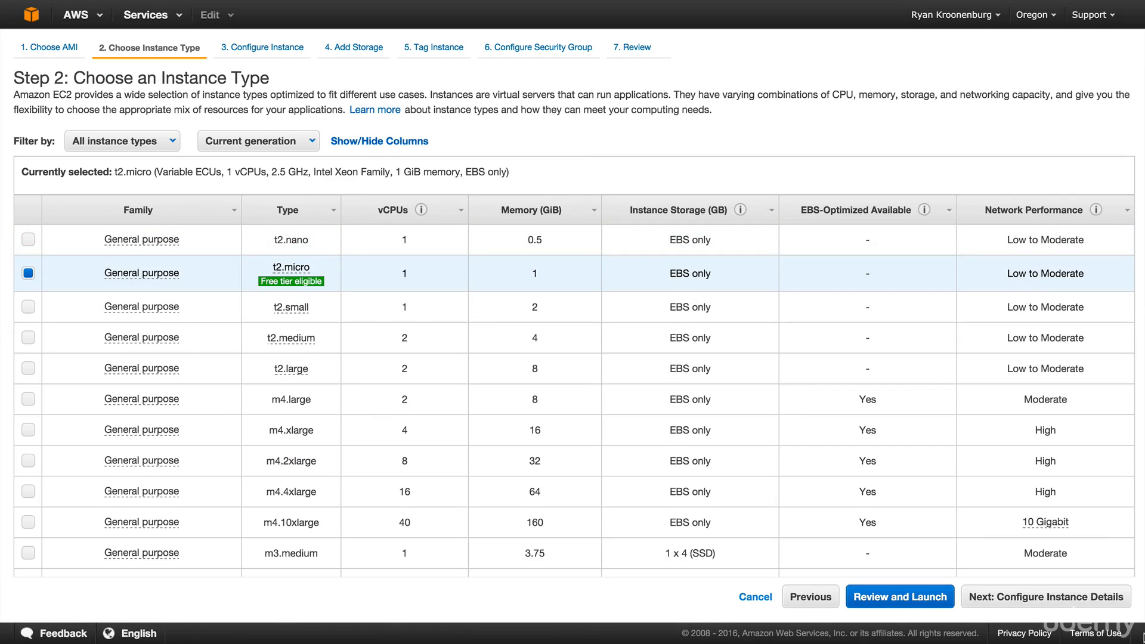
click(1045, 596)
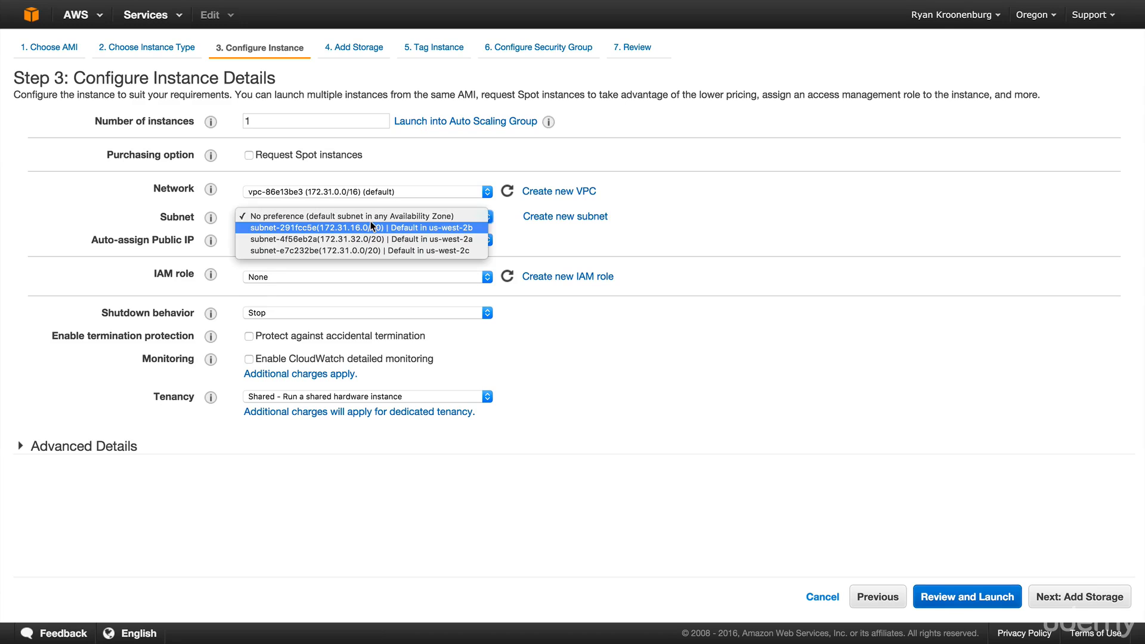
click(357, 228)
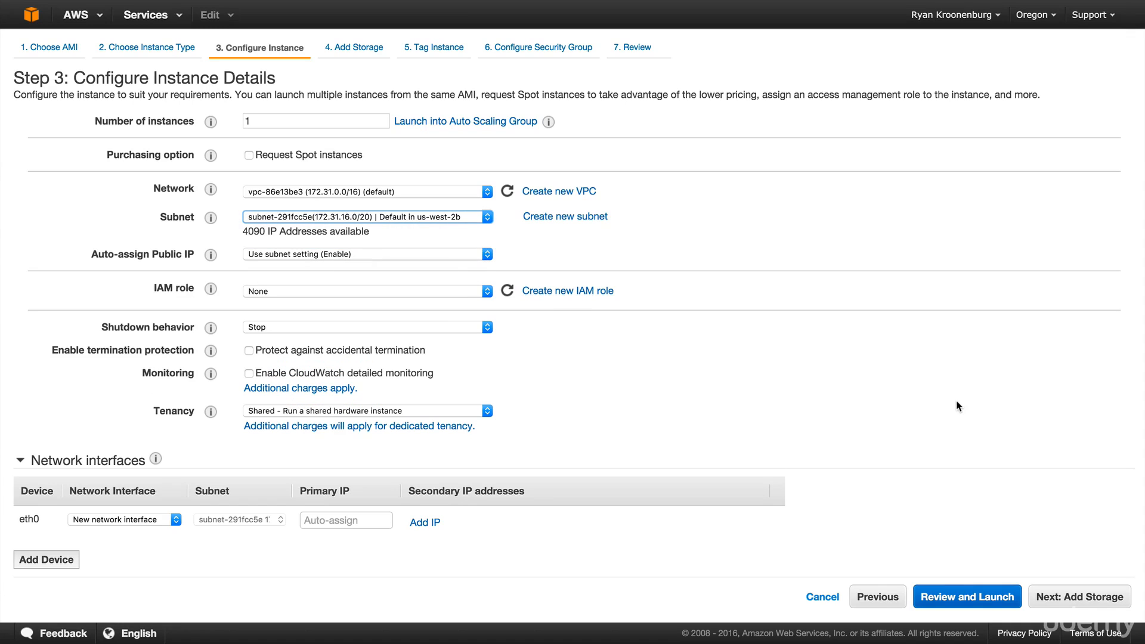
click(1078, 596)
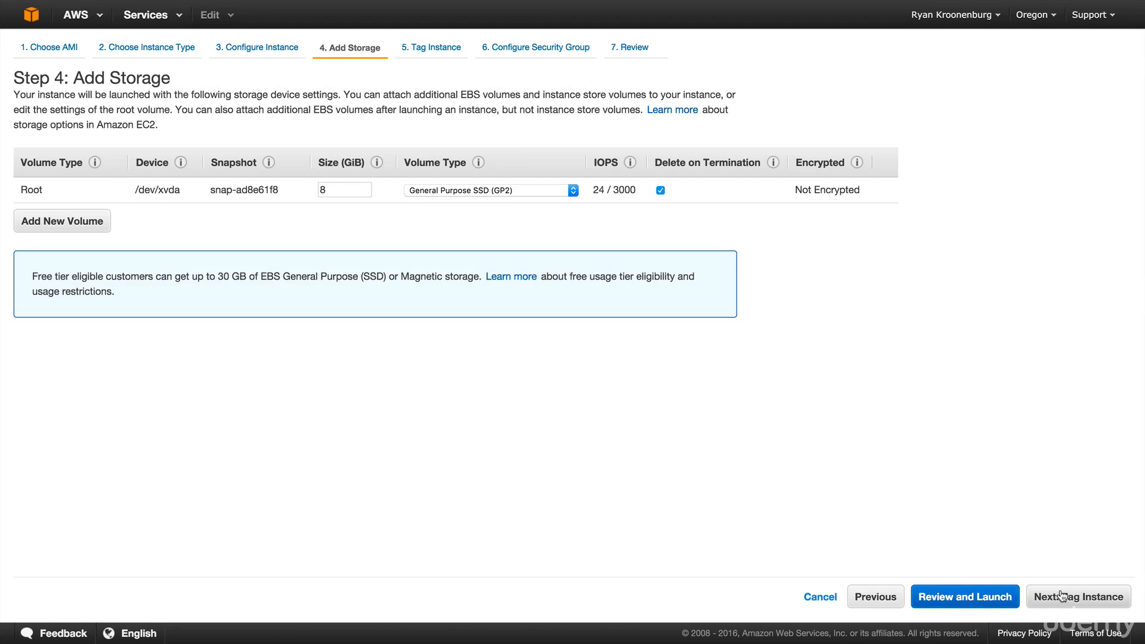
click(1079, 596)
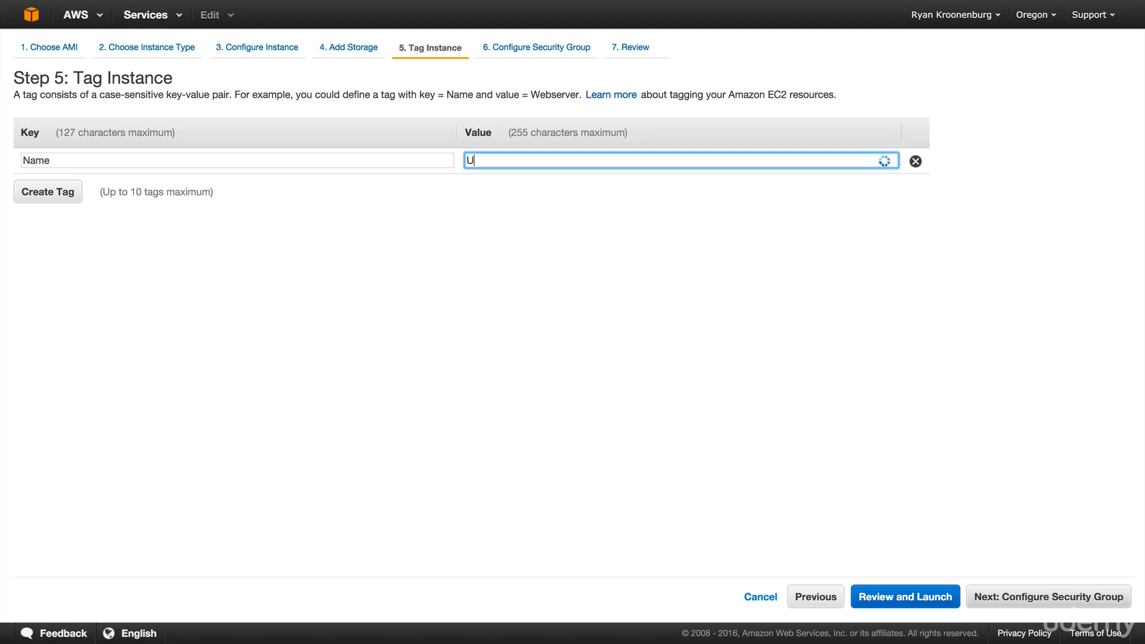
Name it UsWest2B, use MyWebDMZ, and launch with MyOrgeonKeyPair
text(sWest2)
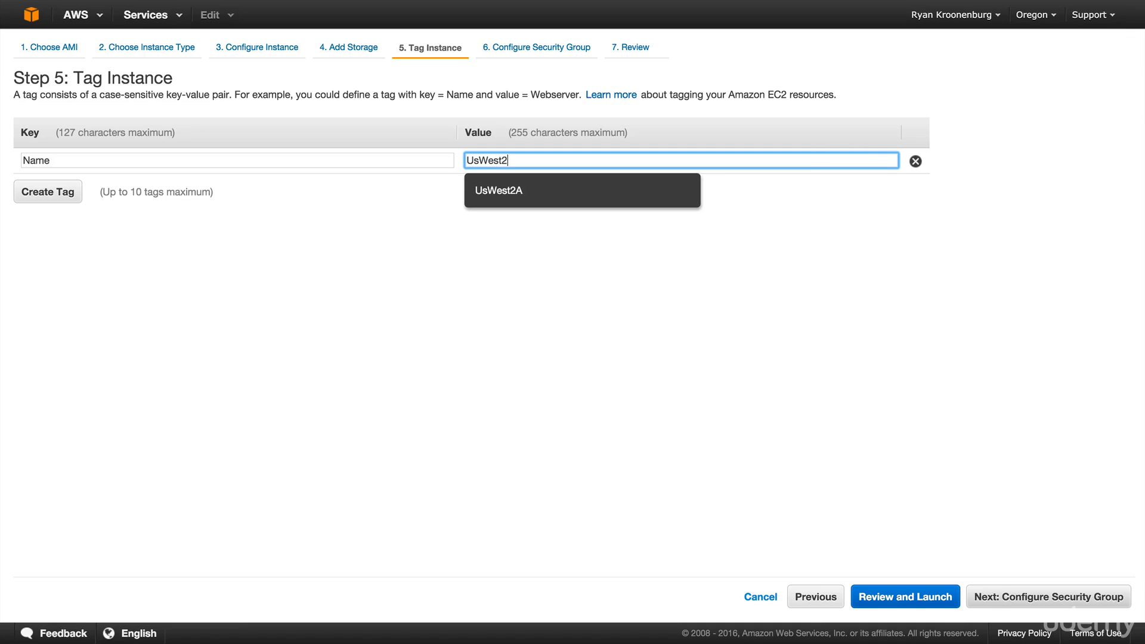
text(B)
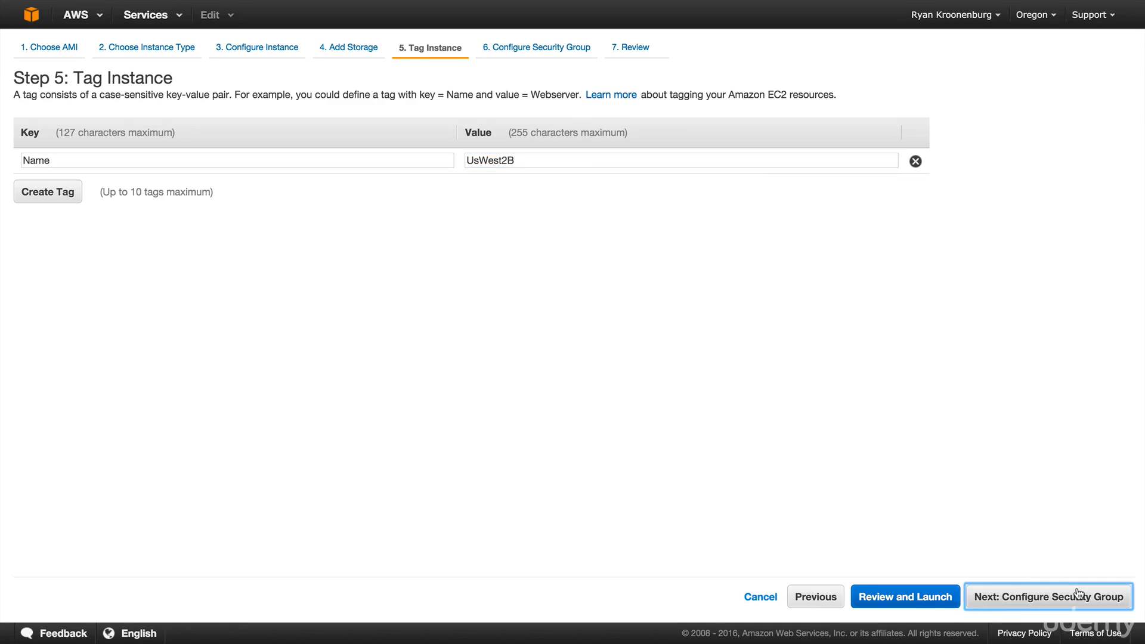
click(1047, 596)
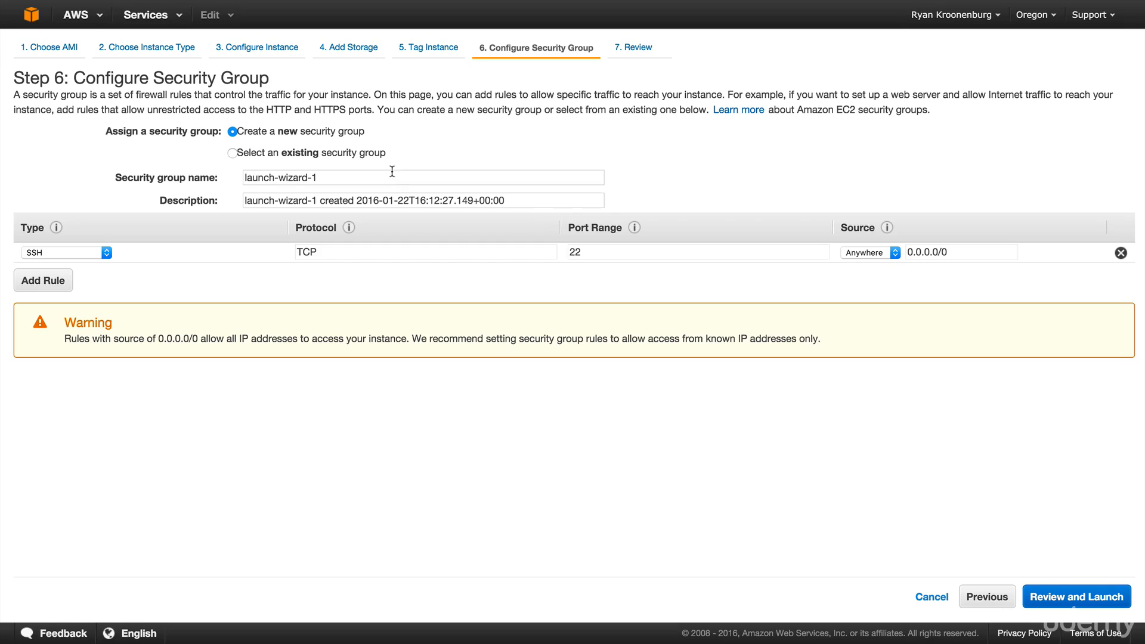
click(232, 153)
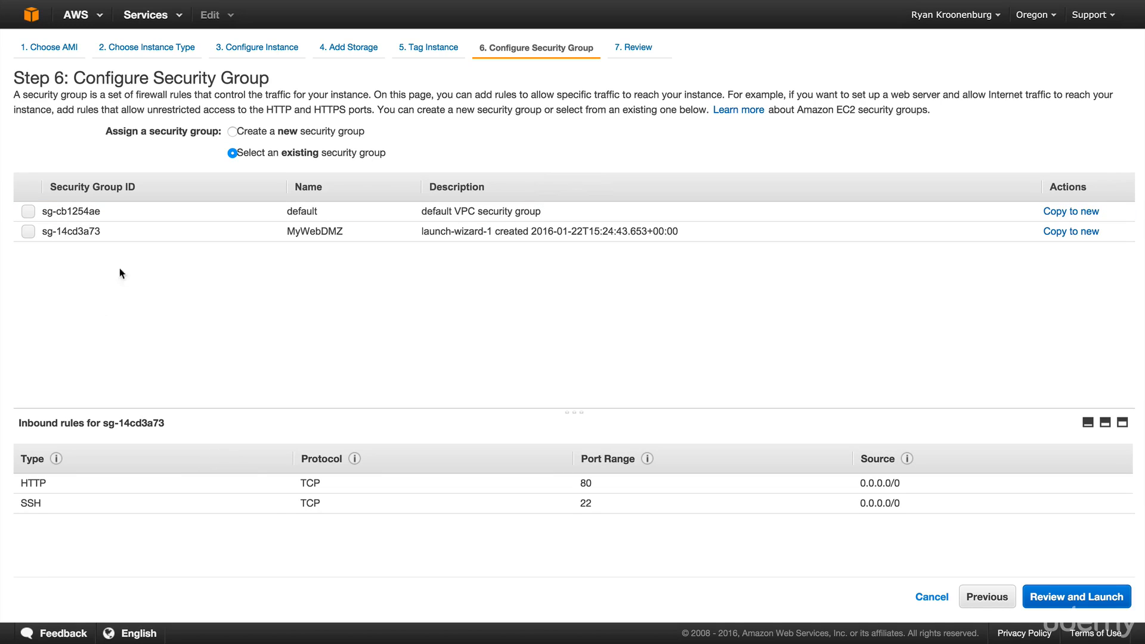
click(28, 231)
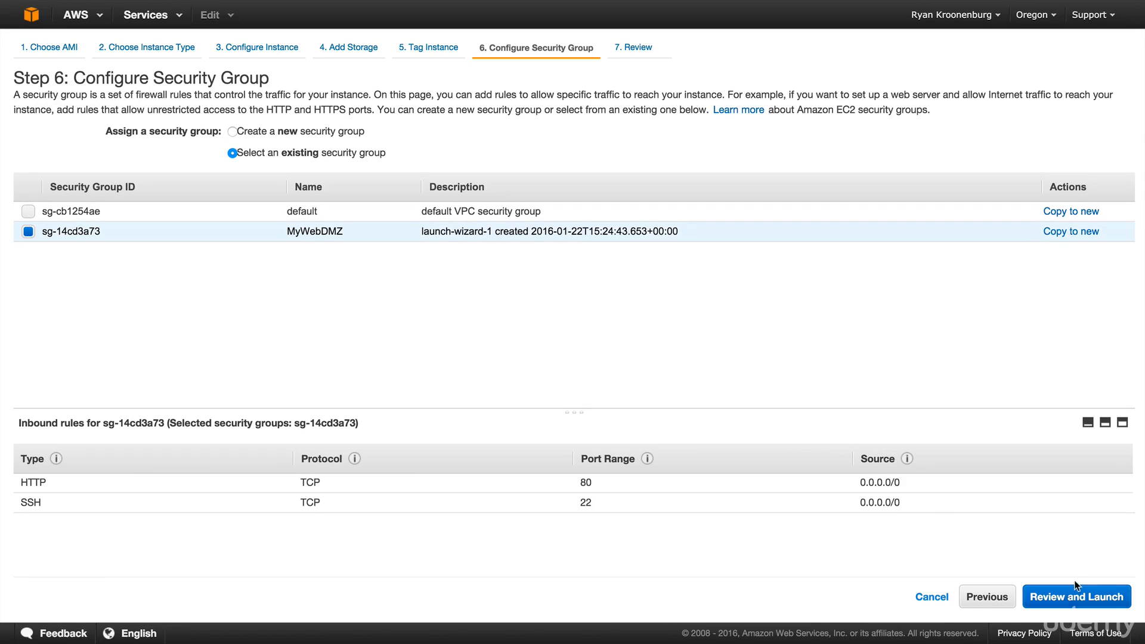
click(1075, 596)
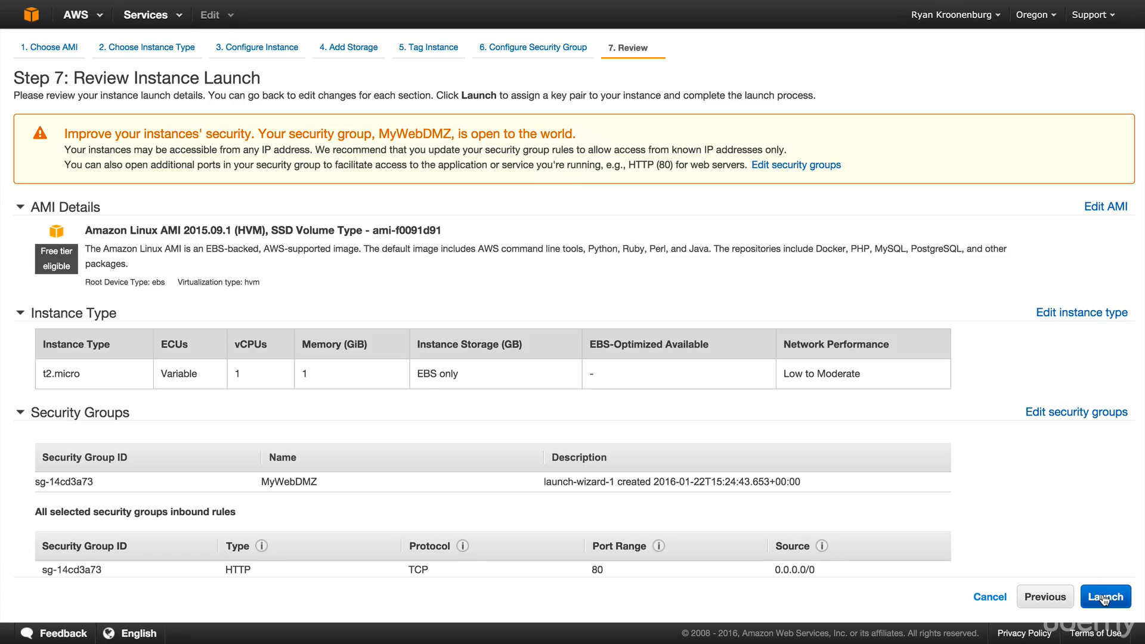
click(1104, 596)
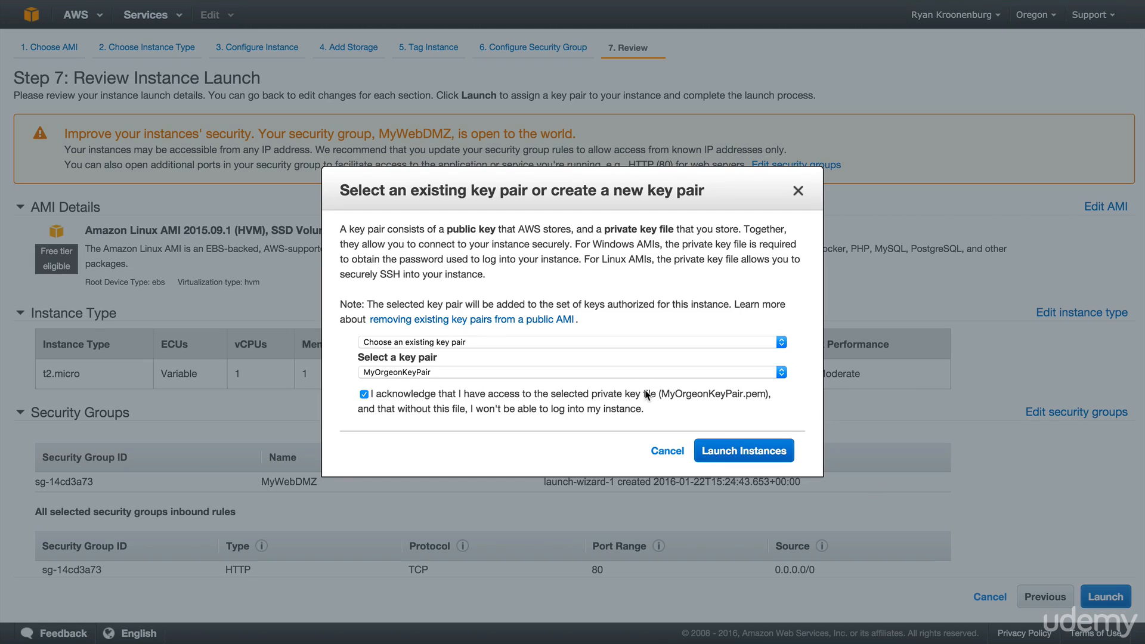
click(742, 450)
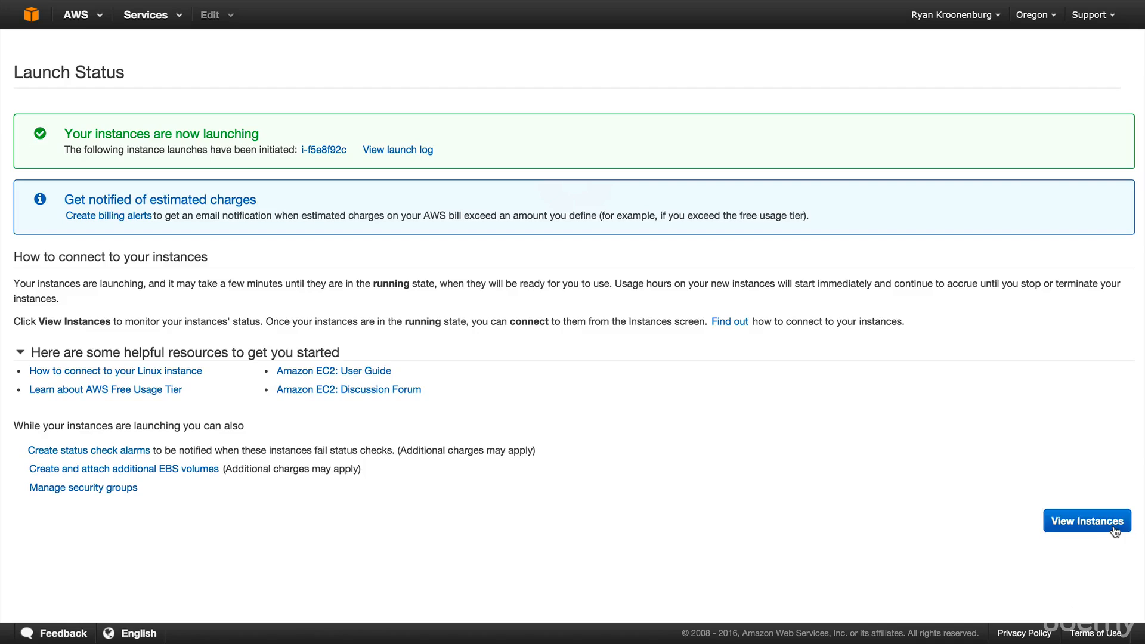
click(1086, 521)
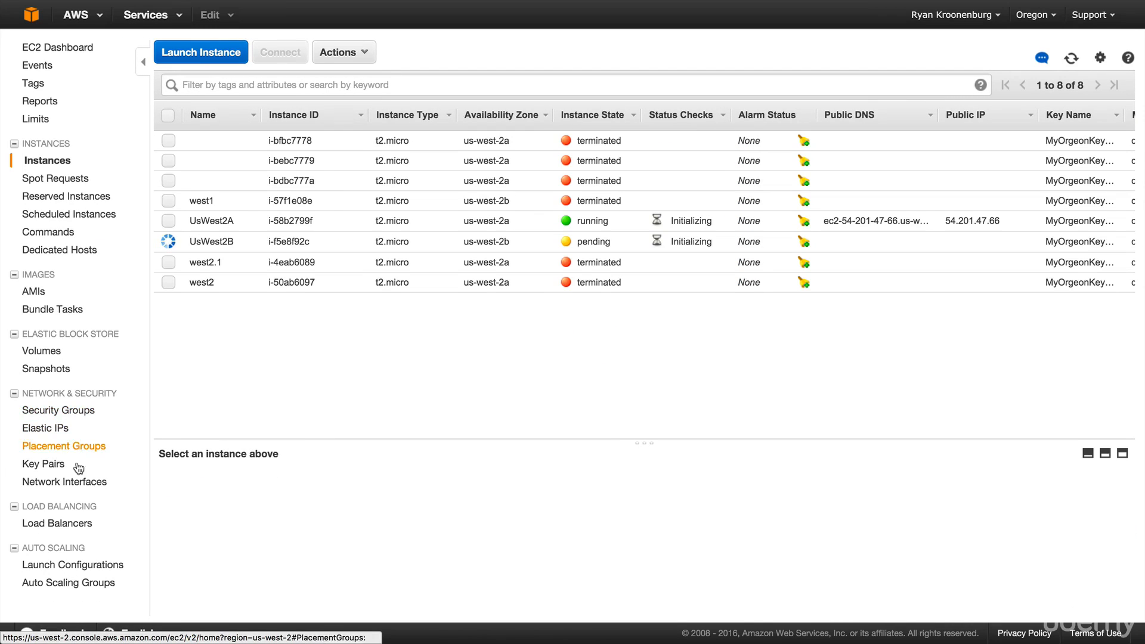
Name a new load balancer MyProdLB and assign the MyWebDMZ security group
click(57, 523)
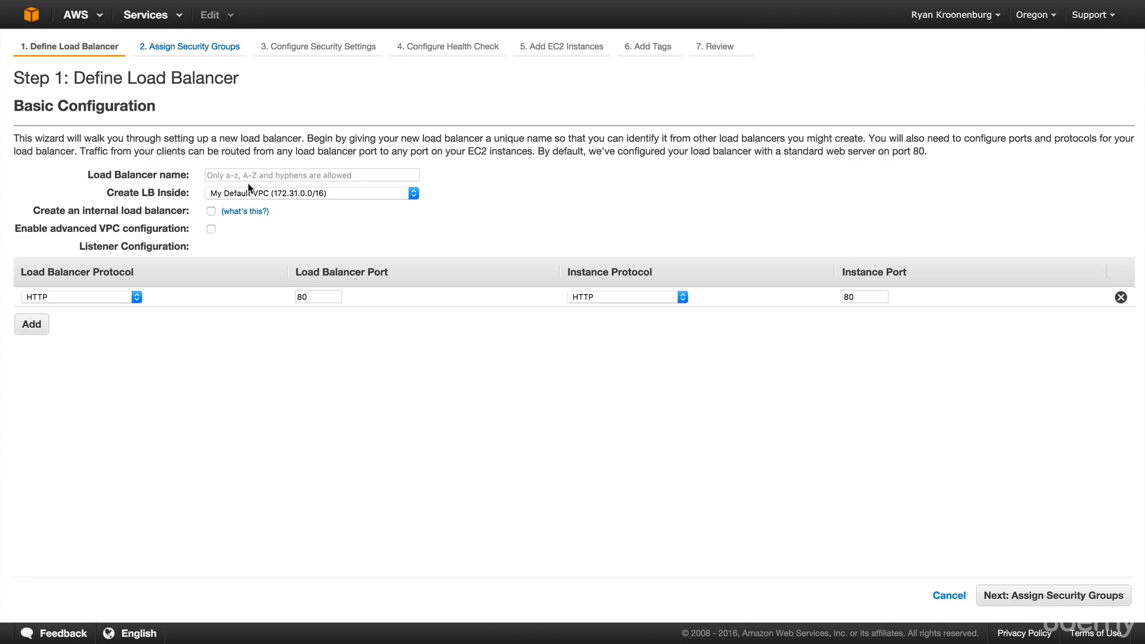
click(312, 175)
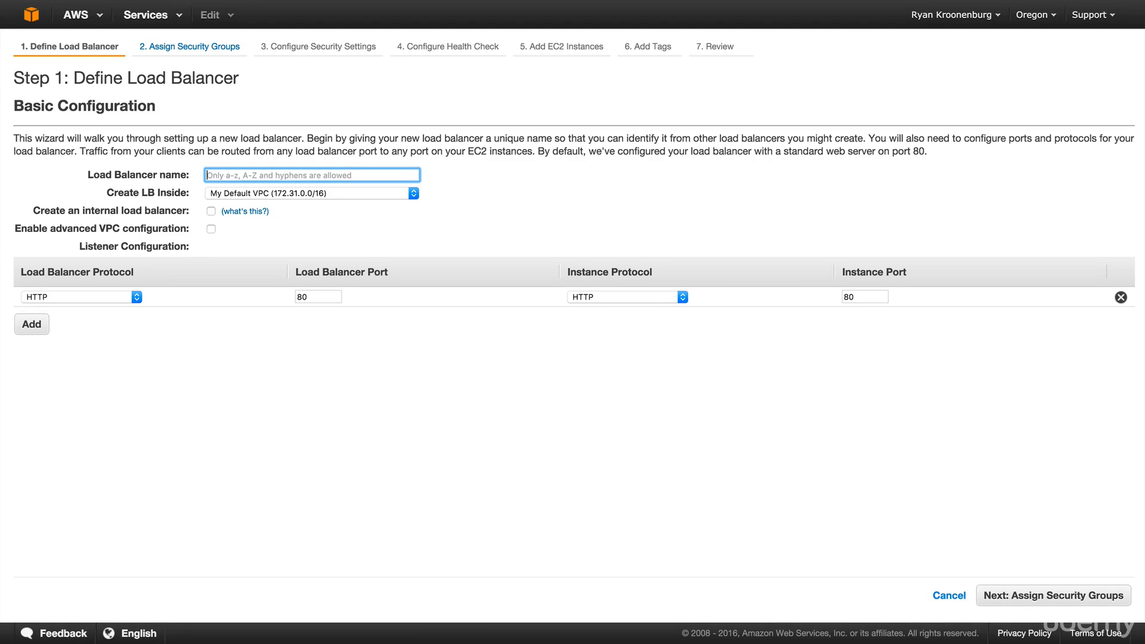
text(MyProdLB)
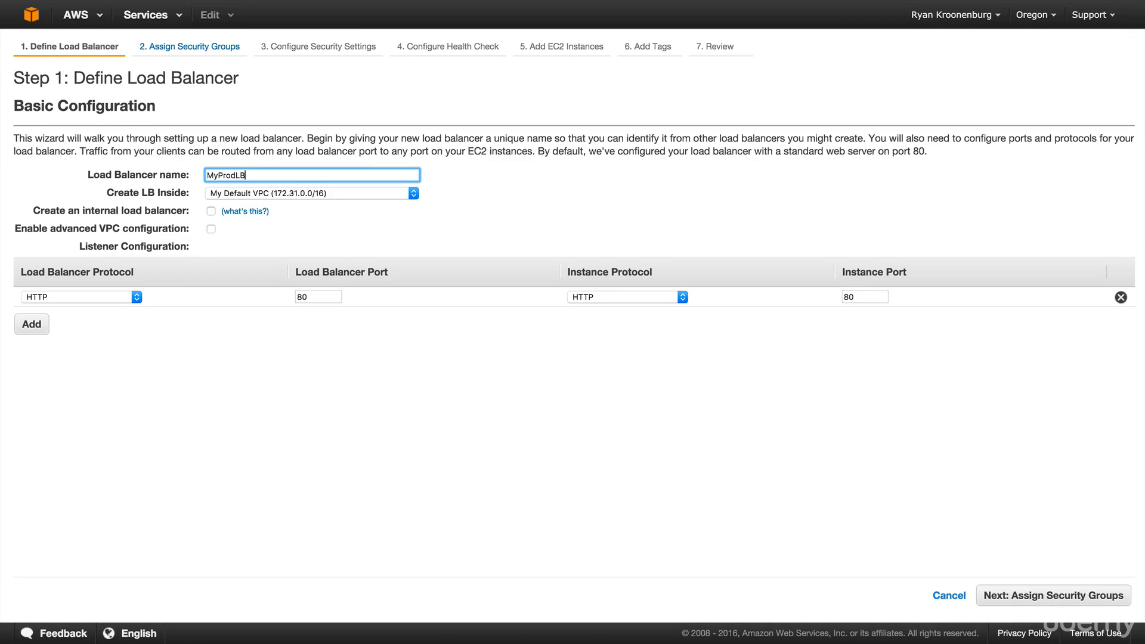
mouse_move(270, 198)
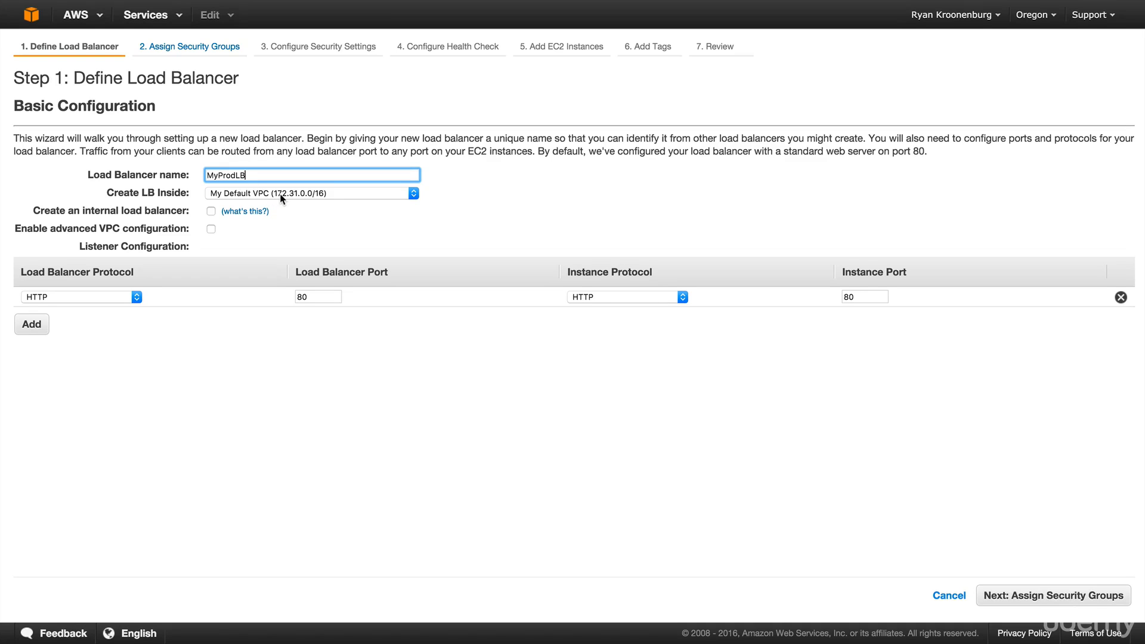
mouse_move(315, 241)
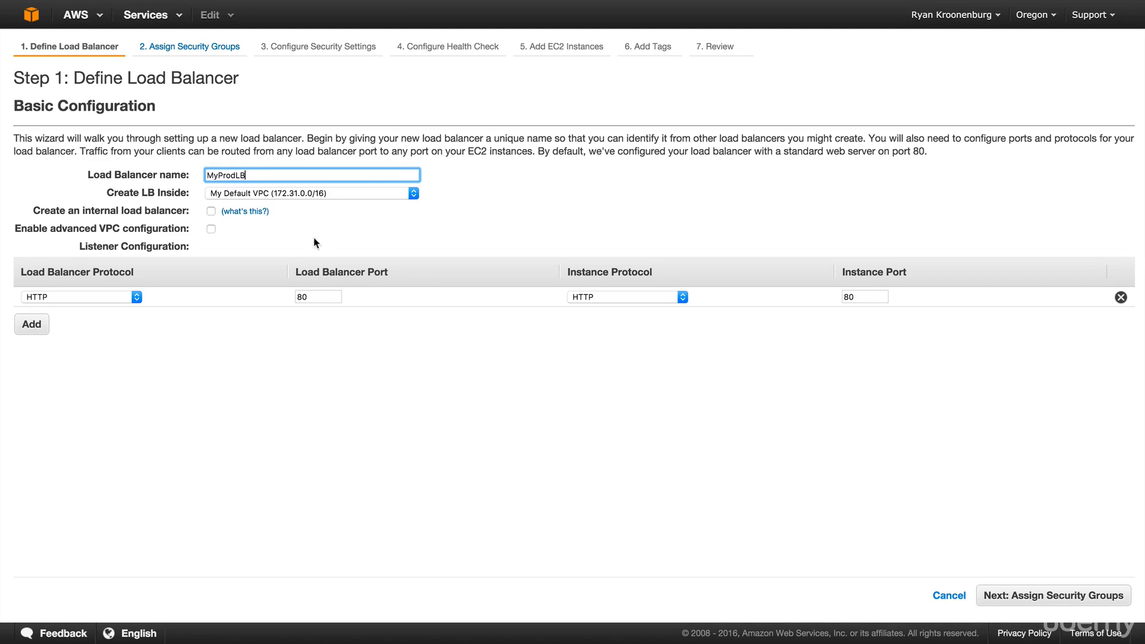
click(1051, 595)
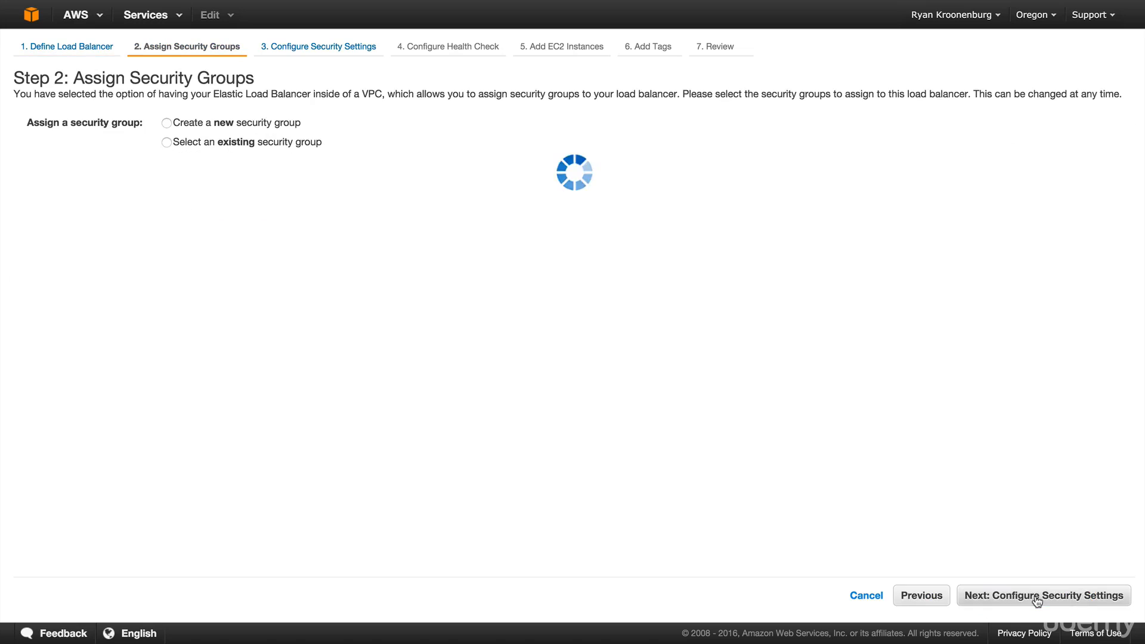
click(166, 142)
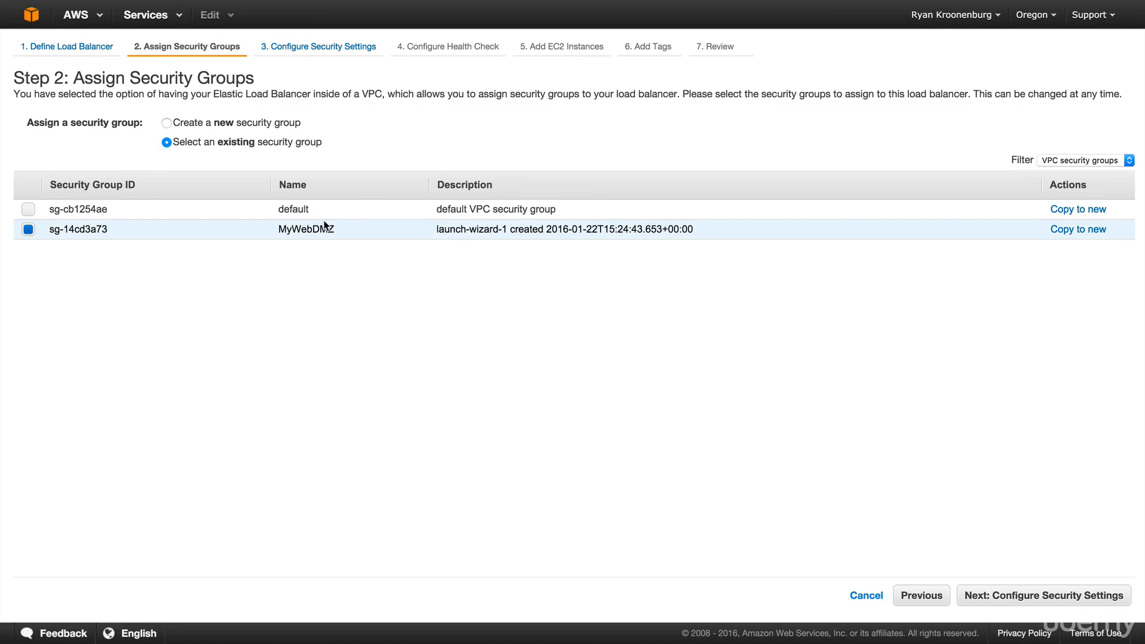
click(1041, 595)
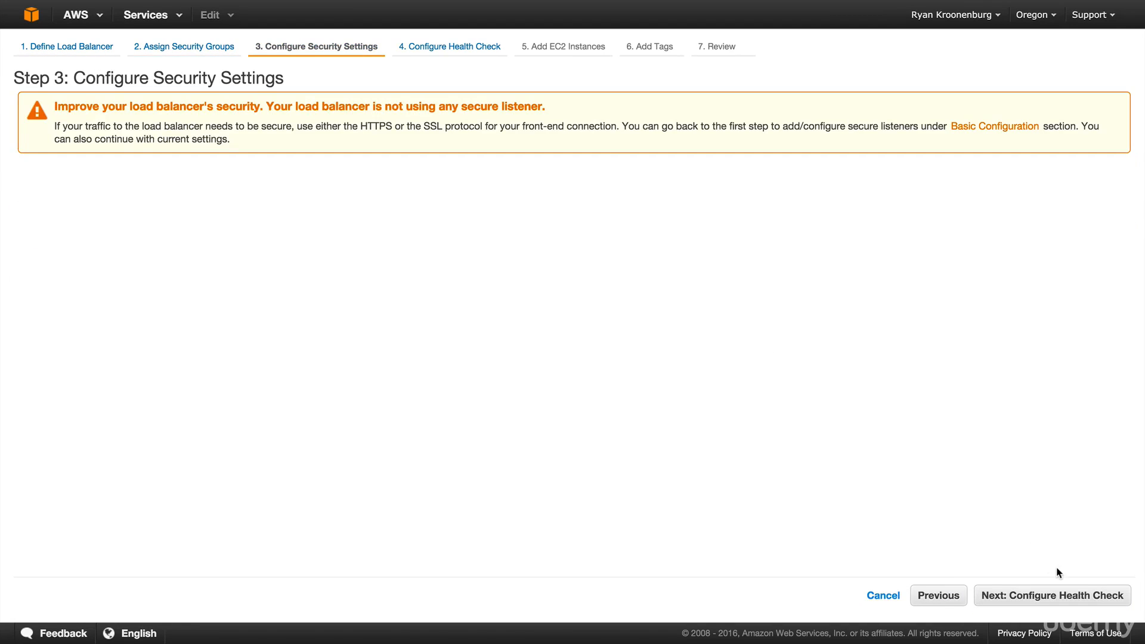
click(1050, 595)
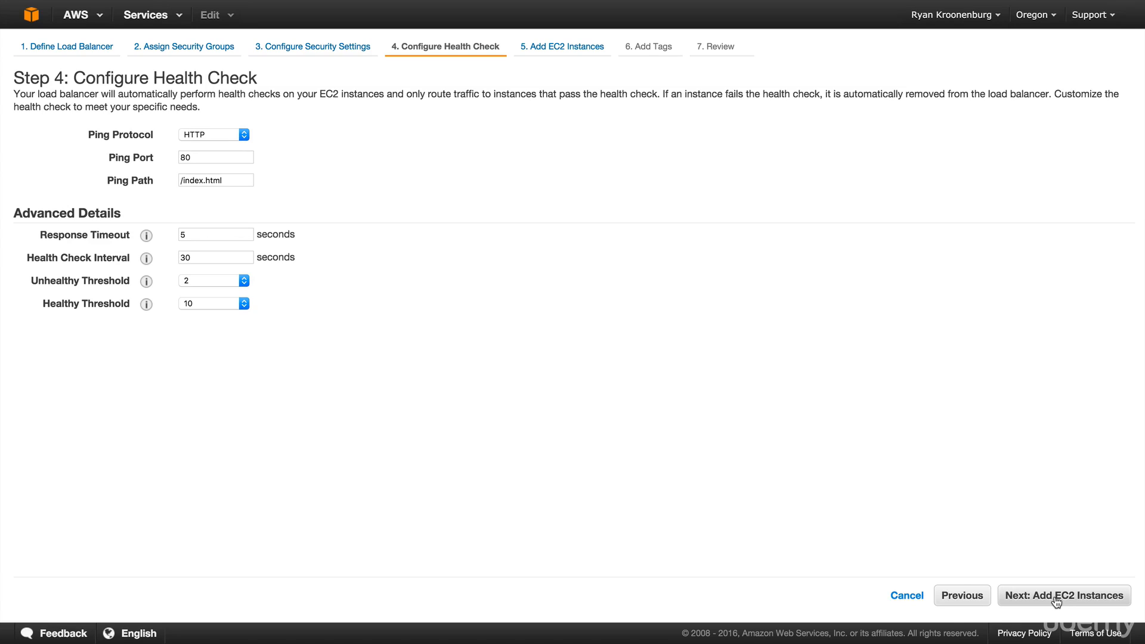
mouse_move(243, 303)
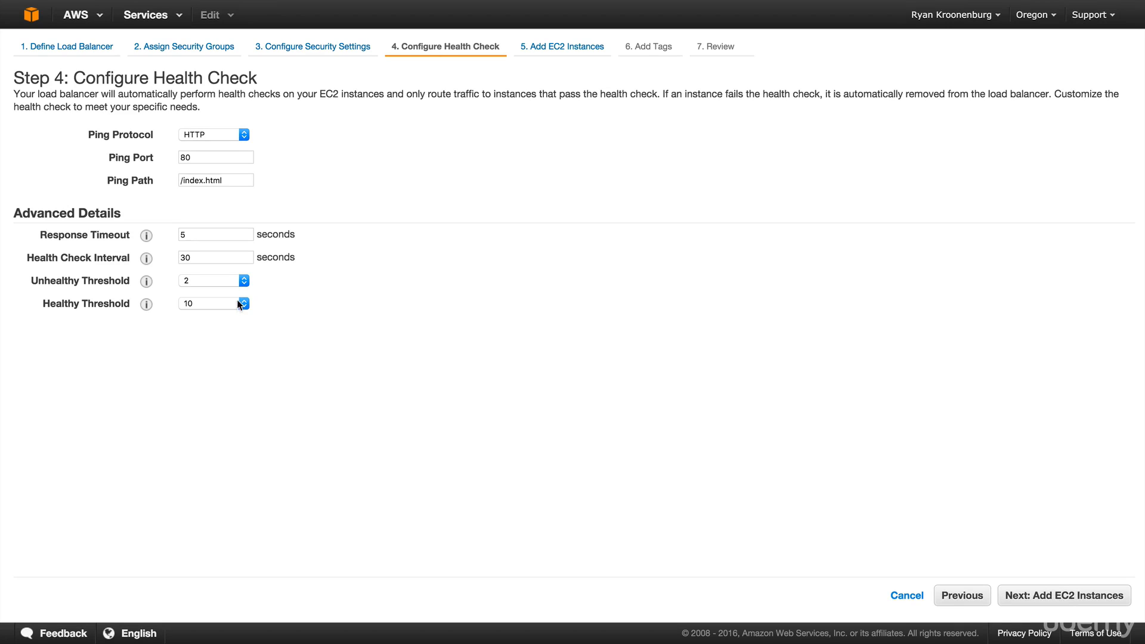
Set the healthy threshold to 3 and the health check interval to 10 seconds
click(214, 303)
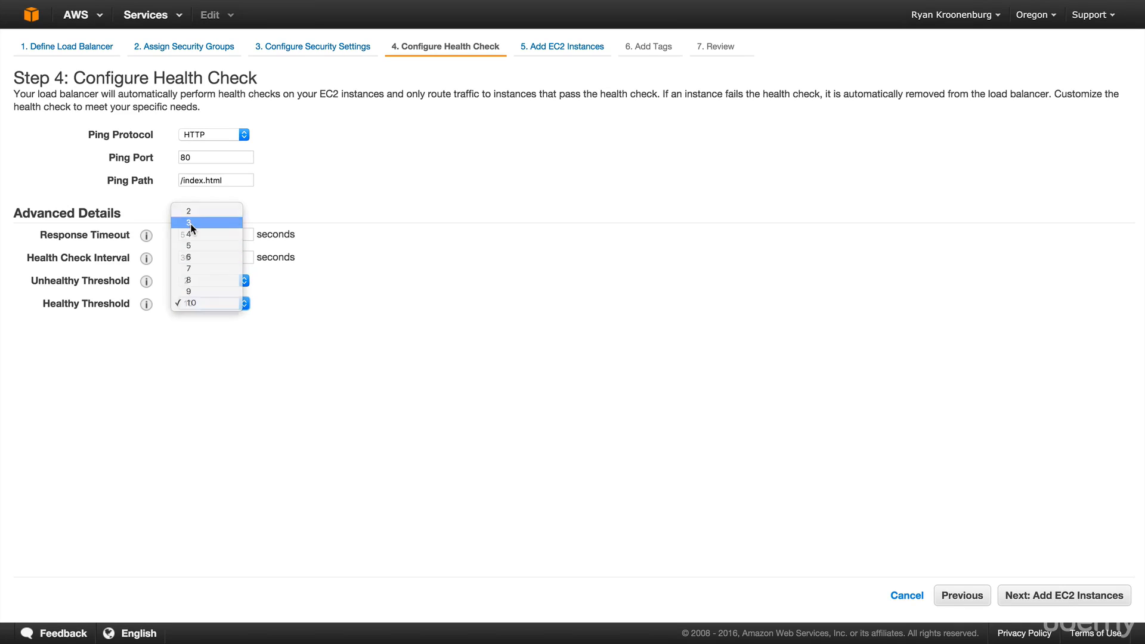
click(215, 257)
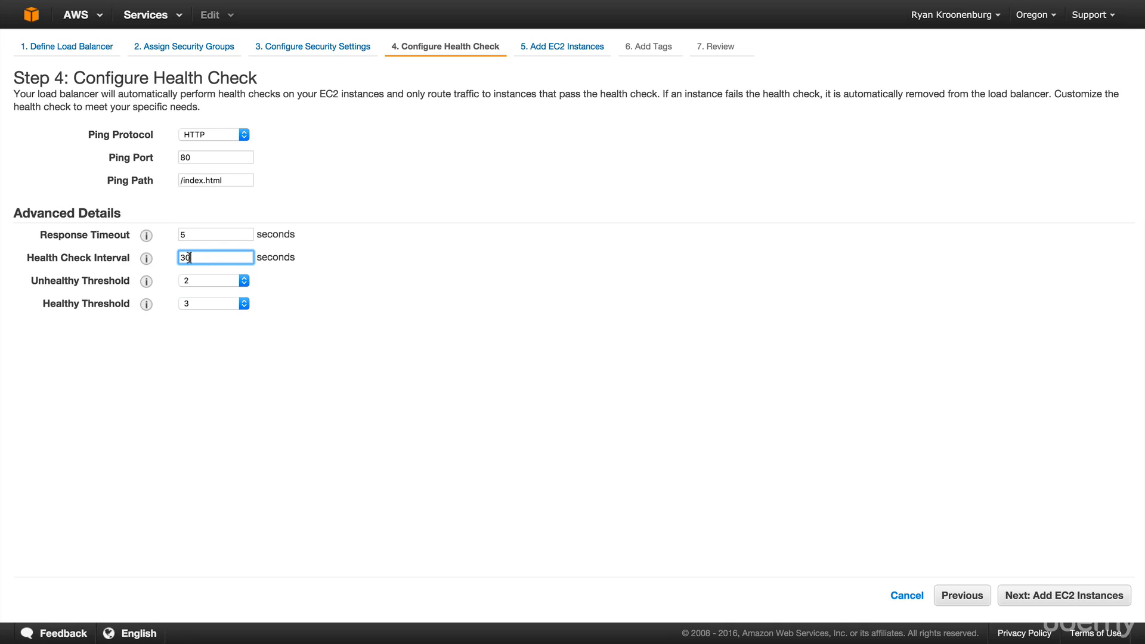
text(10)
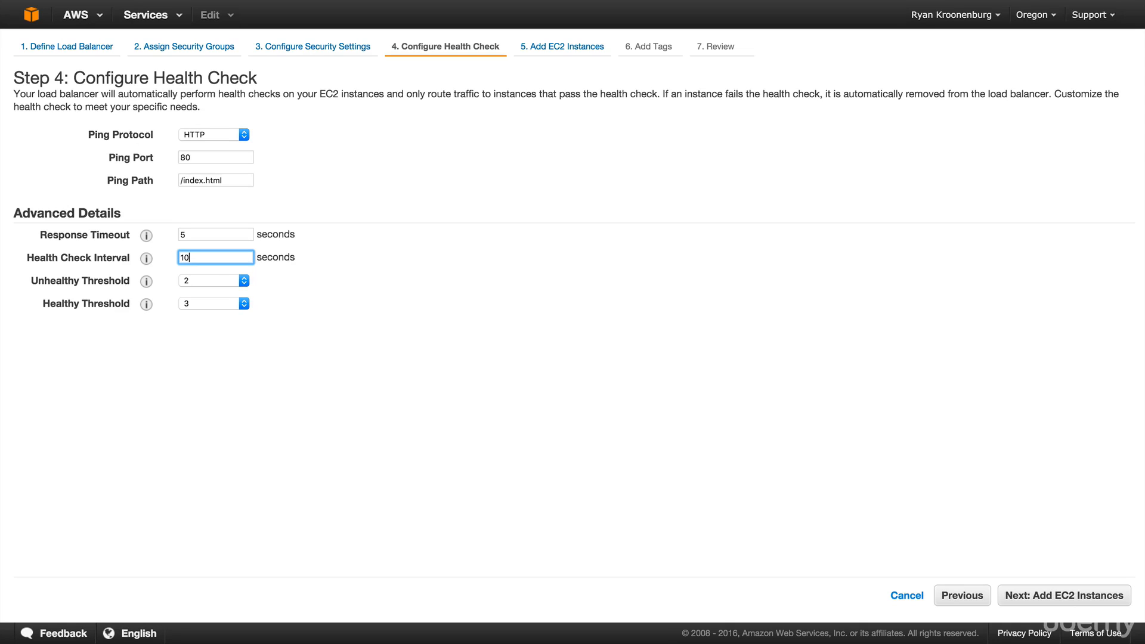
mouse_move(1063, 595)
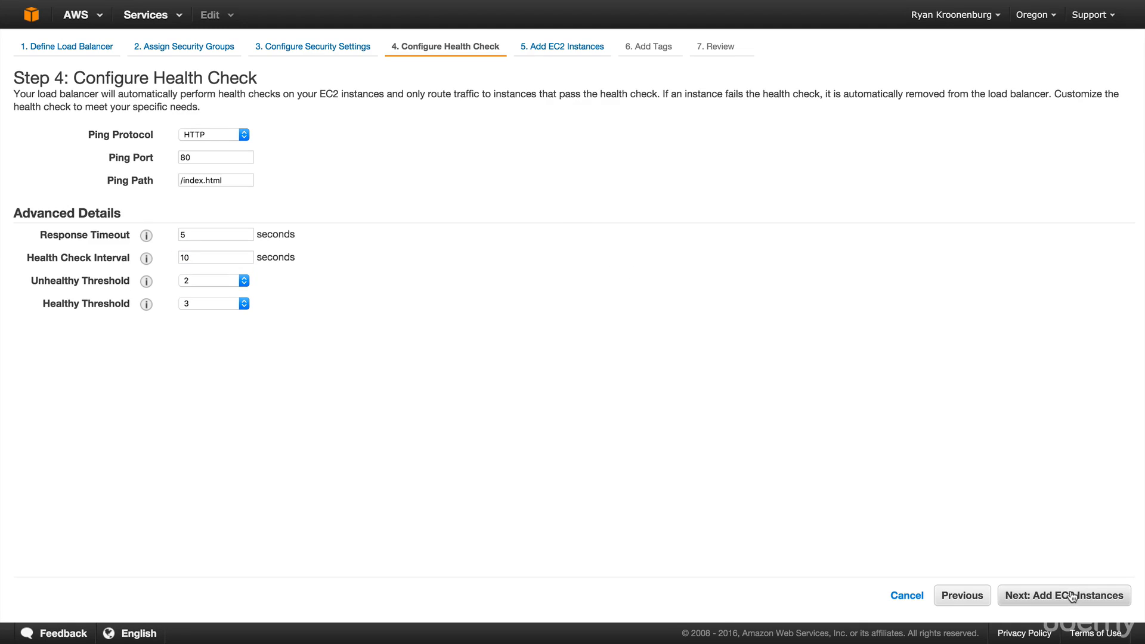
click(1063, 595)
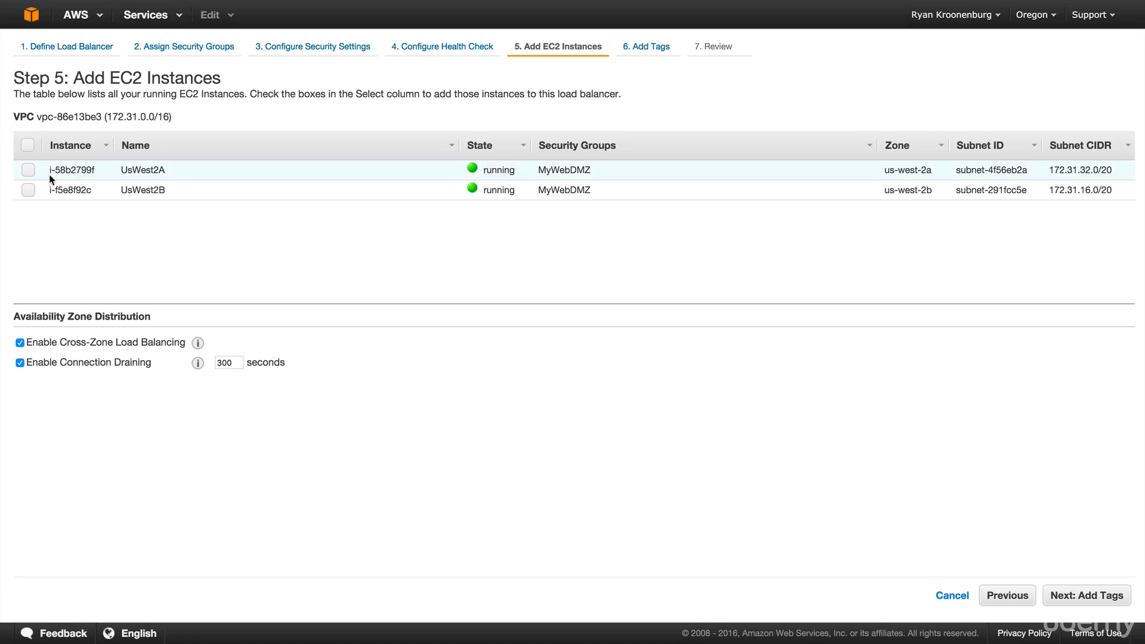
Add UsWest2A and UsWest2B, skip tags, and create MyProdLB
click(28, 143)
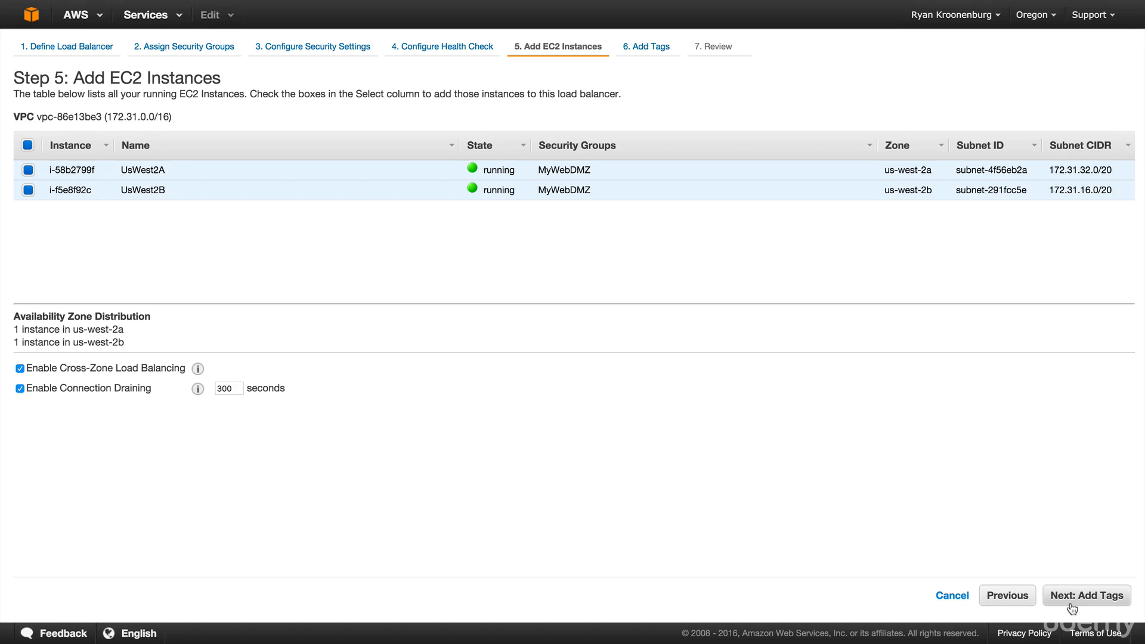
click(1085, 595)
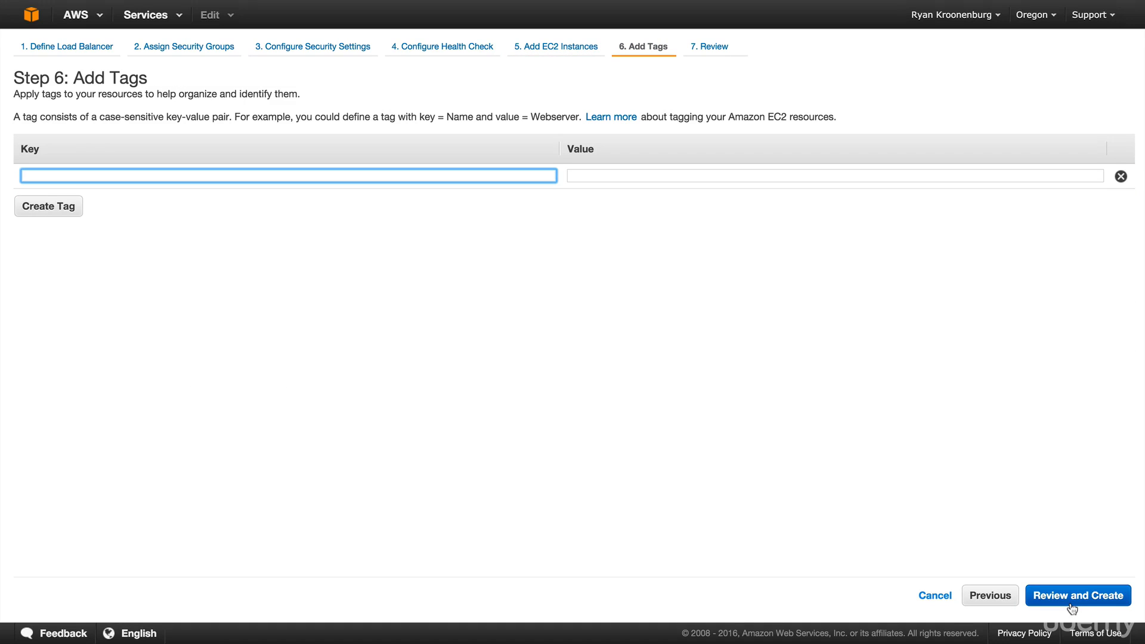
click(1076, 595)
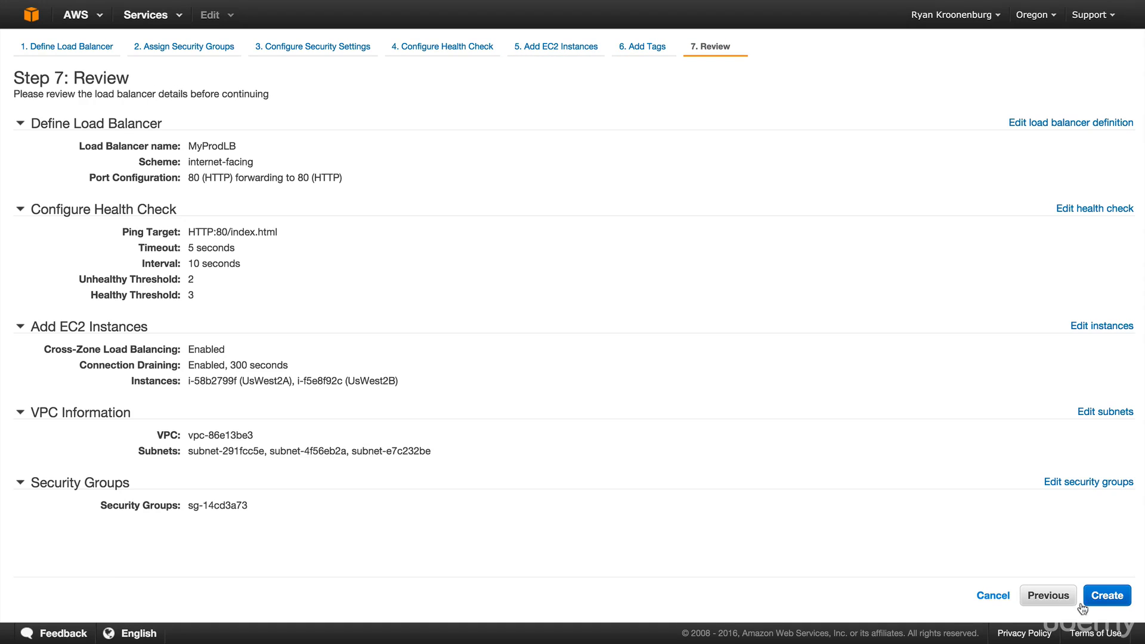
click(1106, 595)
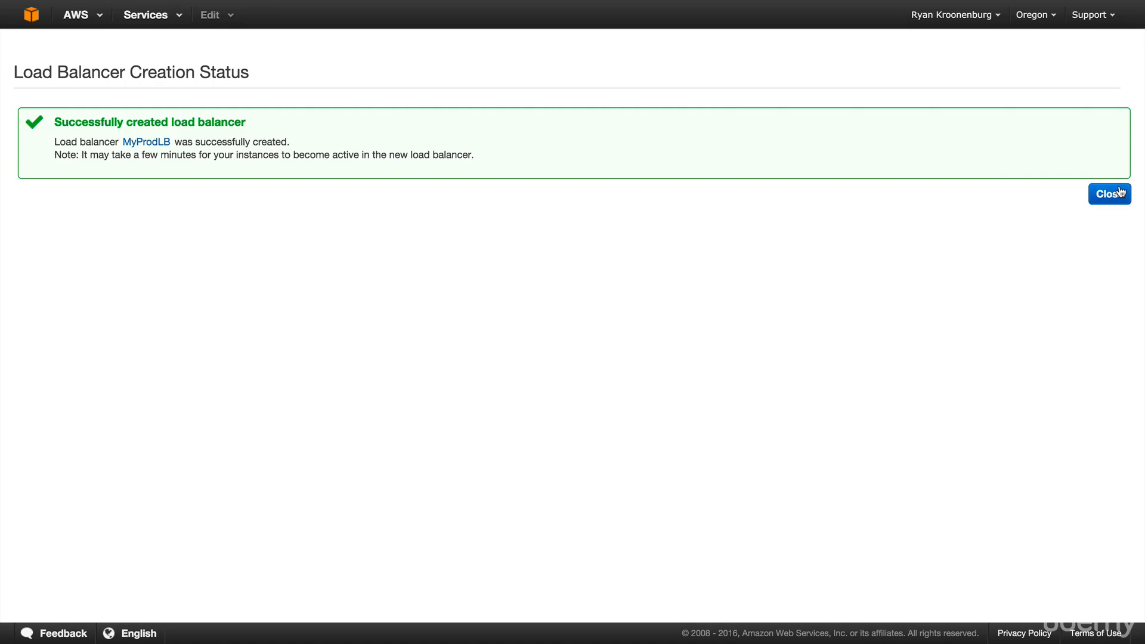
click(1108, 193)
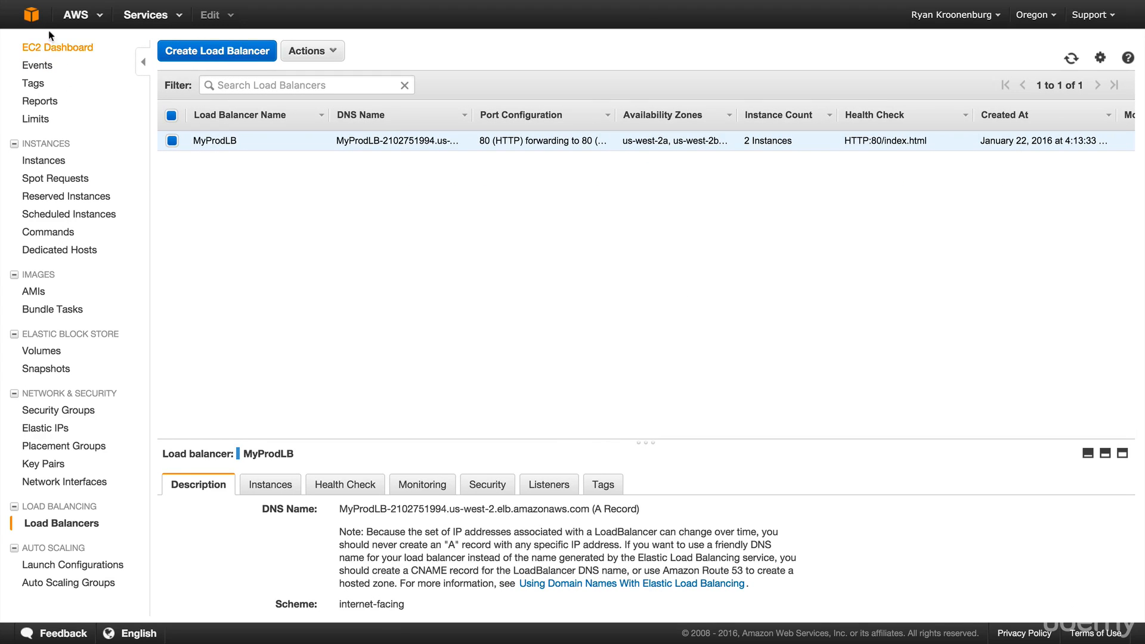
click(146, 14)
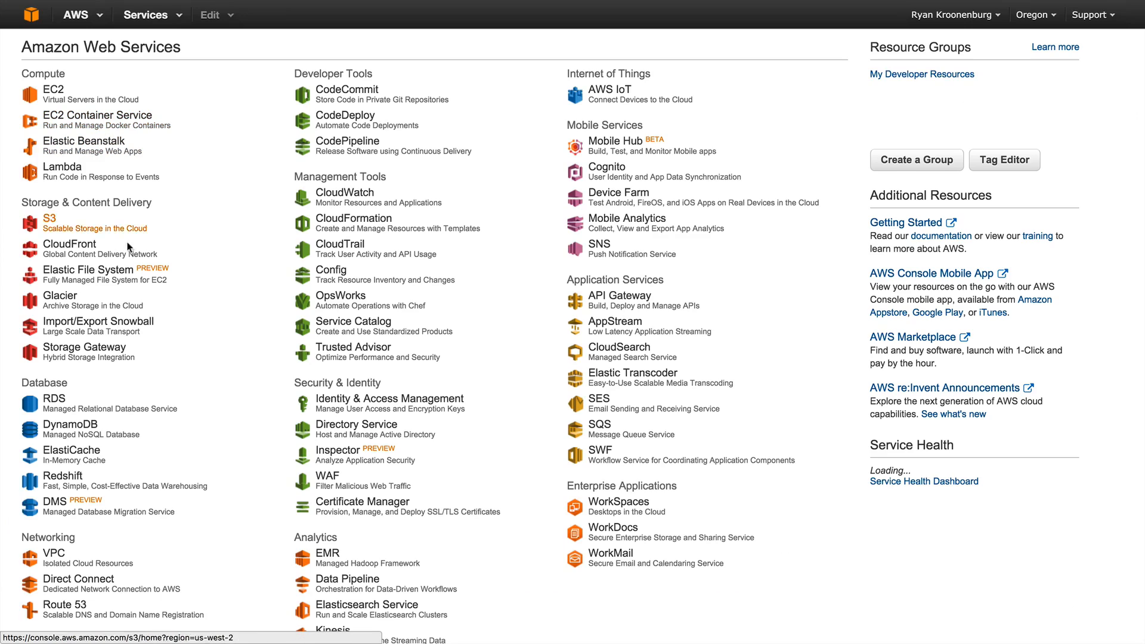
Open Elastic File System and expand MyEFSFileSystem to see its three mount targets
click(49, 218)
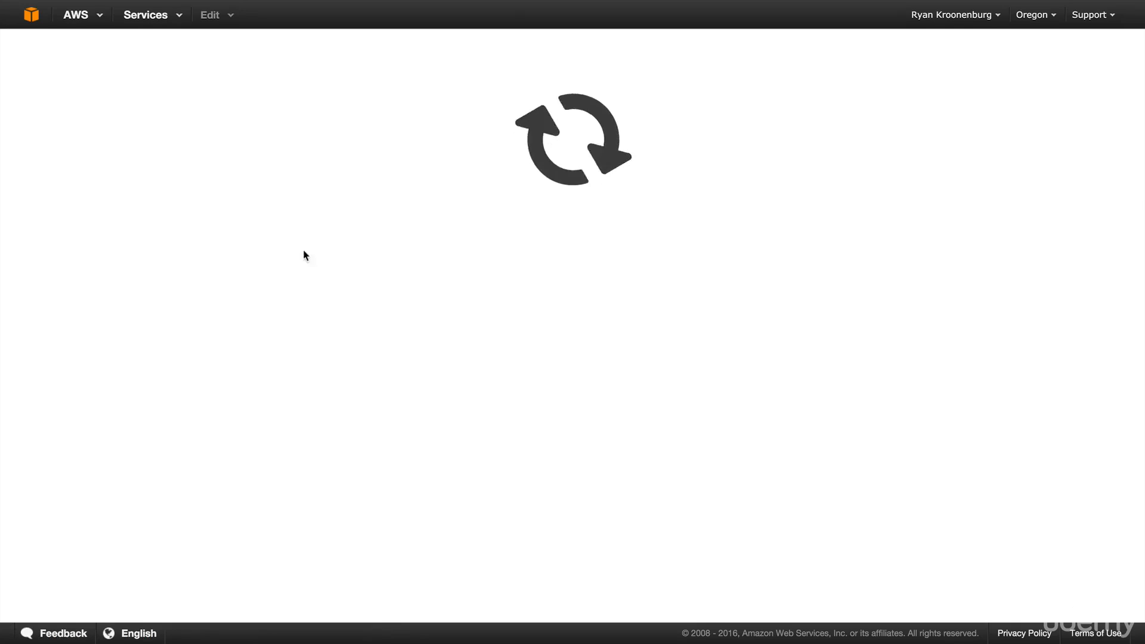
click(169, 149)
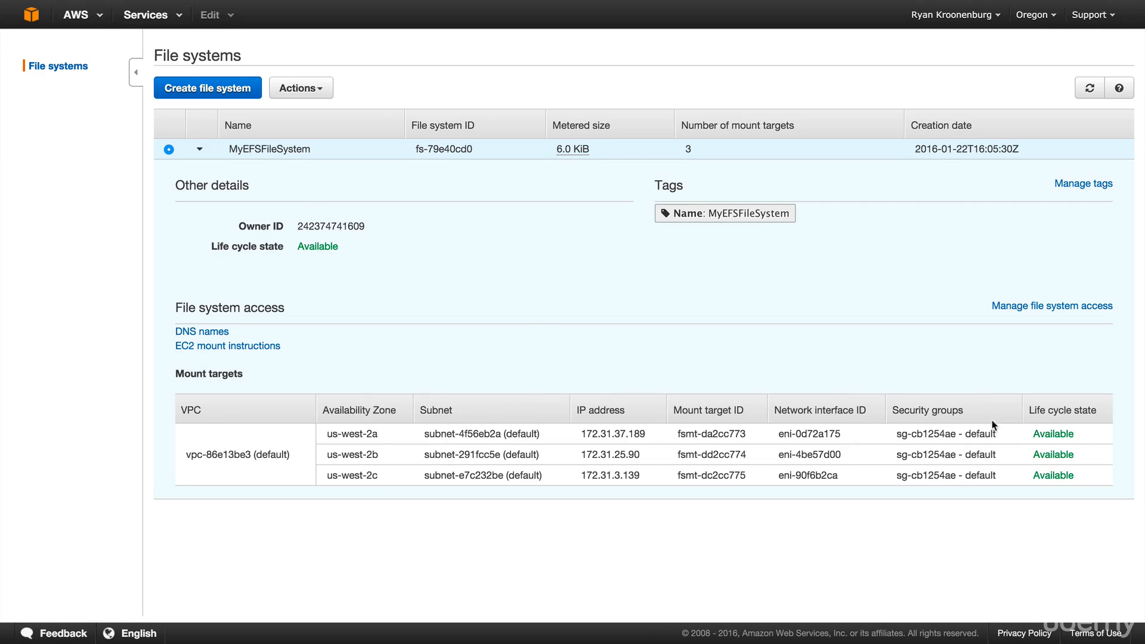
mouse_move(865, 495)
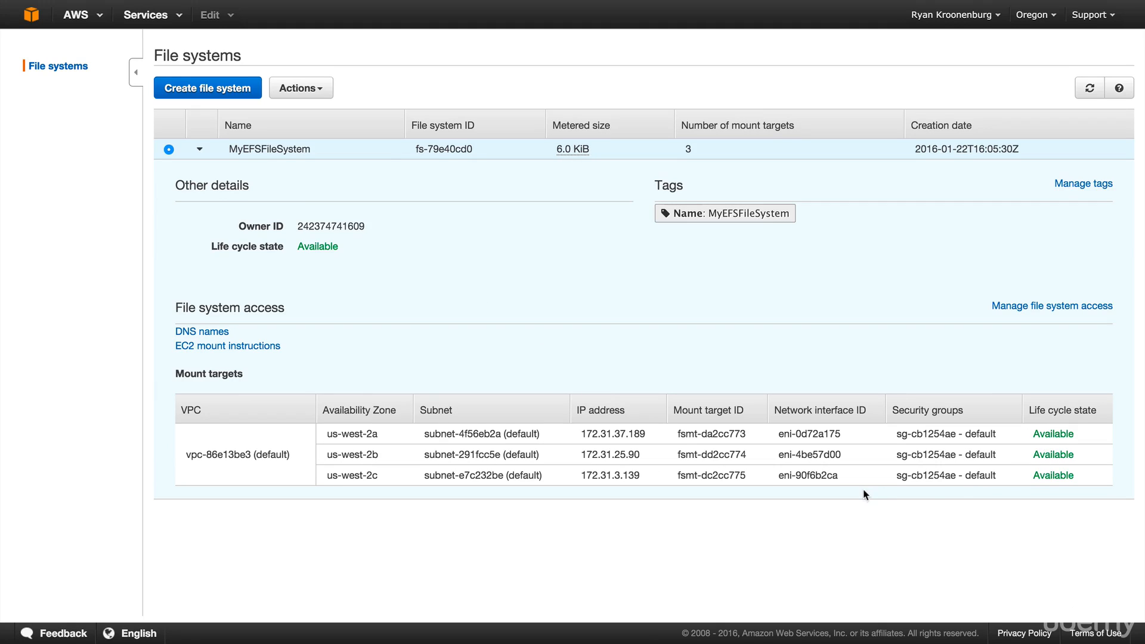
mouse_move(24, 28)
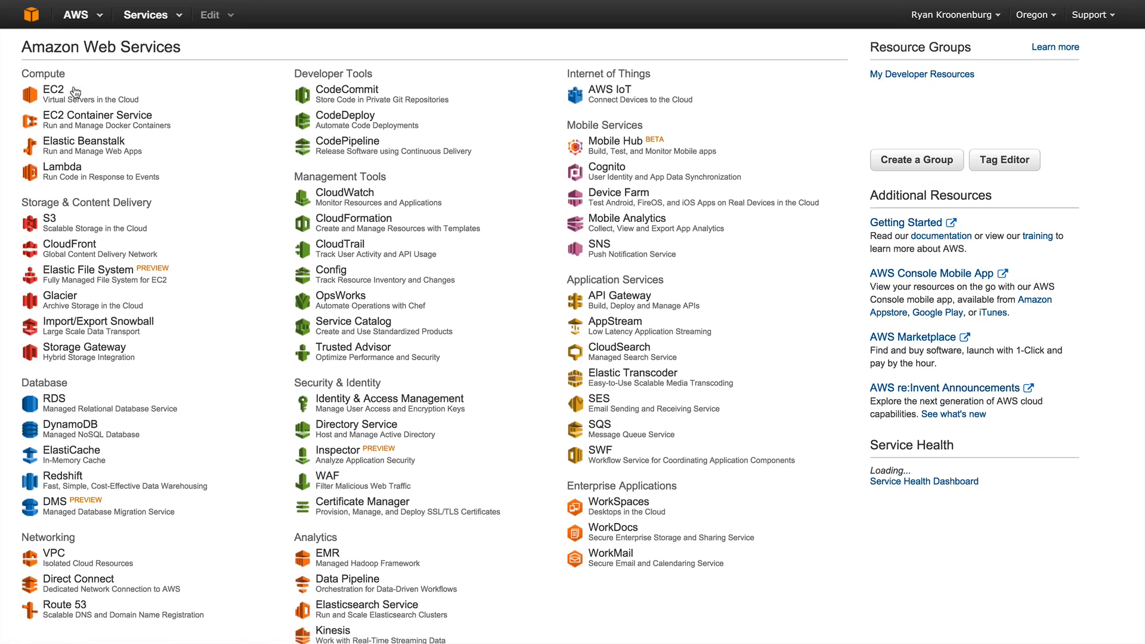
In EC2 Instances, select only UsWest2A to view its public DNS and MyWebDMZ security group
click(52, 90)
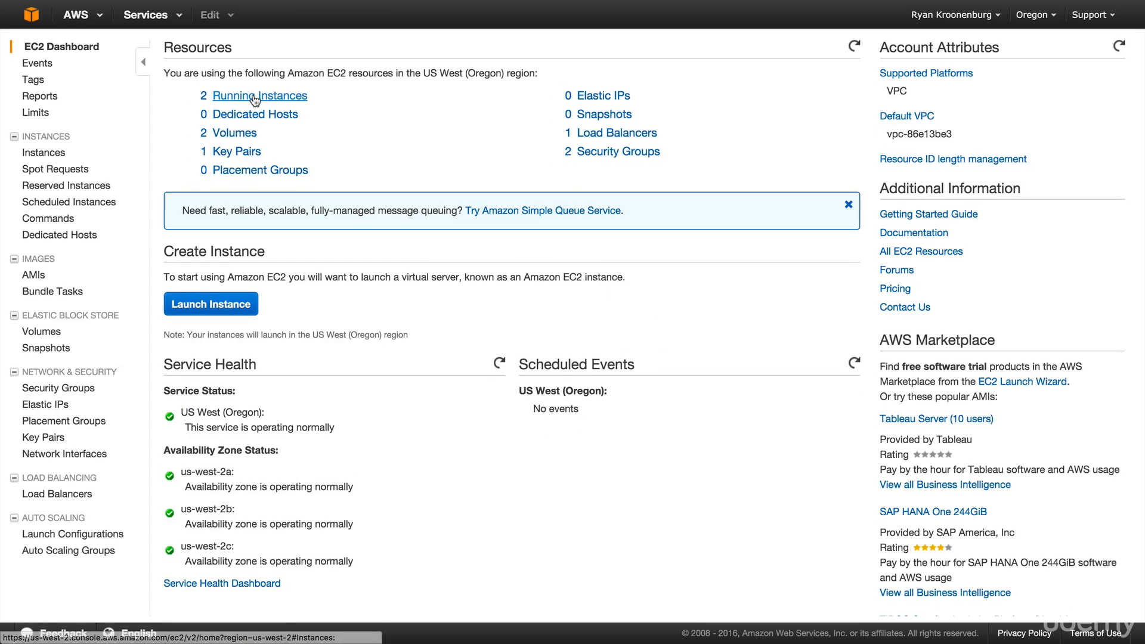
click(263, 95)
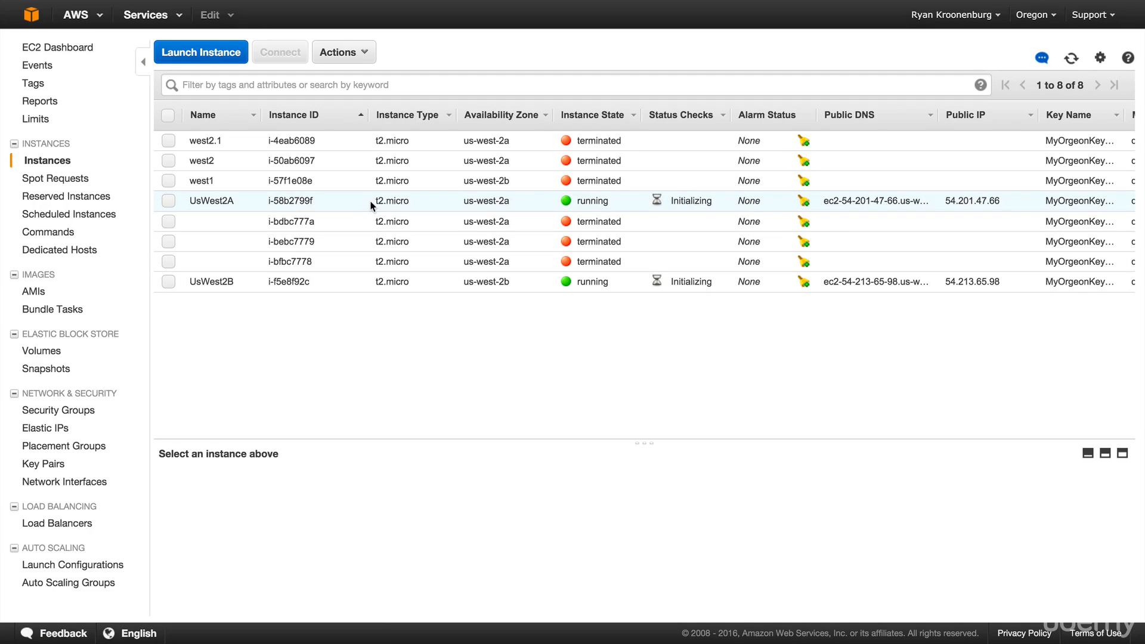
click(167, 200)
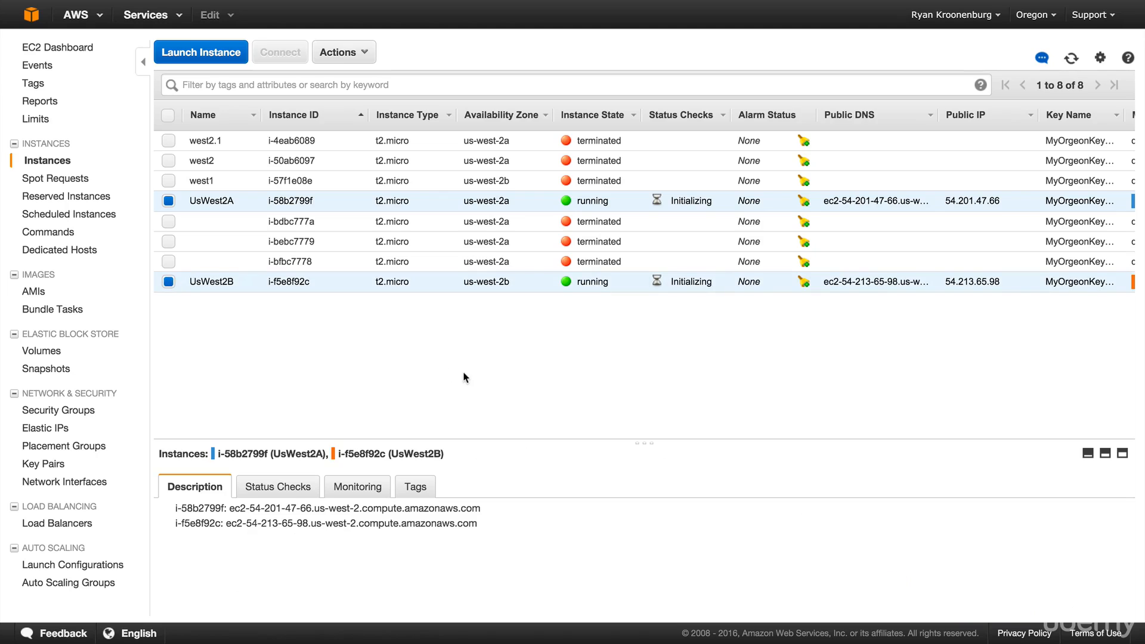
mouse_move(617, 220)
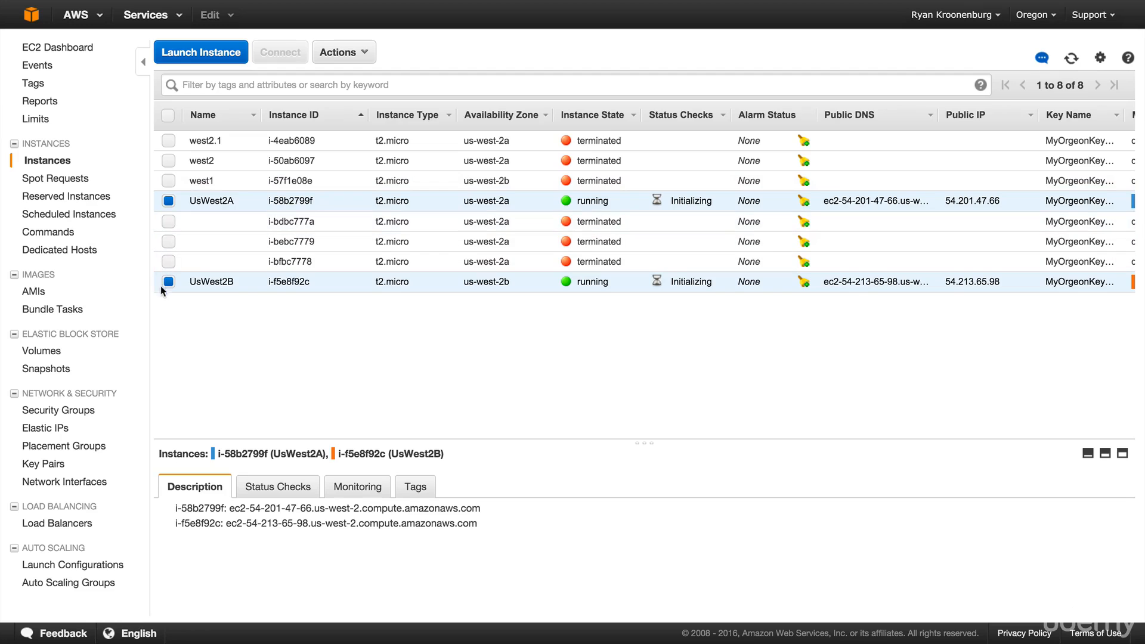
click(168, 280)
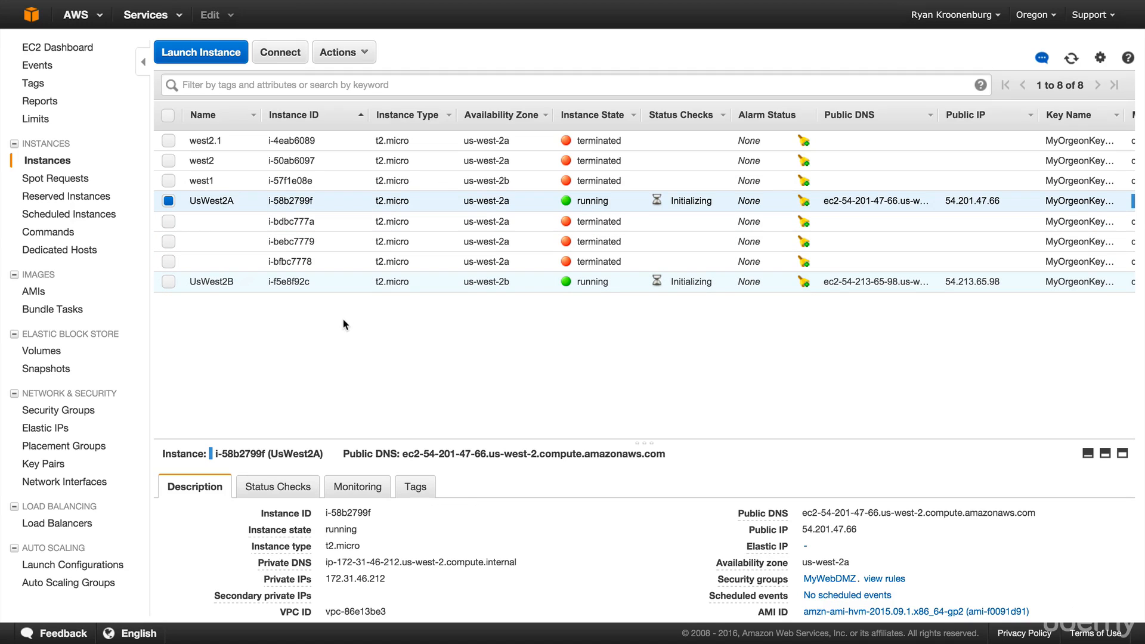
mouse_move(337, 52)
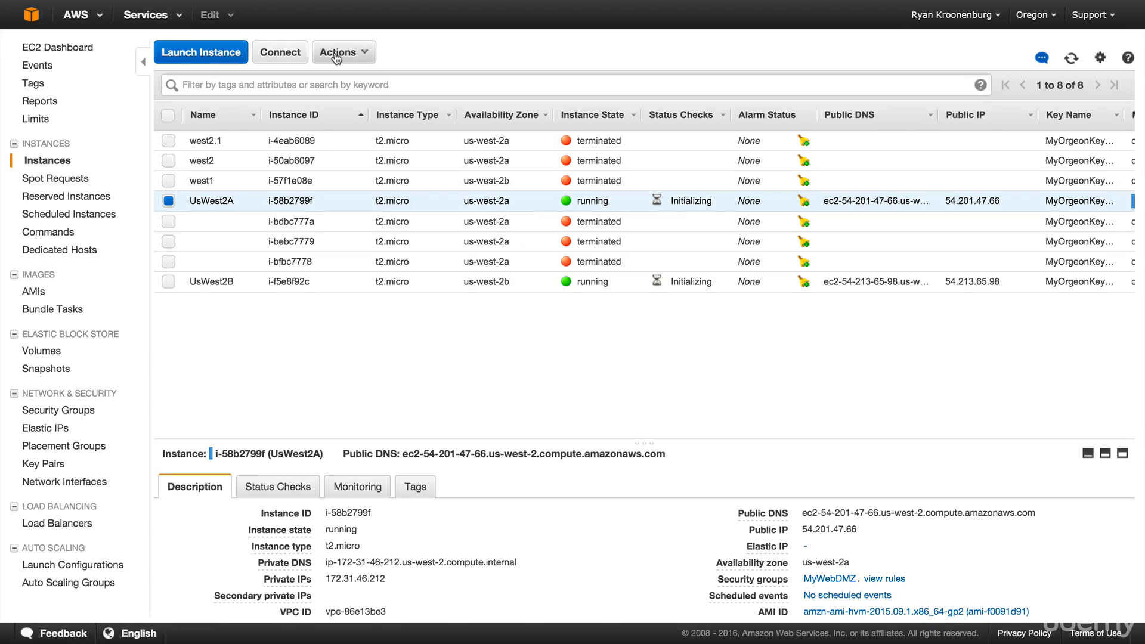
click(343, 51)
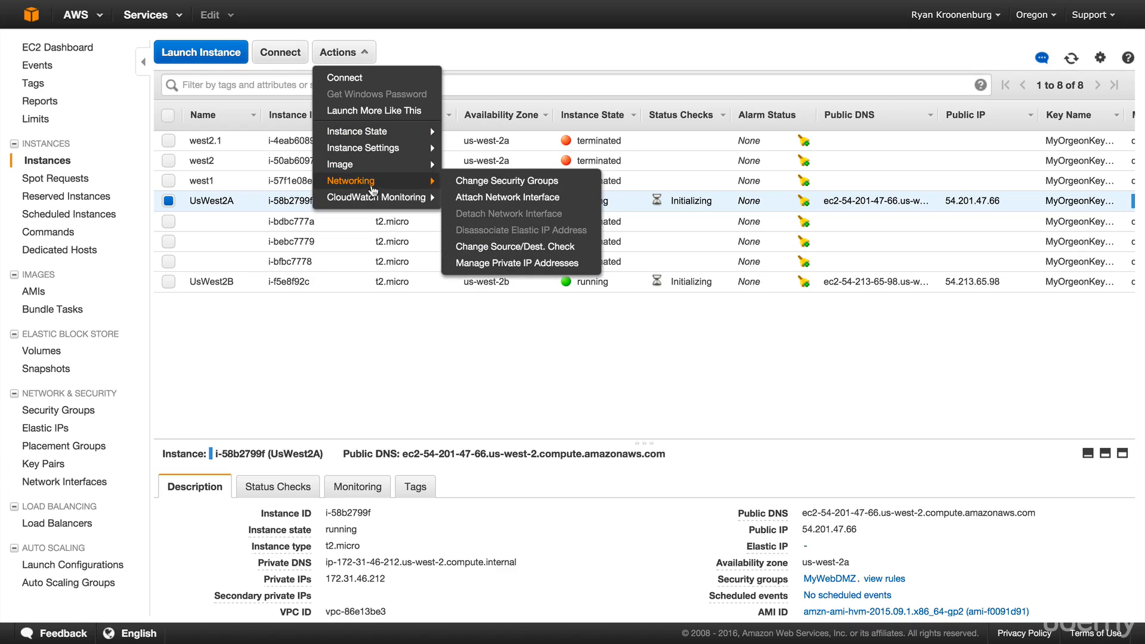
Add the default security group to UsWest2A alongside MyWebDMZ
click(507, 180)
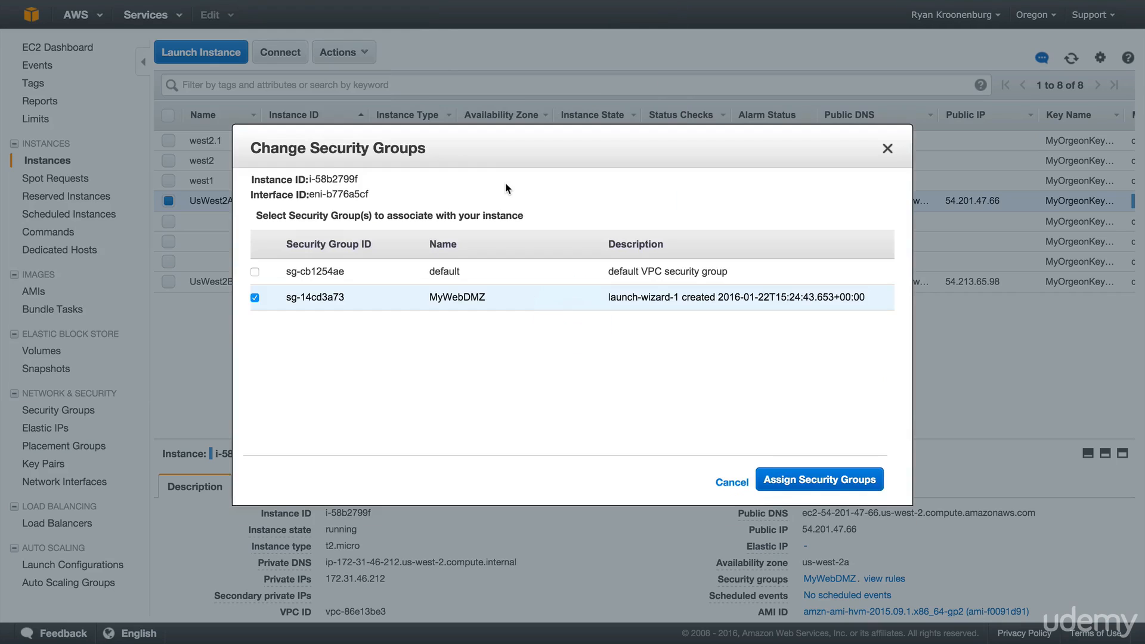
click(255, 271)
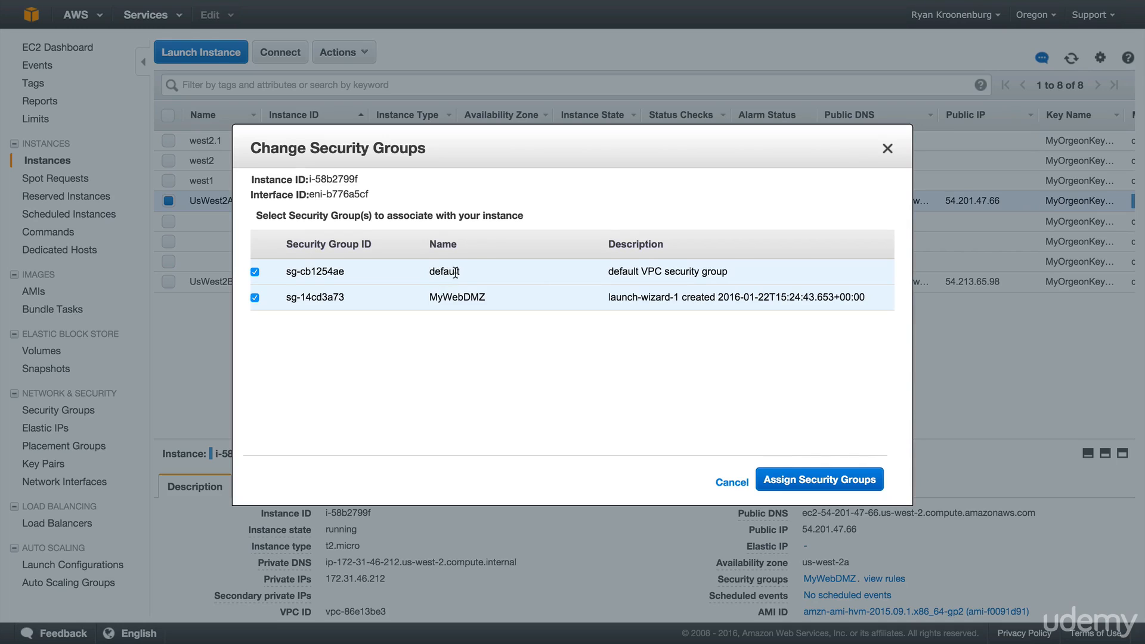
mouse_move(817, 479)
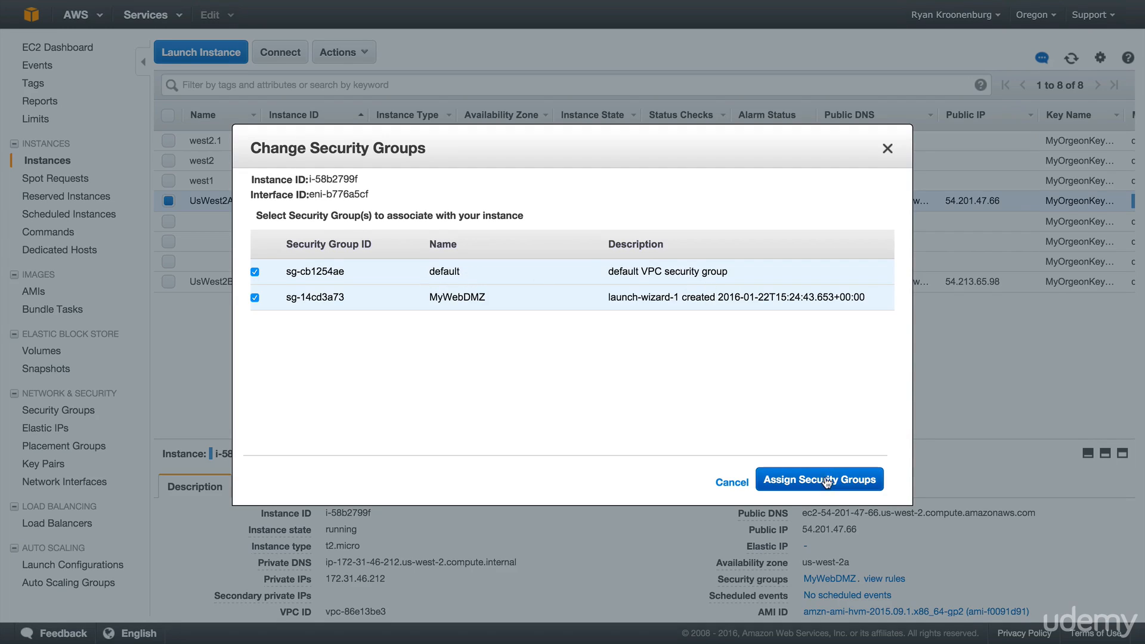
click(819, 479)
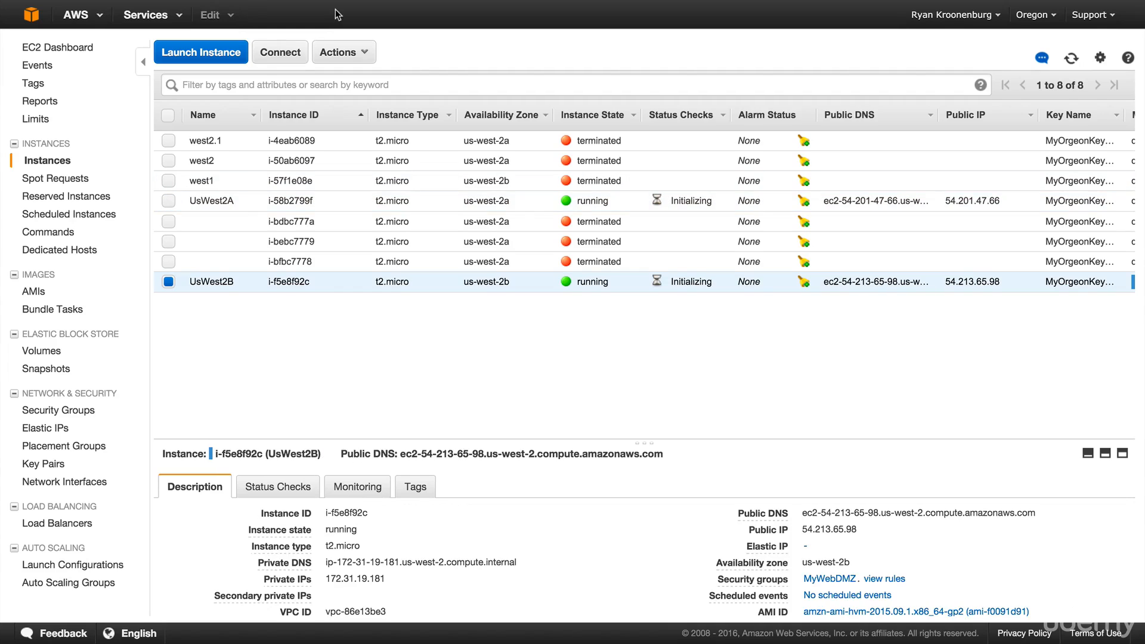
Add the default security group to UsWest2B alongside MyWebDMZ
click(344, 52)
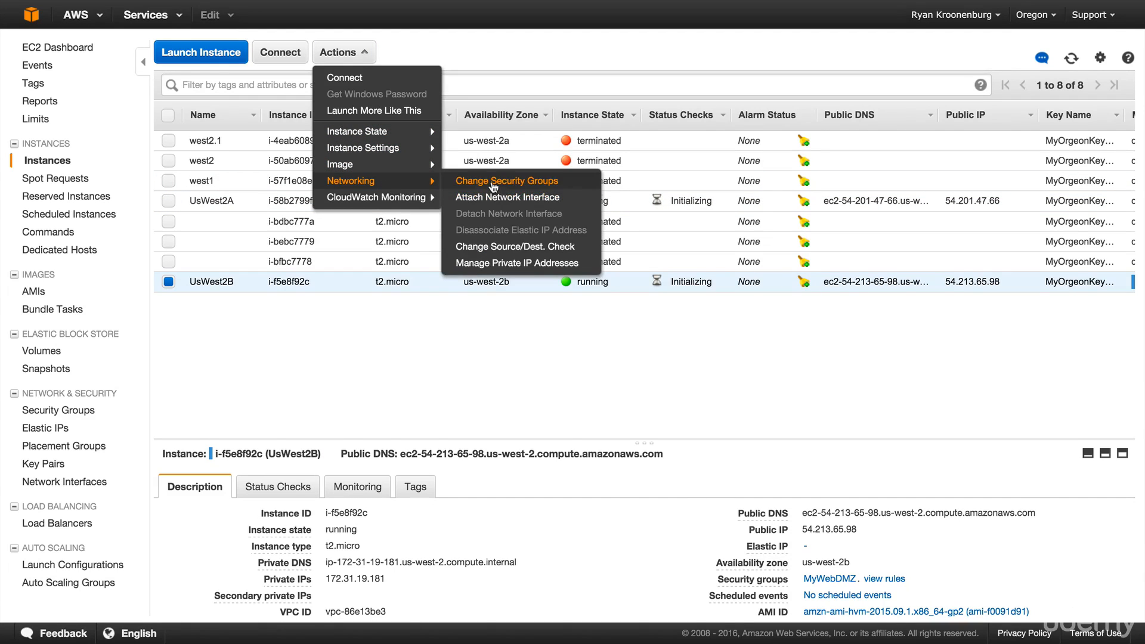
click(506, 180)
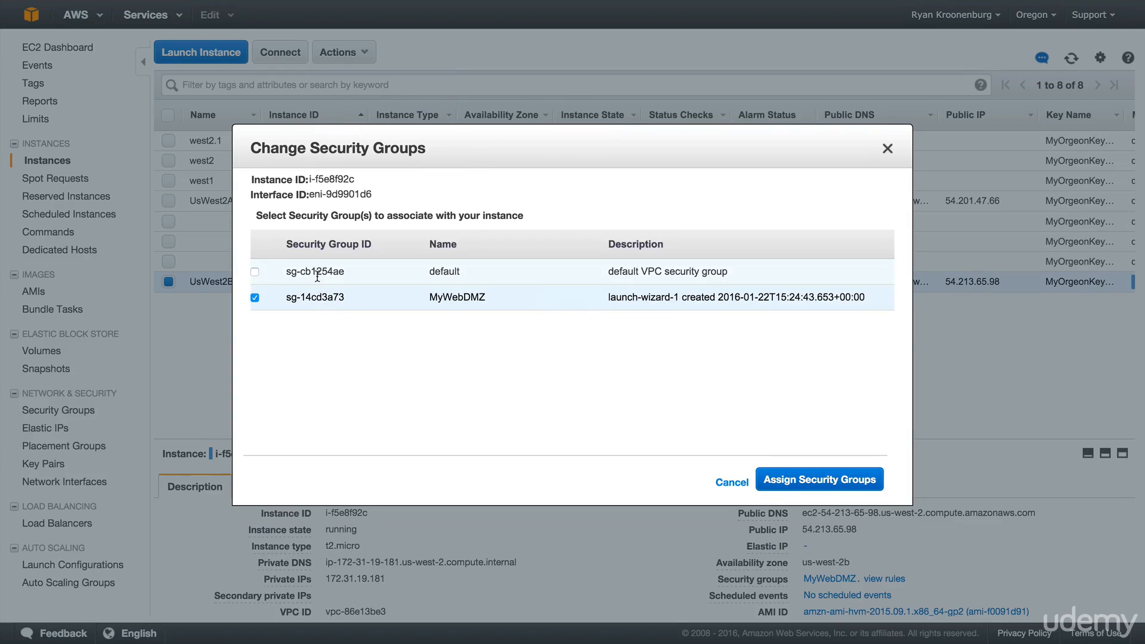
click(254, 272)
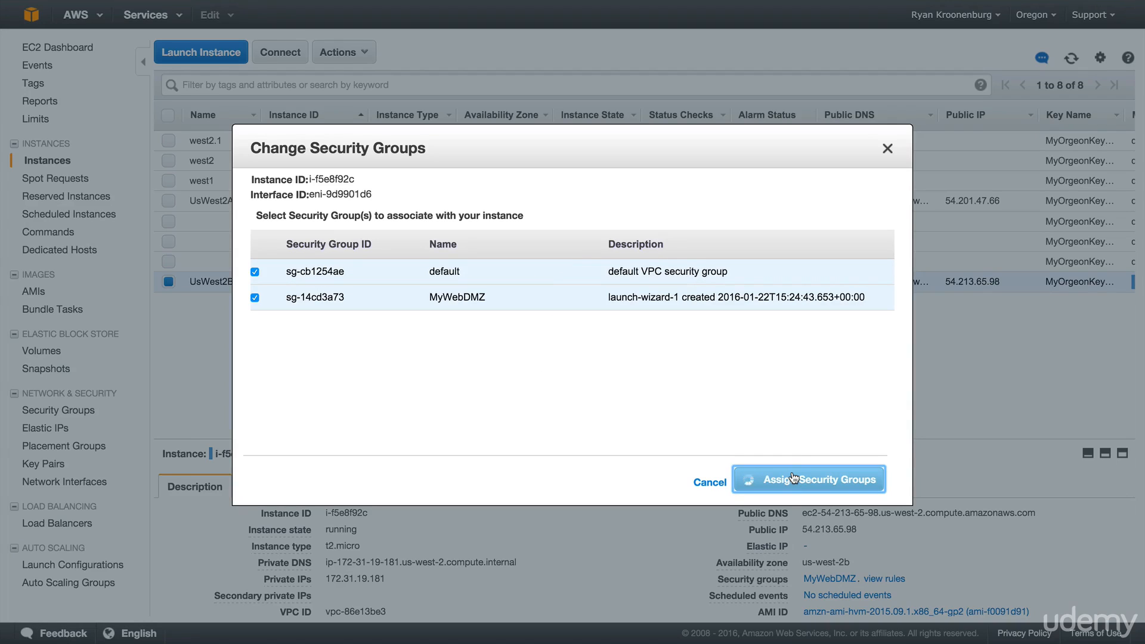
click(807, 479)
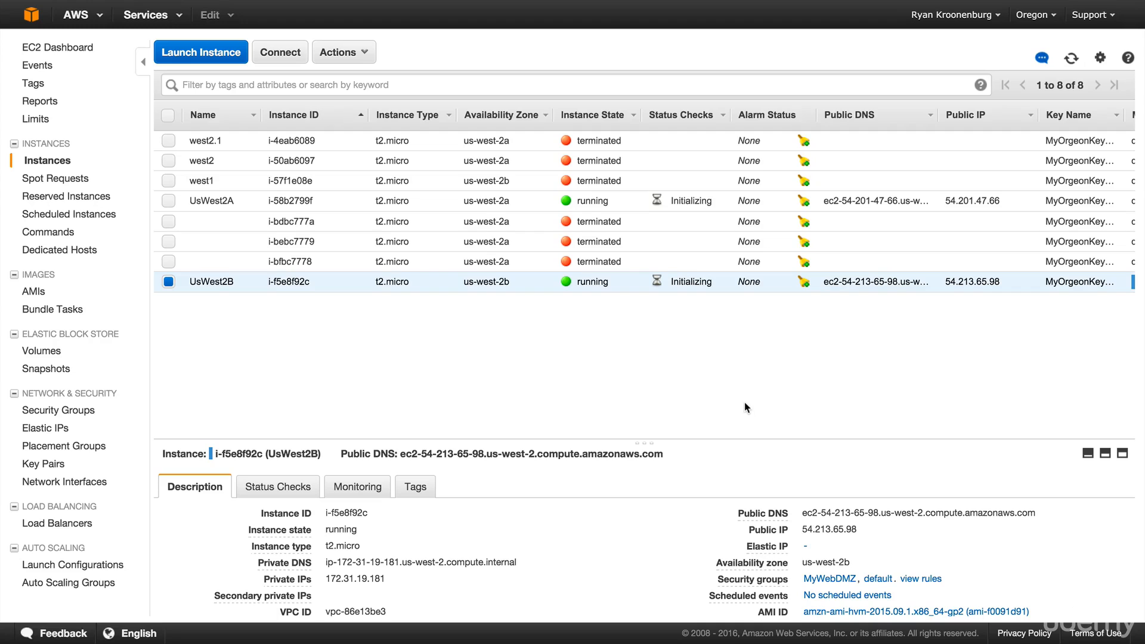
mouse_move(490, 201)
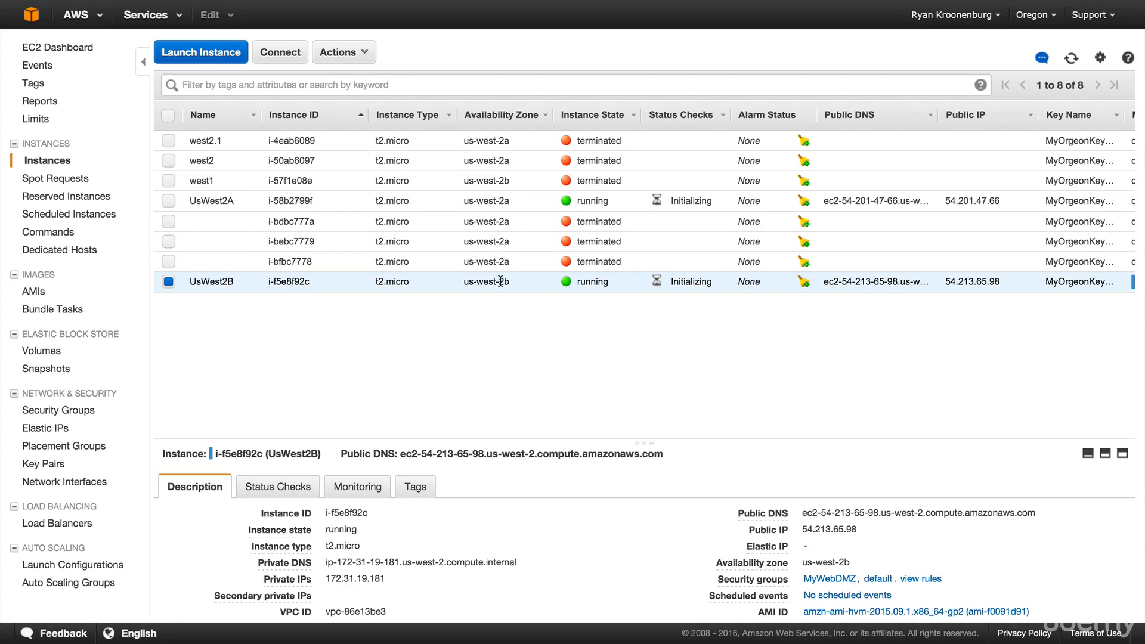
mouse_move(808, 396)
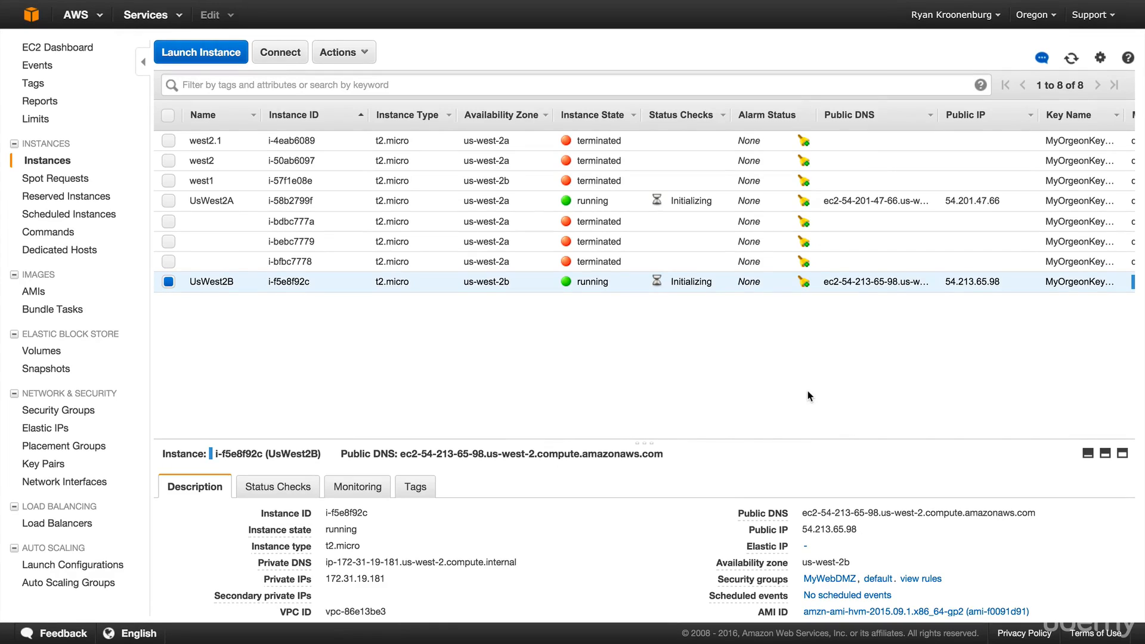
mouse_move(32, 16)
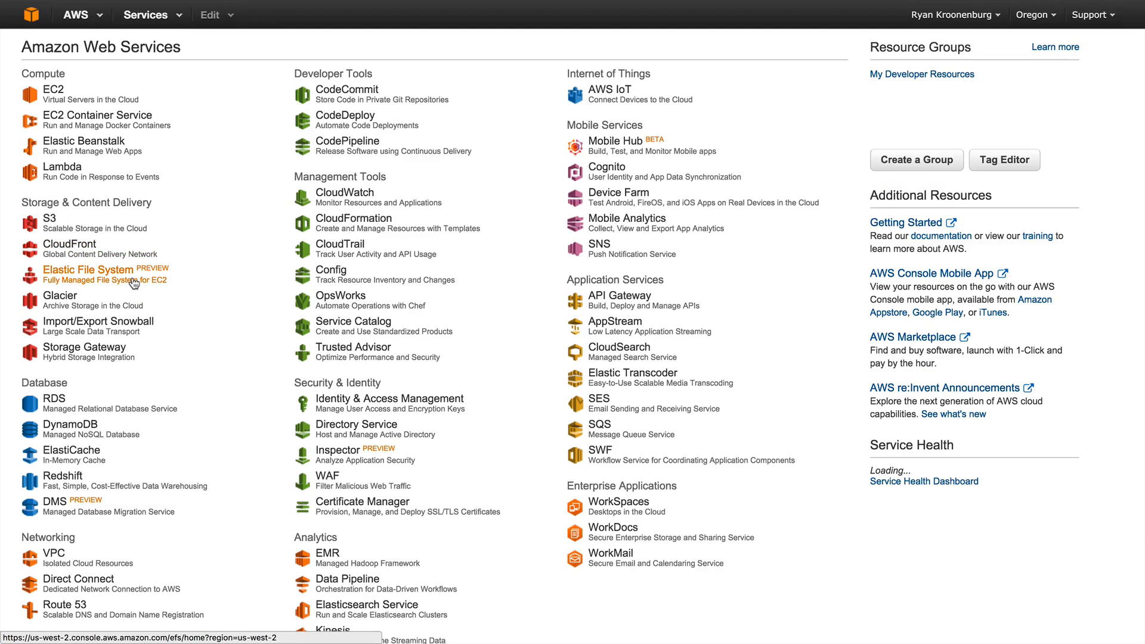
Verify MyEFSFileSystem's mount targets use the default group, then reopen UsWest2A's details
click(88, 269)
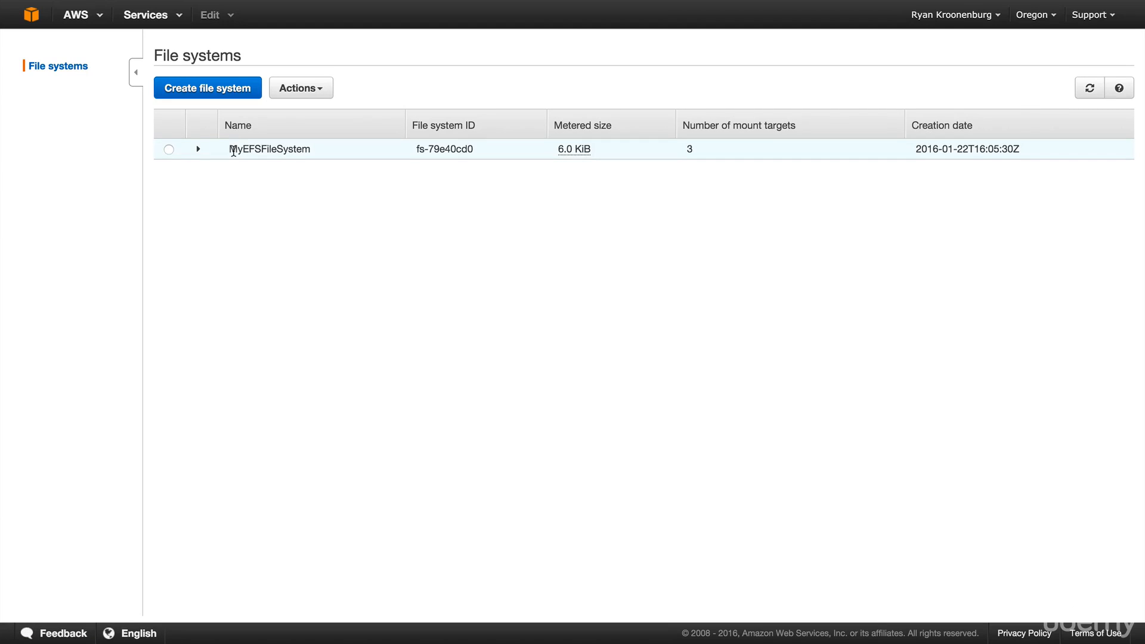
click(169, 149)
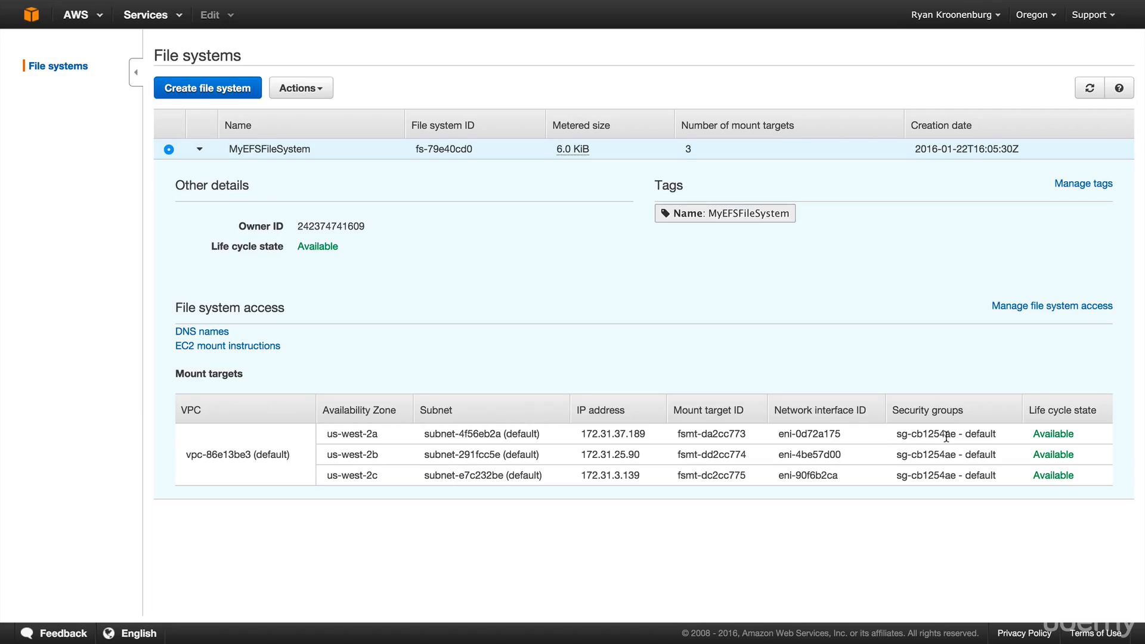
mouse_move(30, 14)
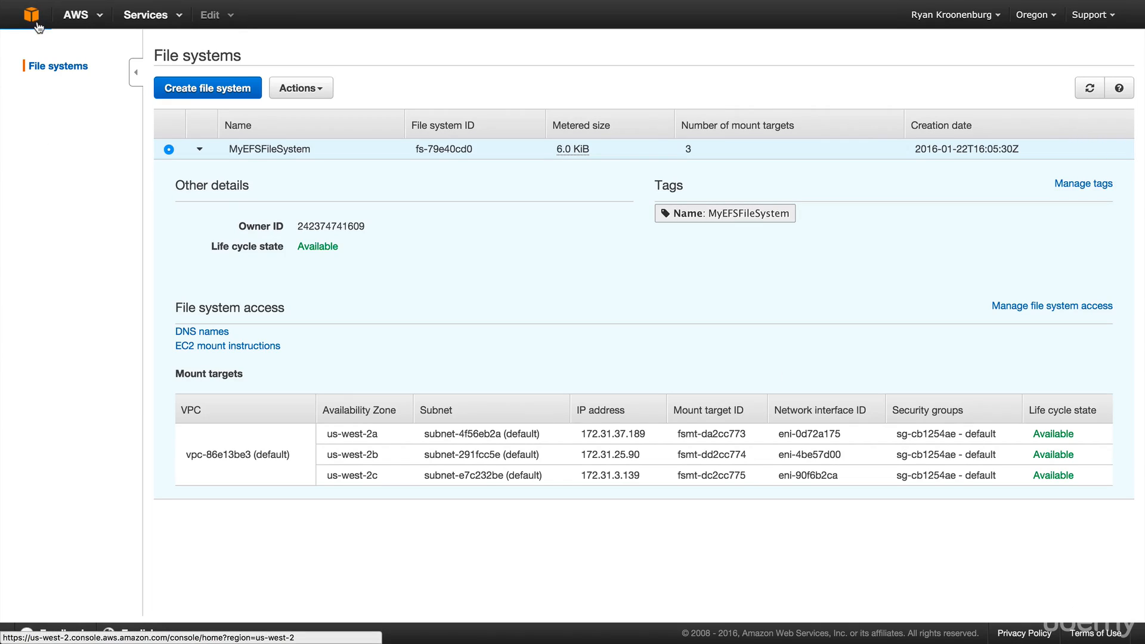
click(29, 15)
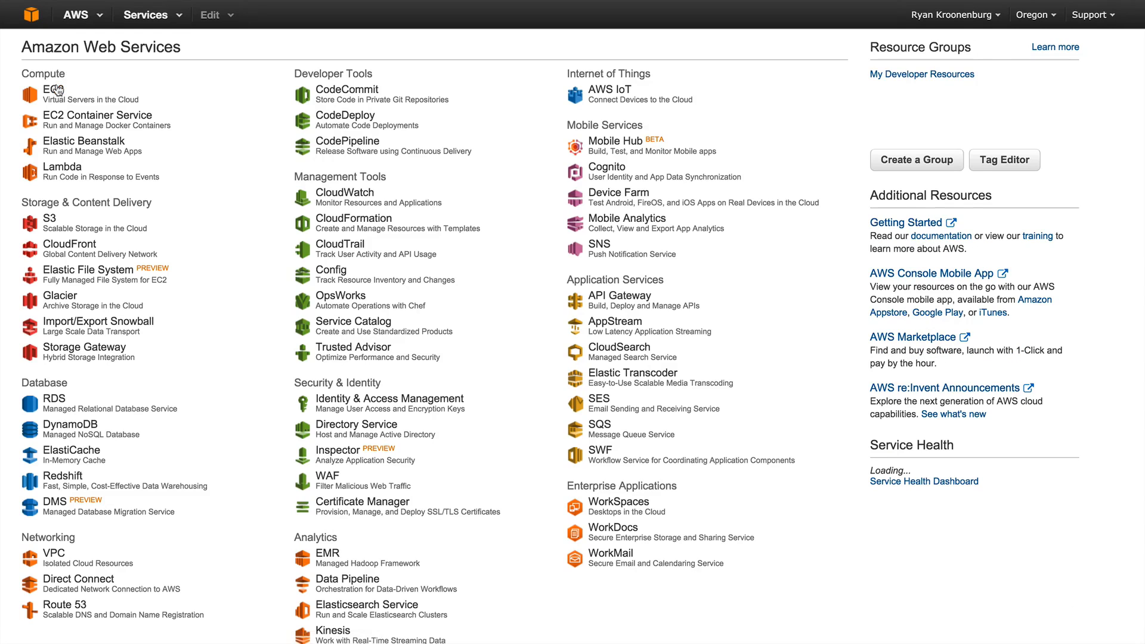
click(53, 89)
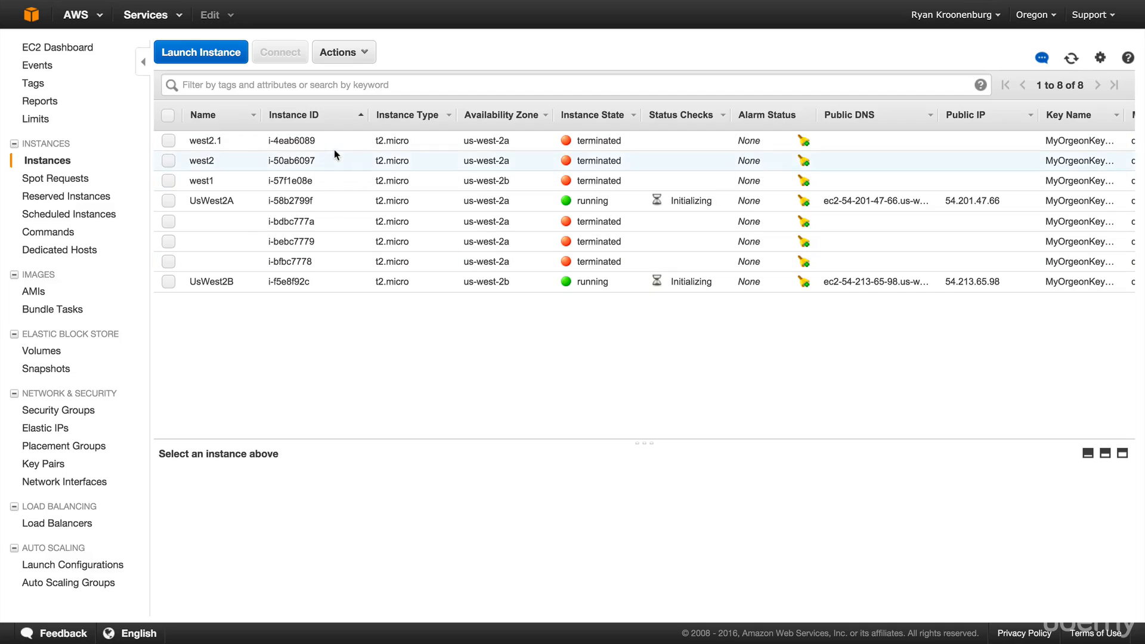
click(212, 201)
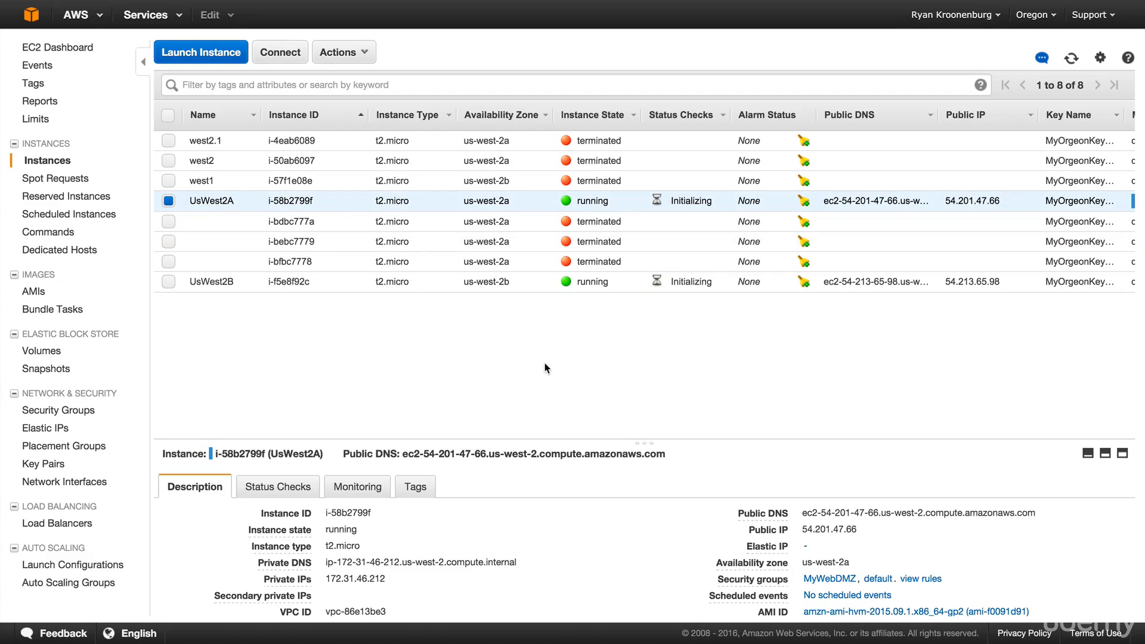
mouse_move(687, 406)
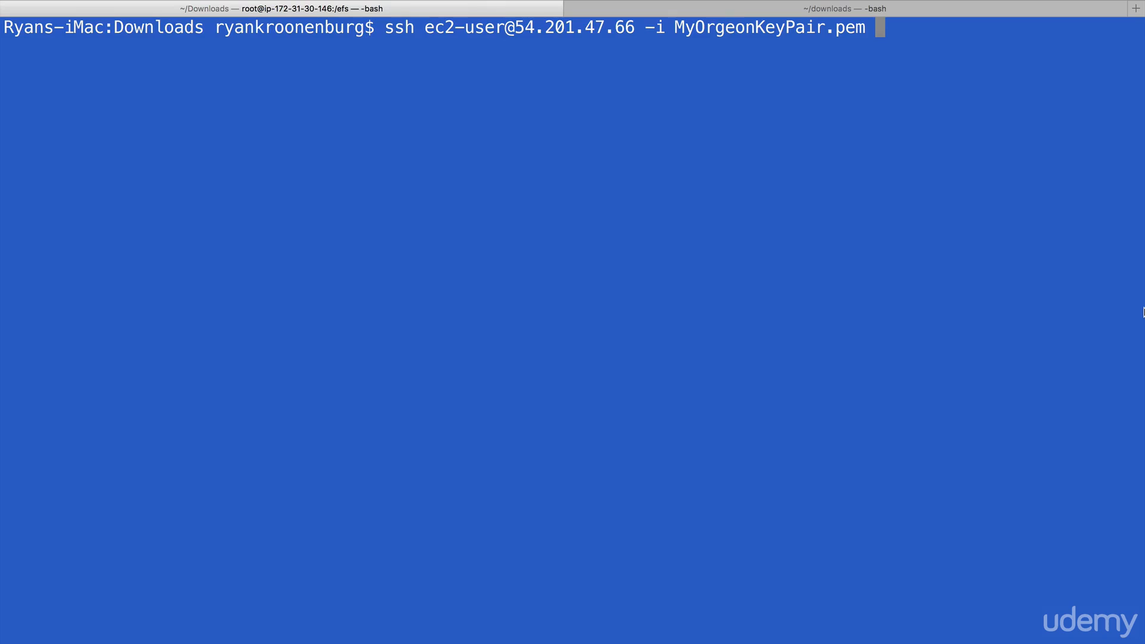
mouse_move(838, 251)
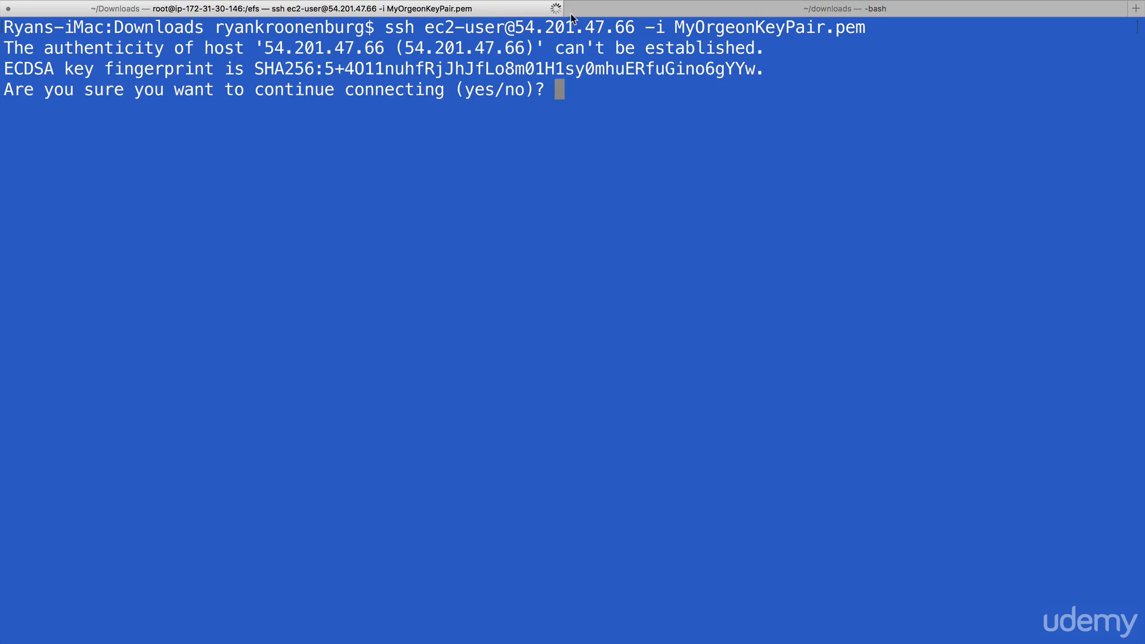
Accept the SSH host key, then run sudo su for a root shell on the second server
text(yes)
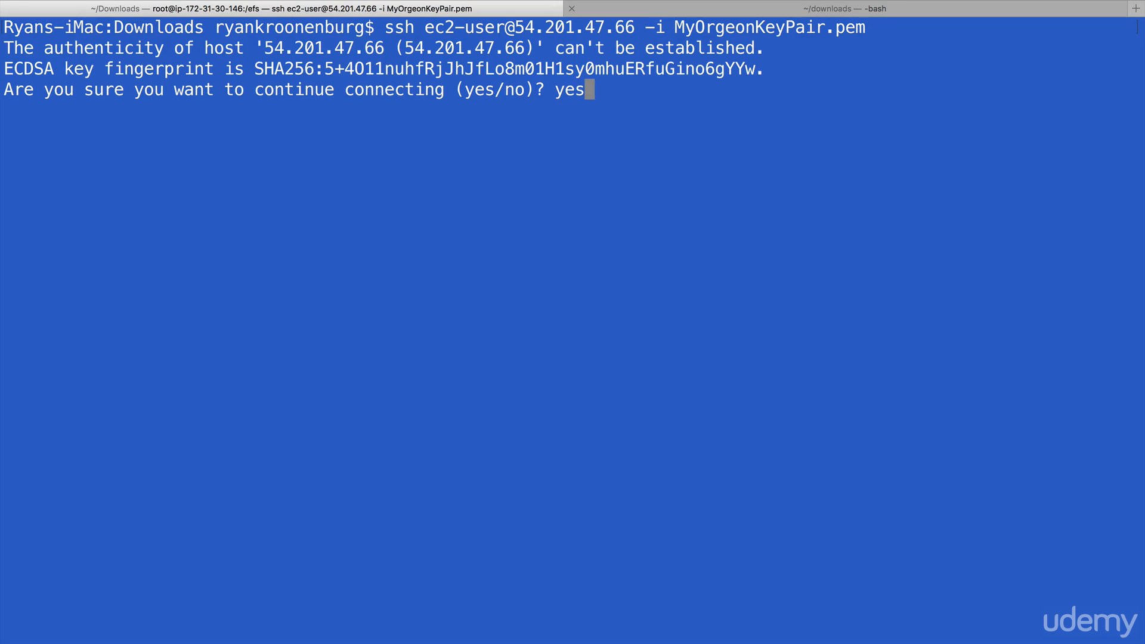
key(Return)
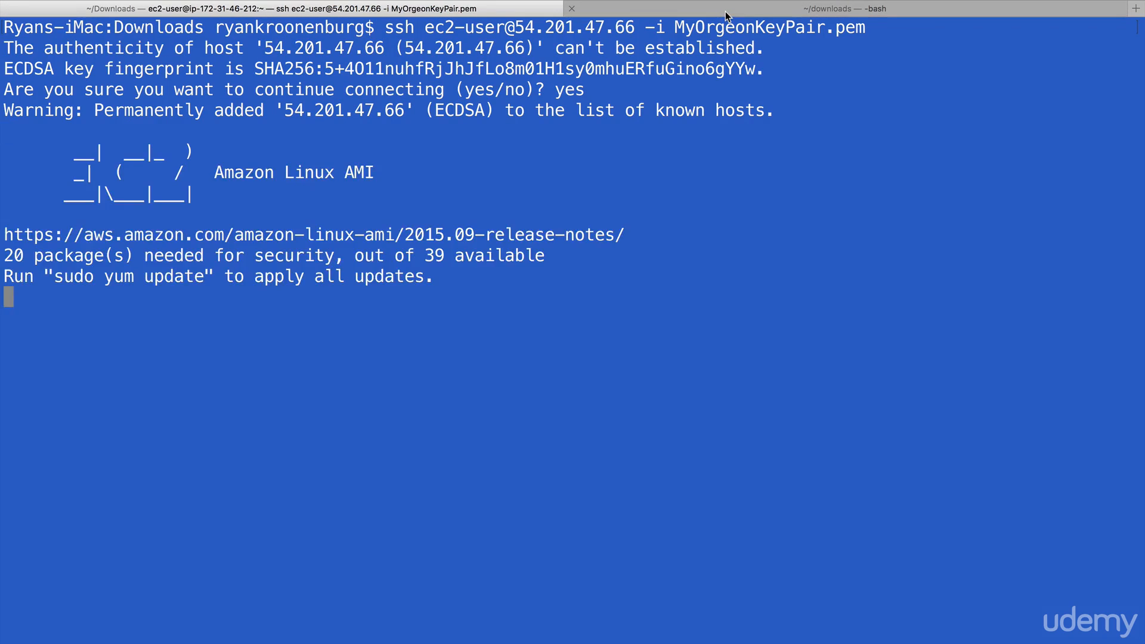
click(843, 7)
text(s)
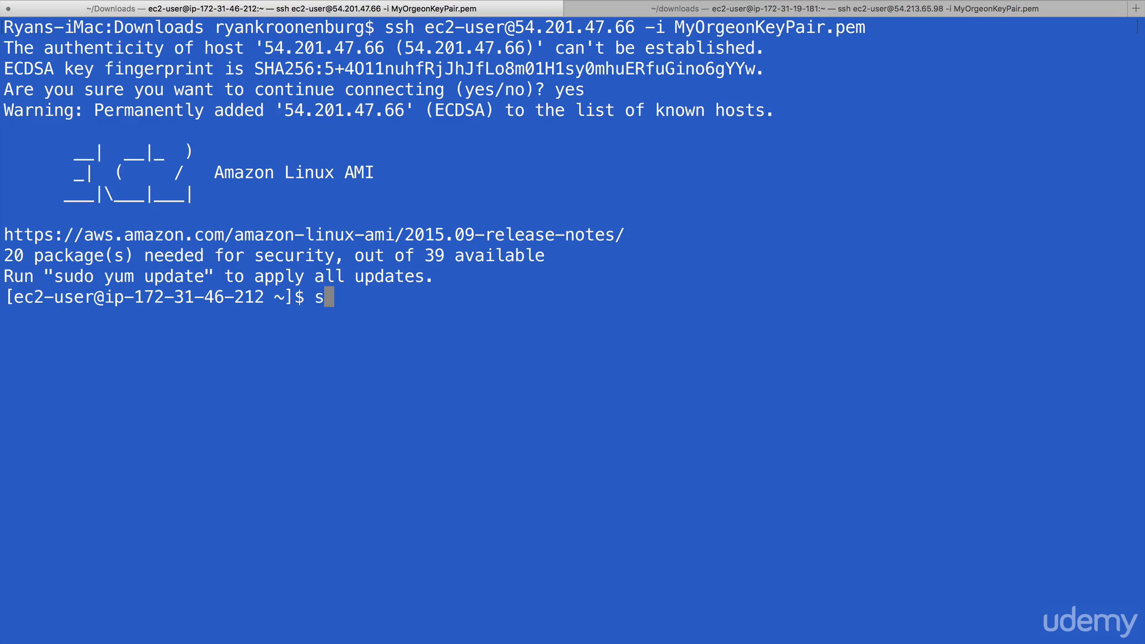
text(udo su)
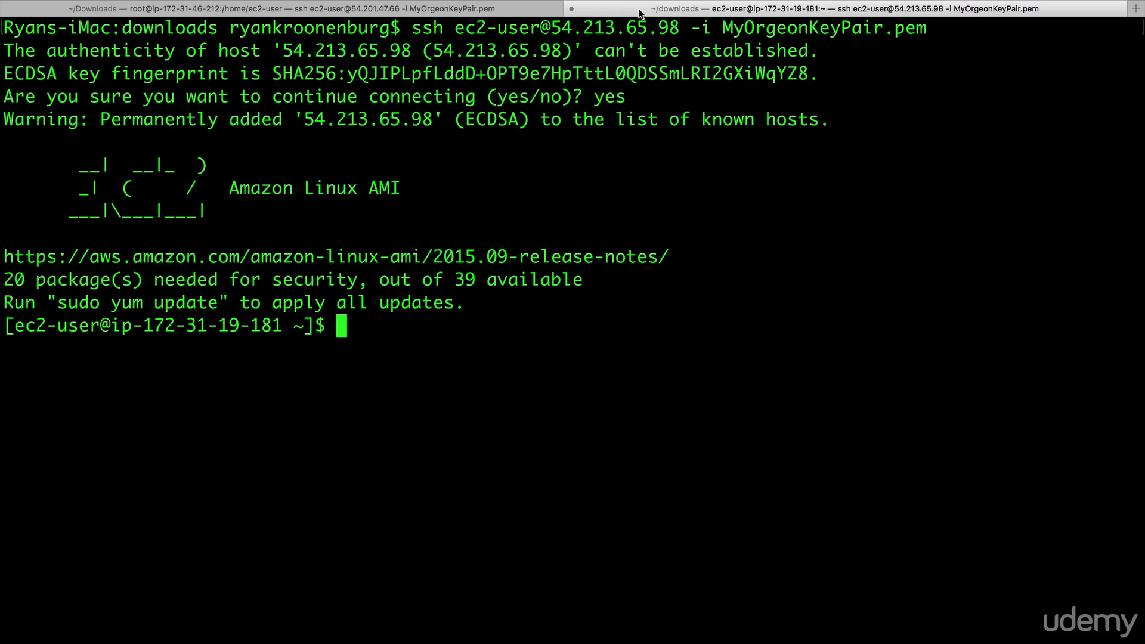
text(sudo su)
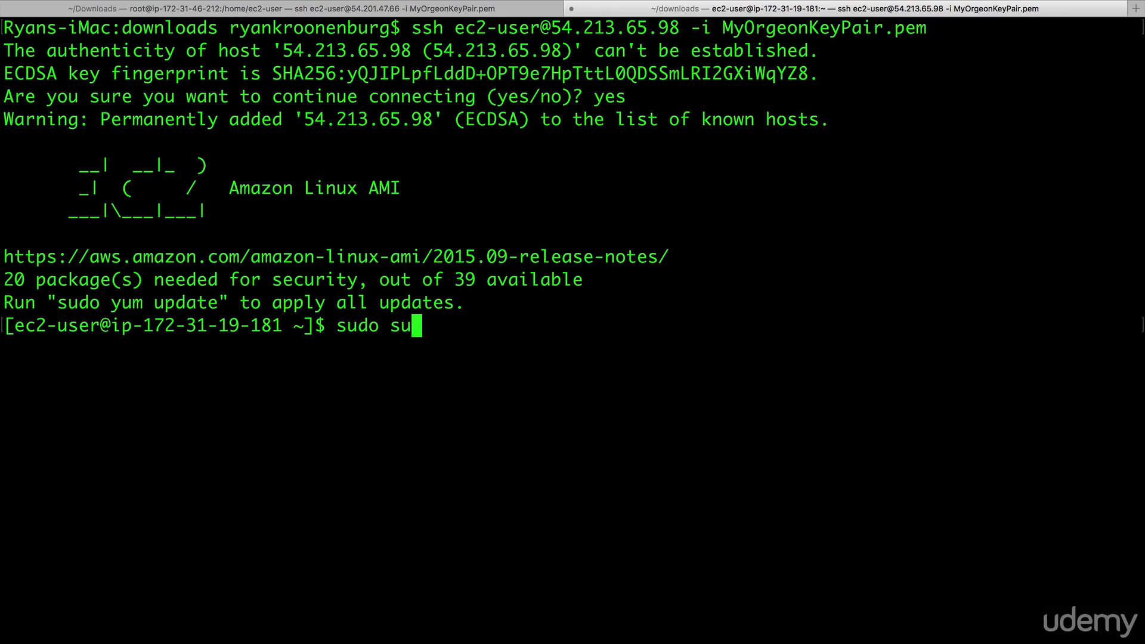
key(Return)
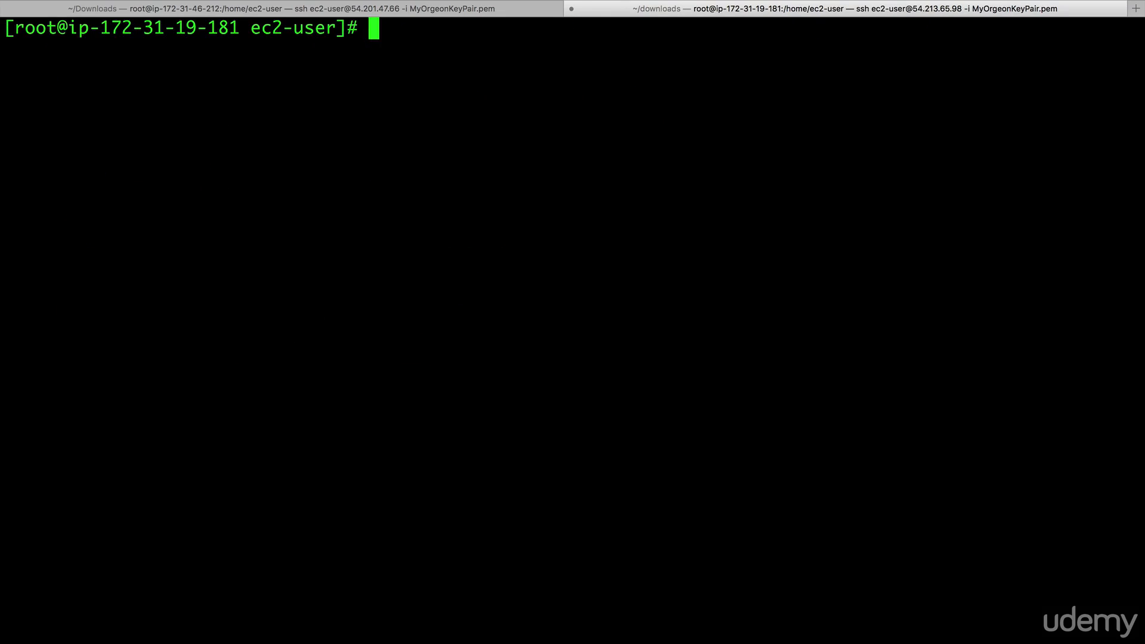
Install httpd with yum and start the Apache service on both instances
click(285, 8)
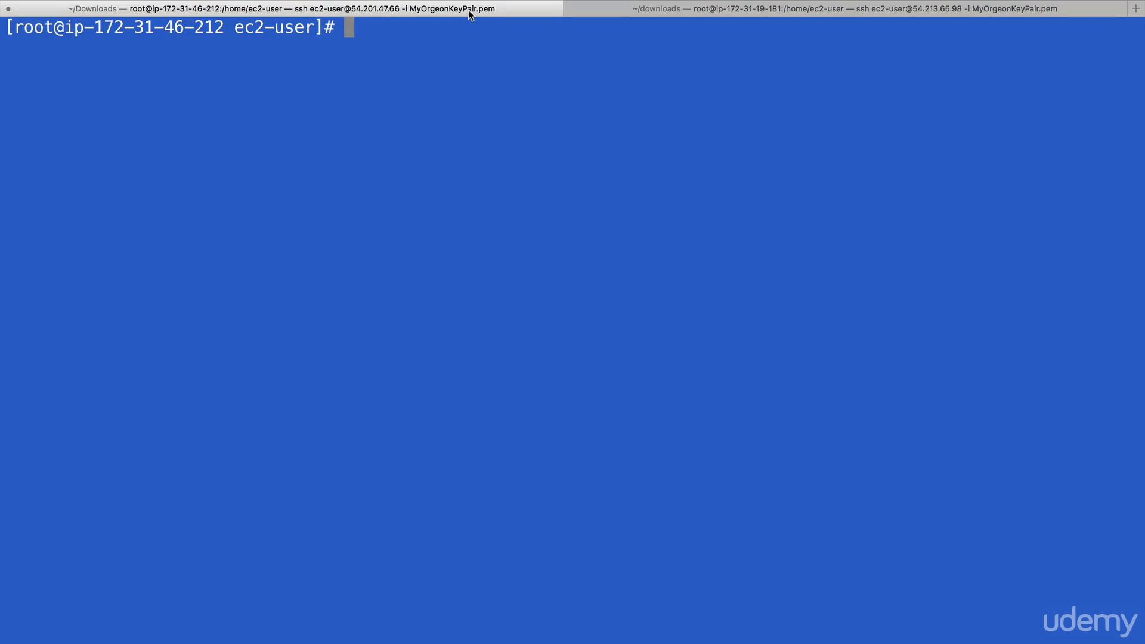
text(yum in)
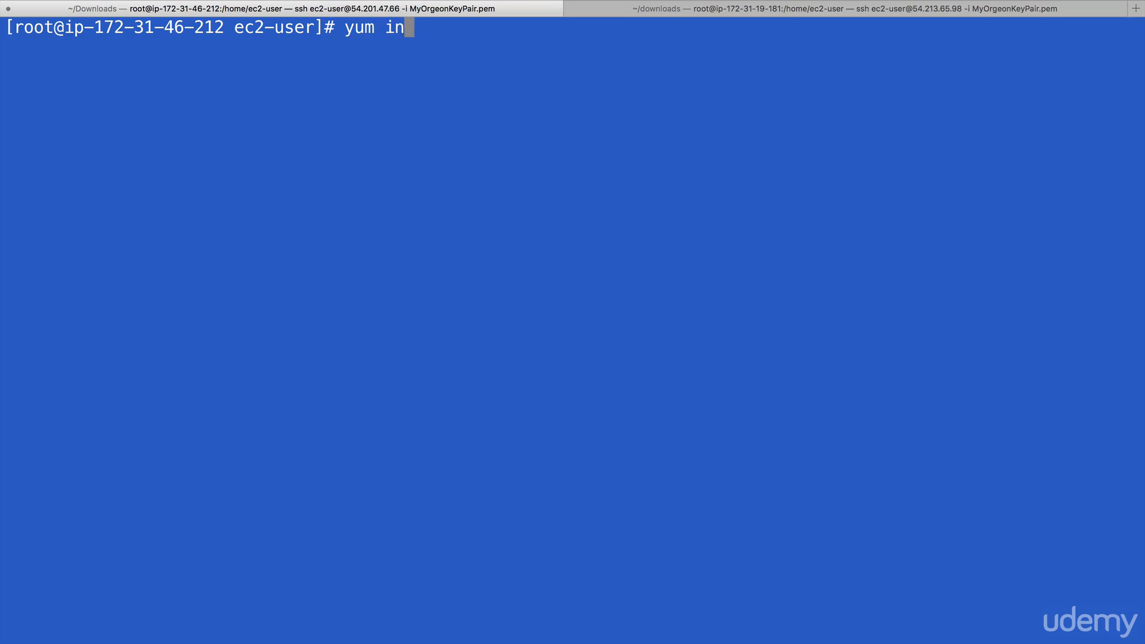
text(stall httpd)
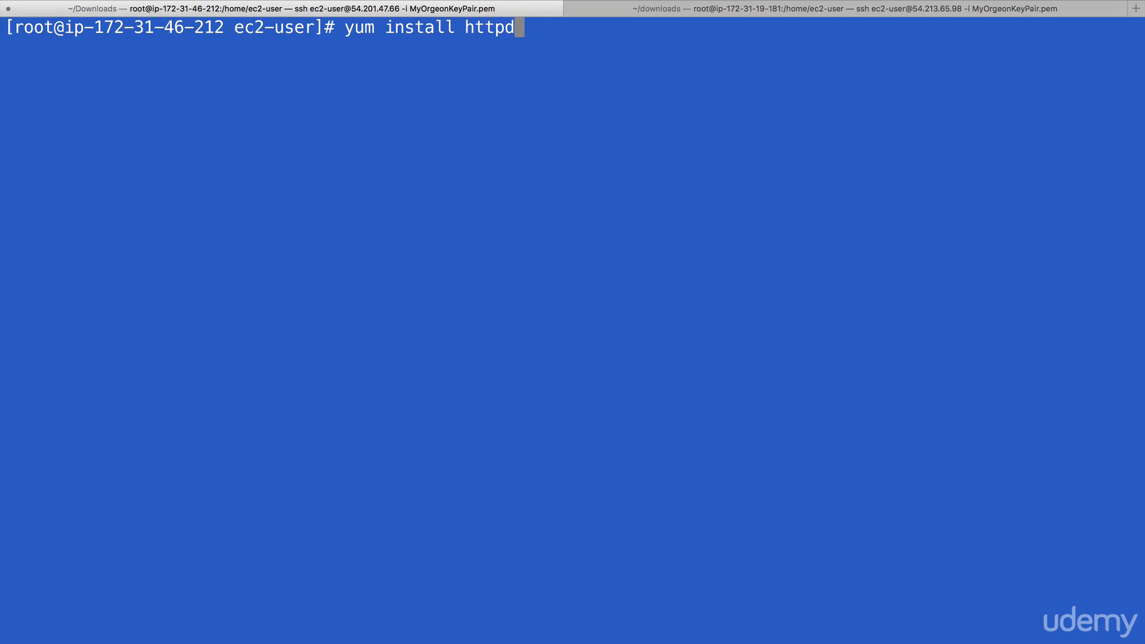
key(Return)
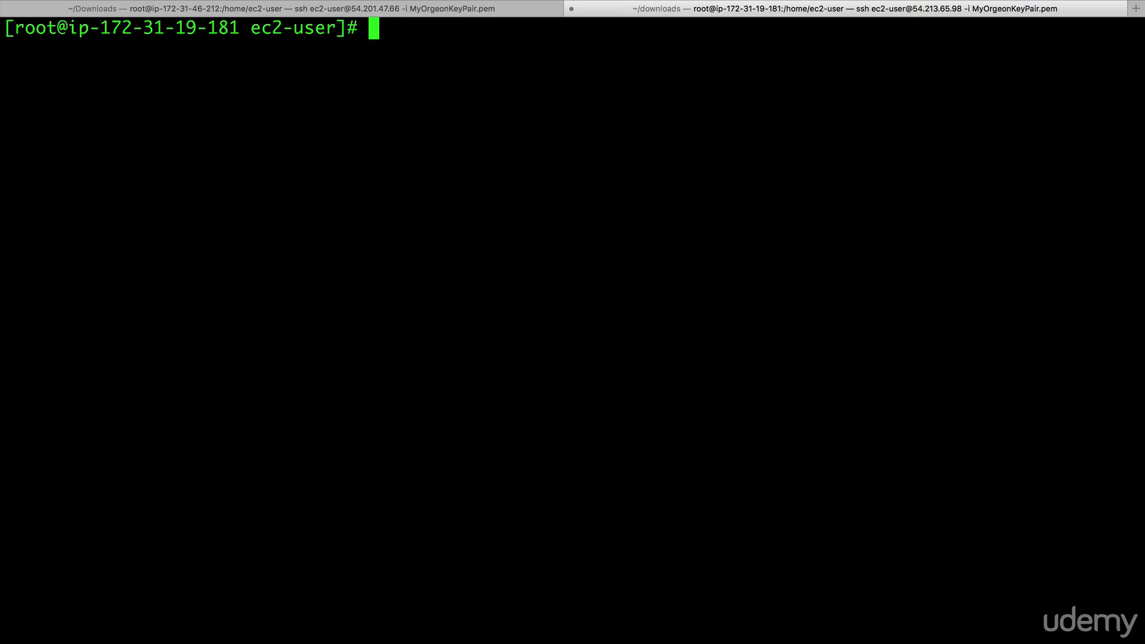
text(yum install htt)
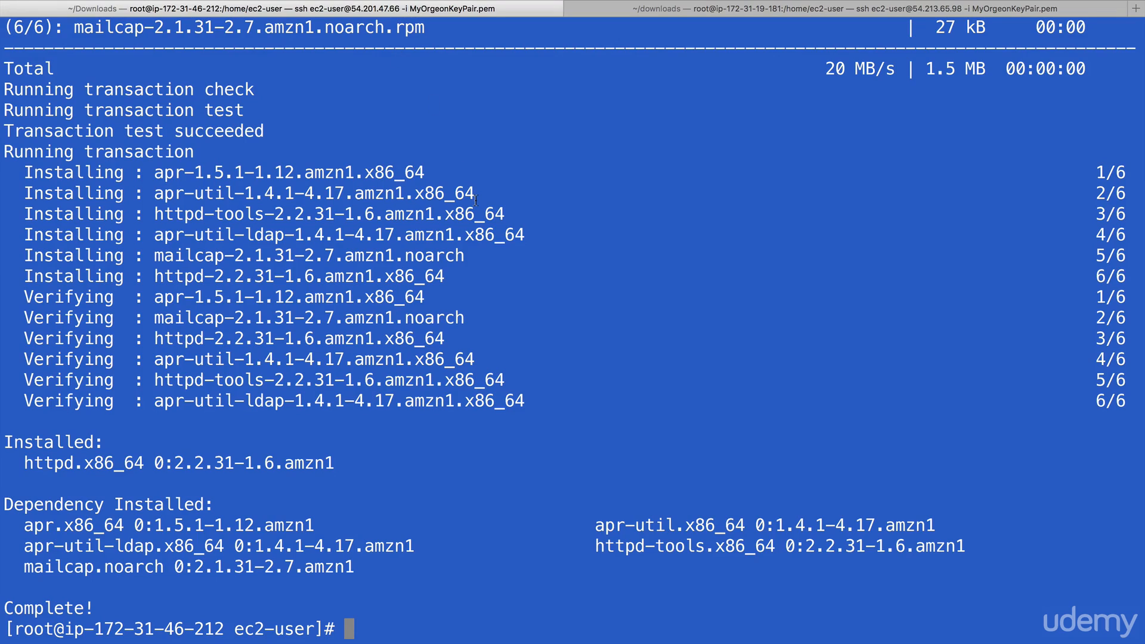
text(service)
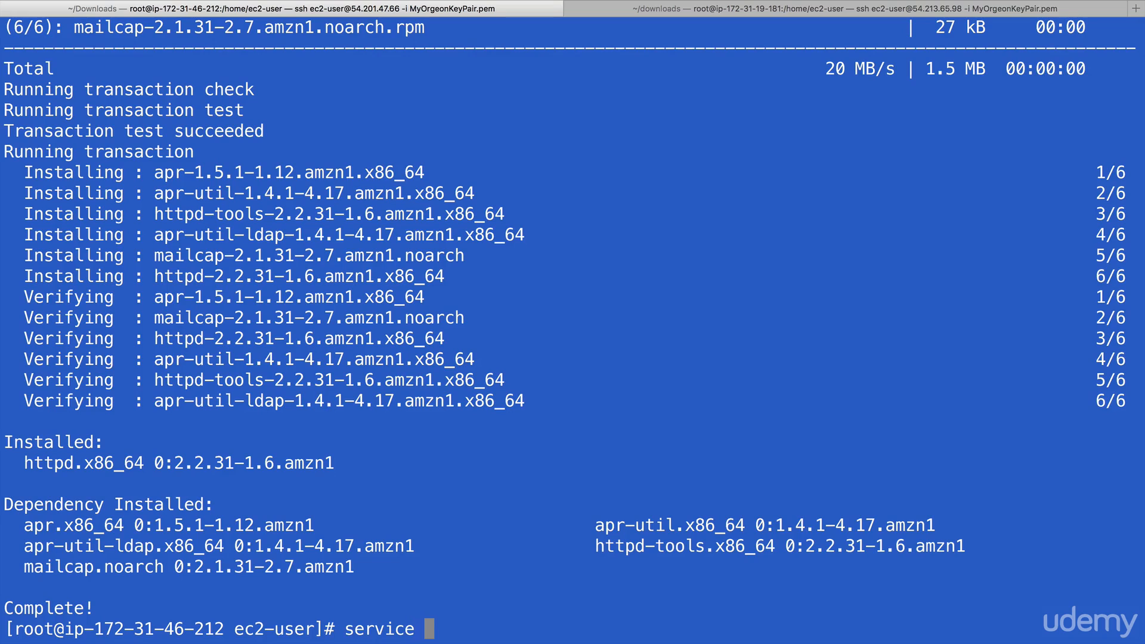
text(httpd st)
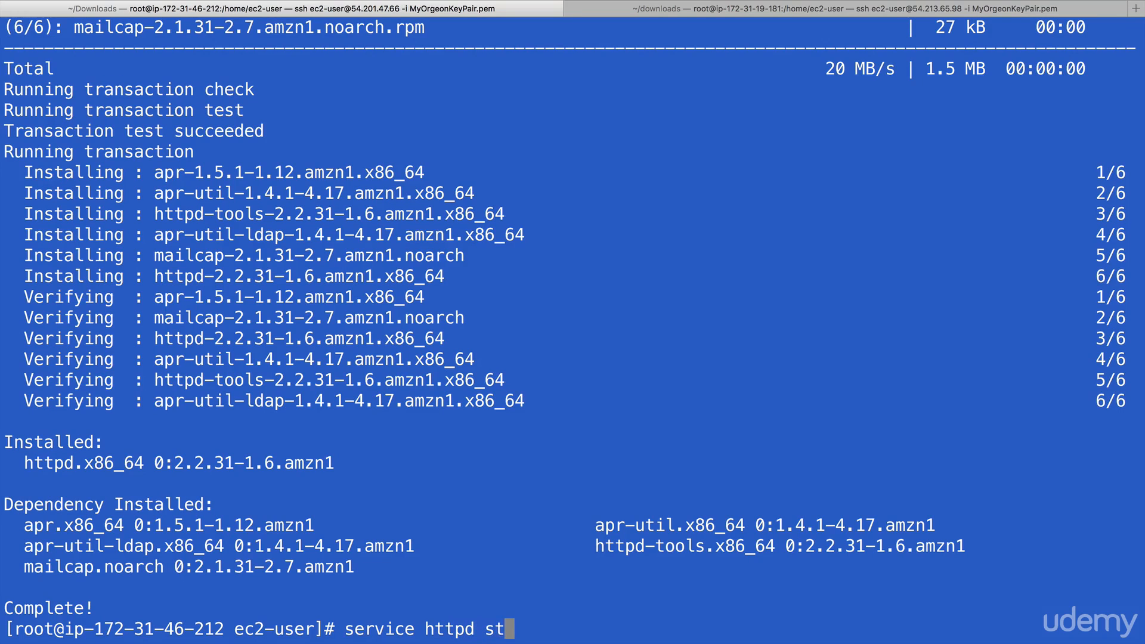
key(Return)
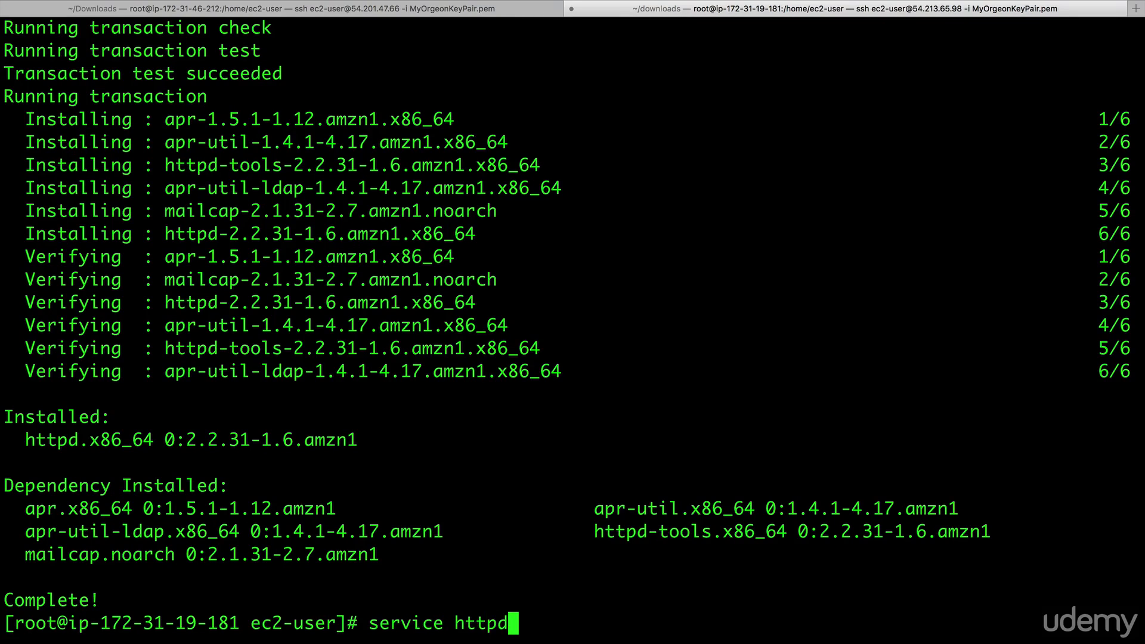
key(Return)
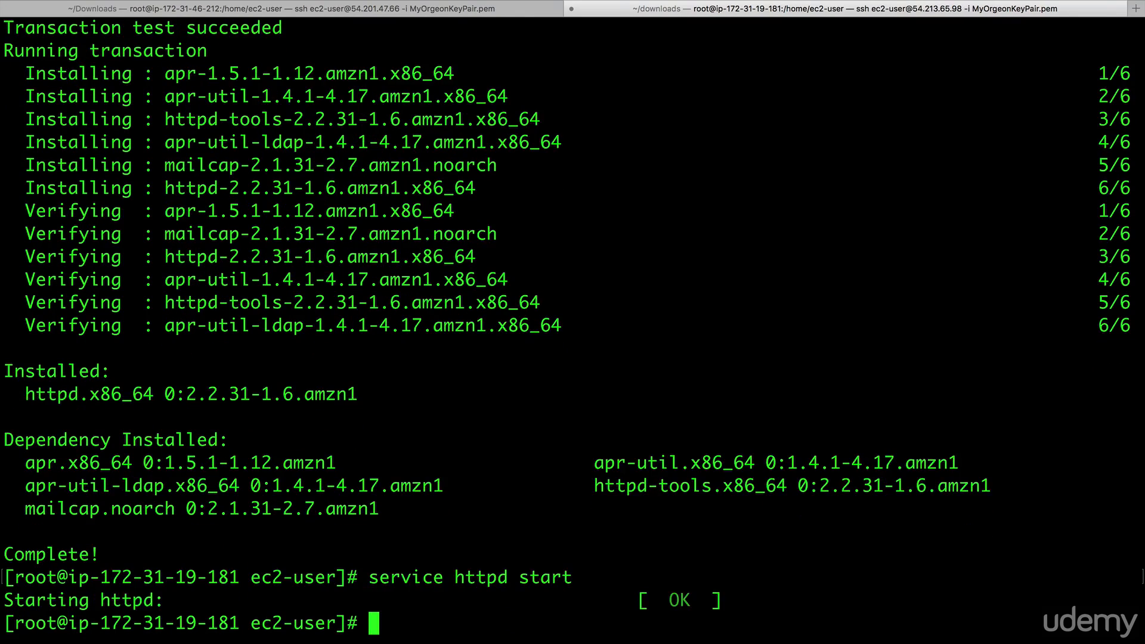
mouse_move(637, 436)
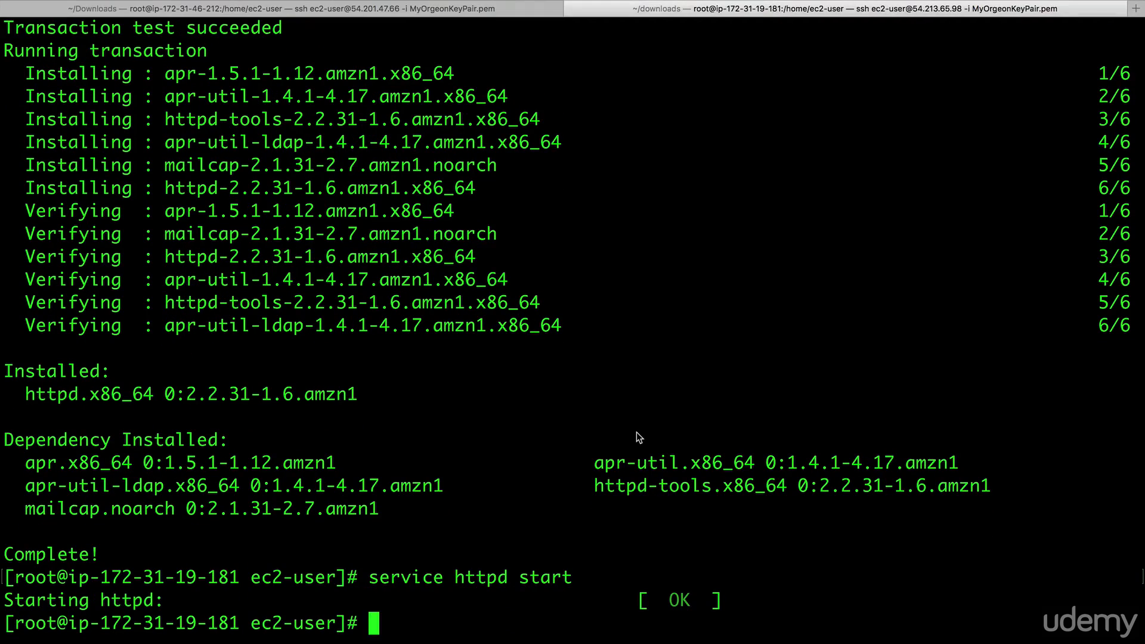
Move into /var/www/html, list its contents, and clear both server shells
text(c)
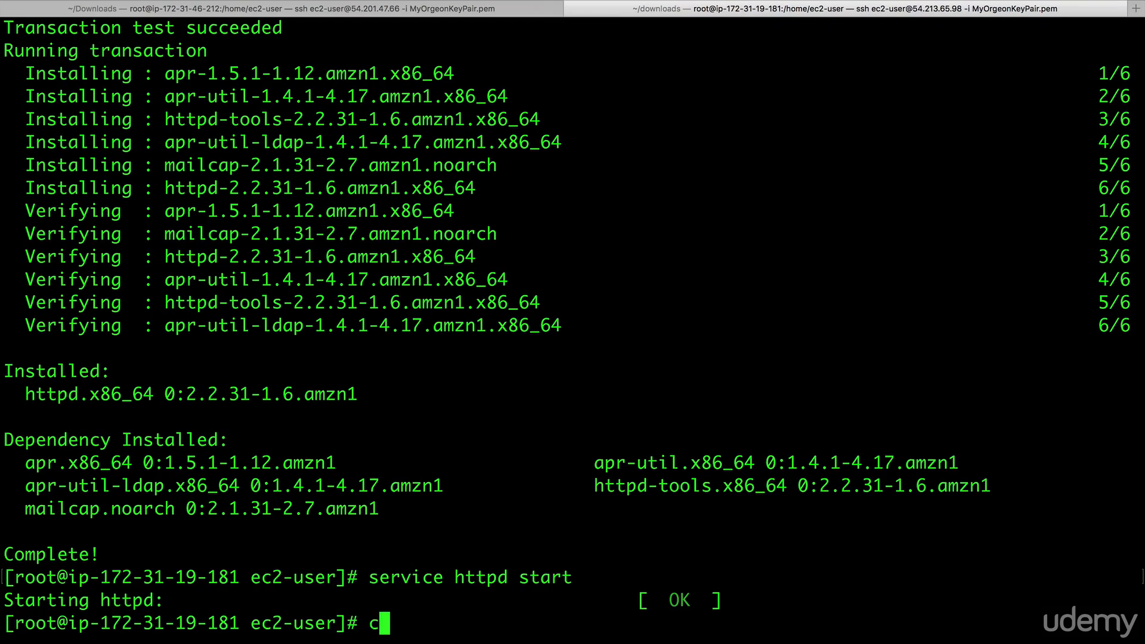
text(d/)
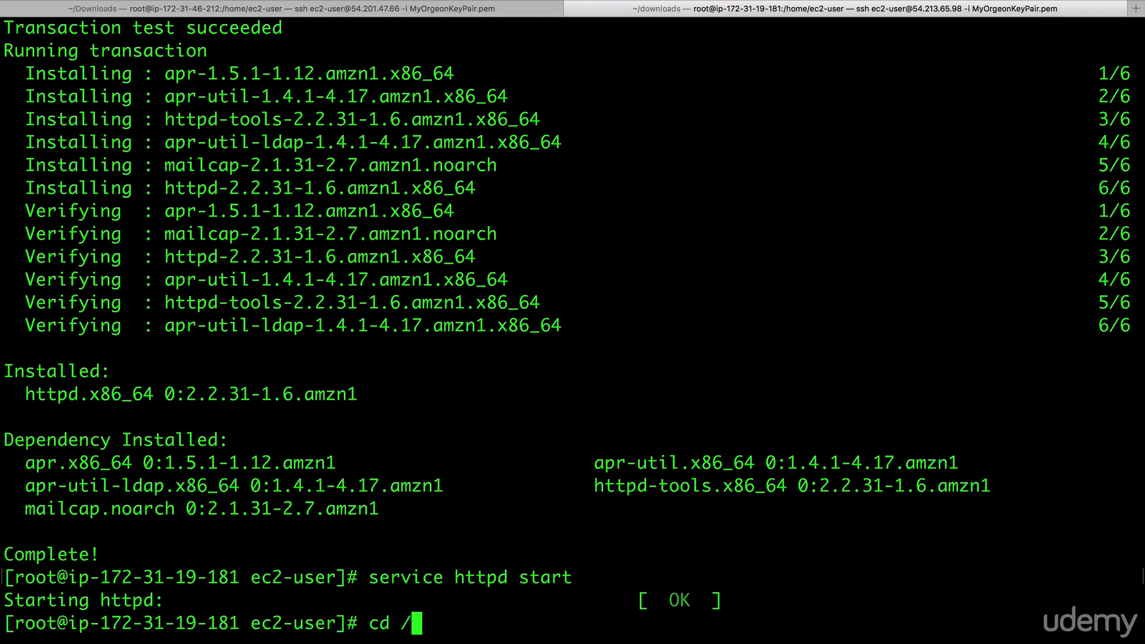
text(var/ww)
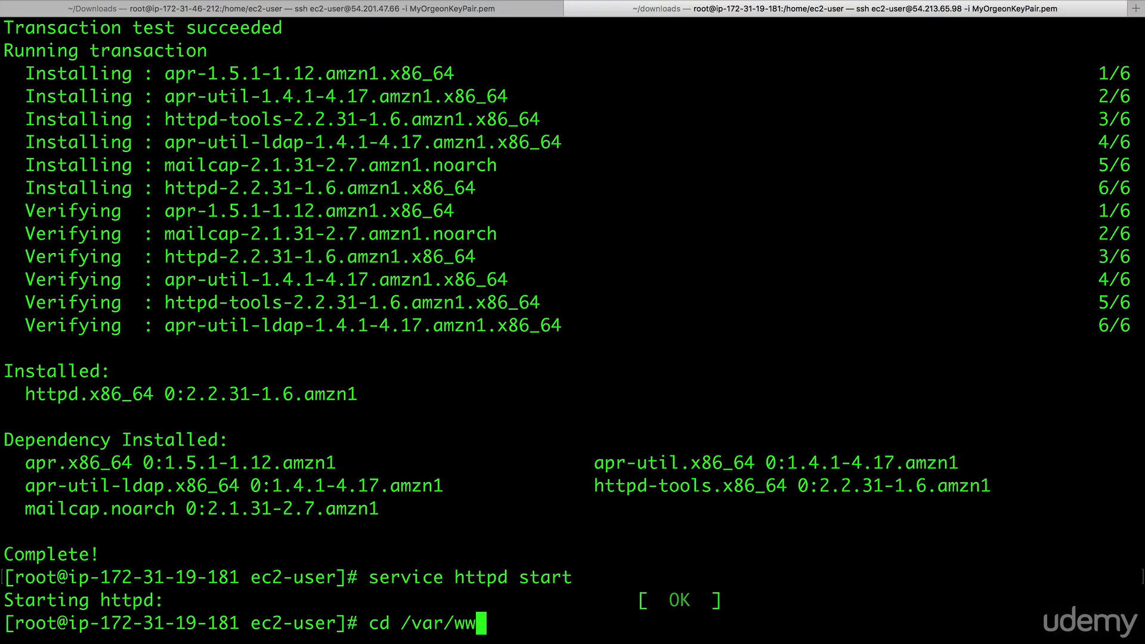
key(Return)
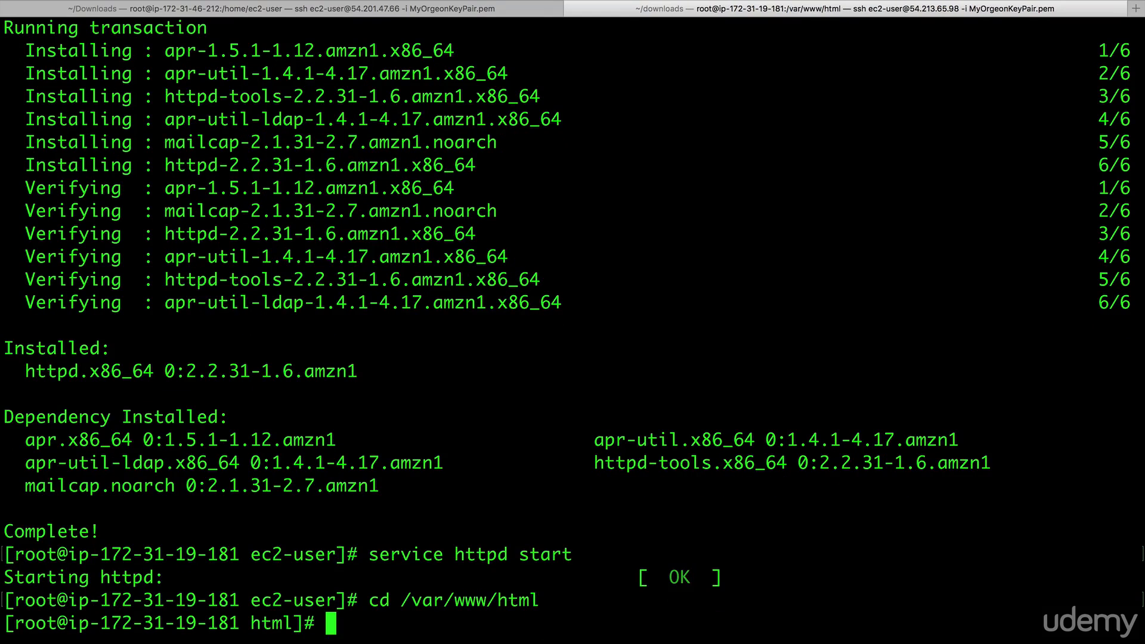
text(ls)
text(clea)
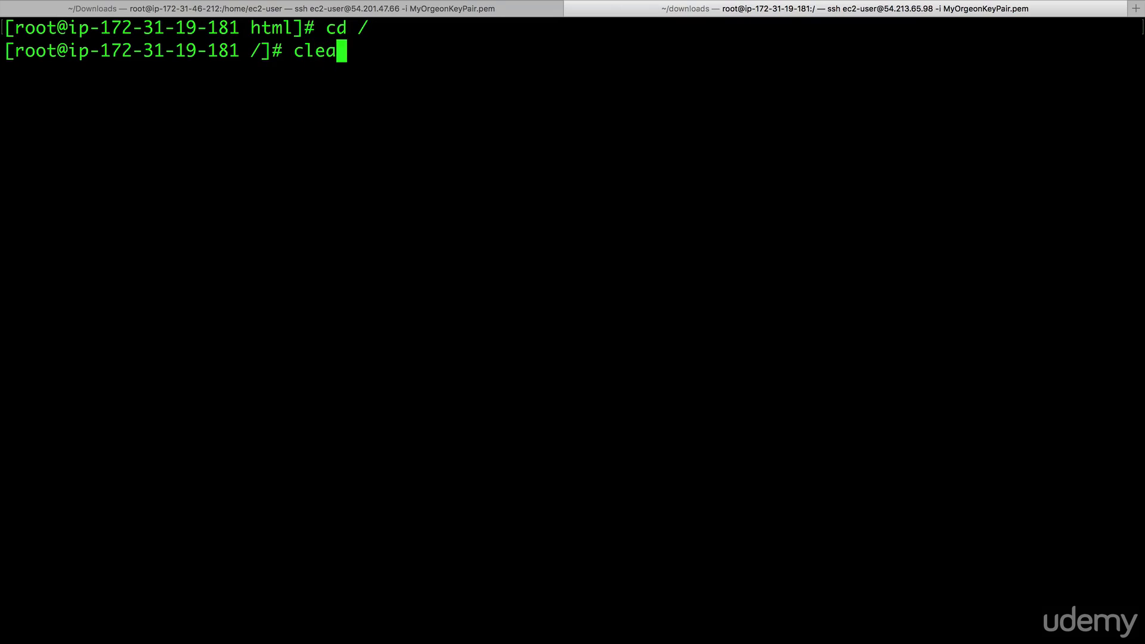
key(Return)
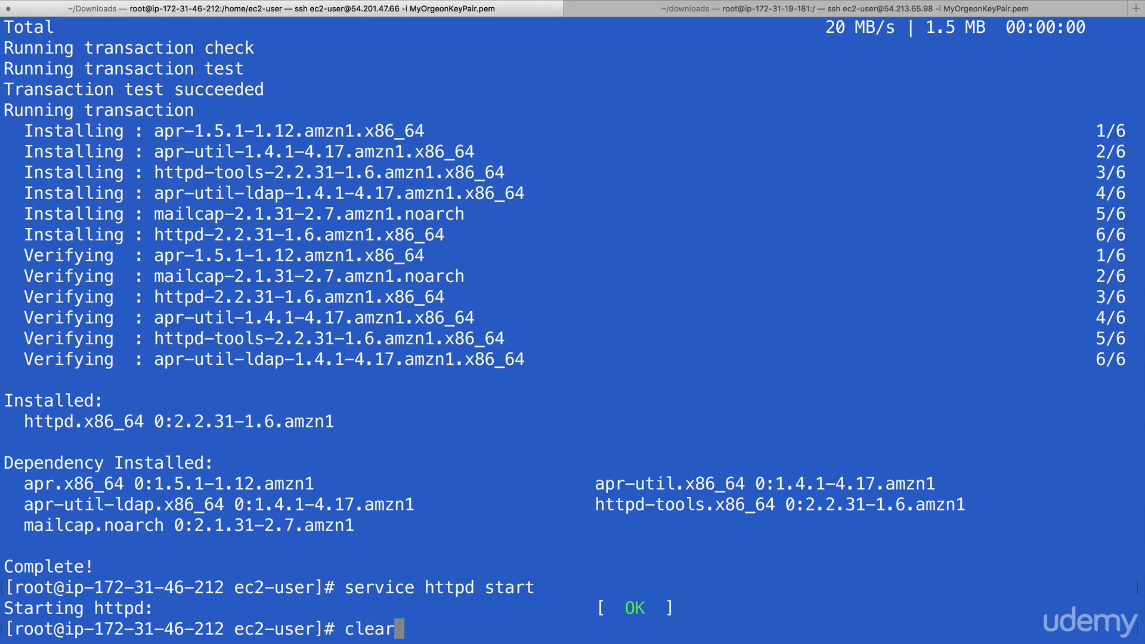
key(Return)
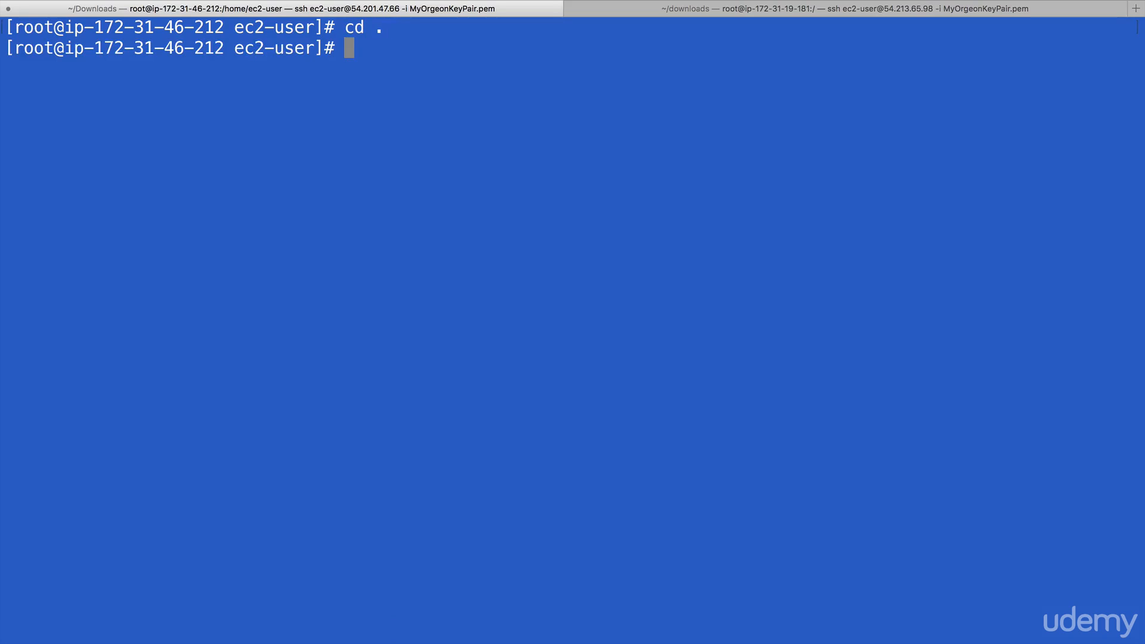
text(cd)
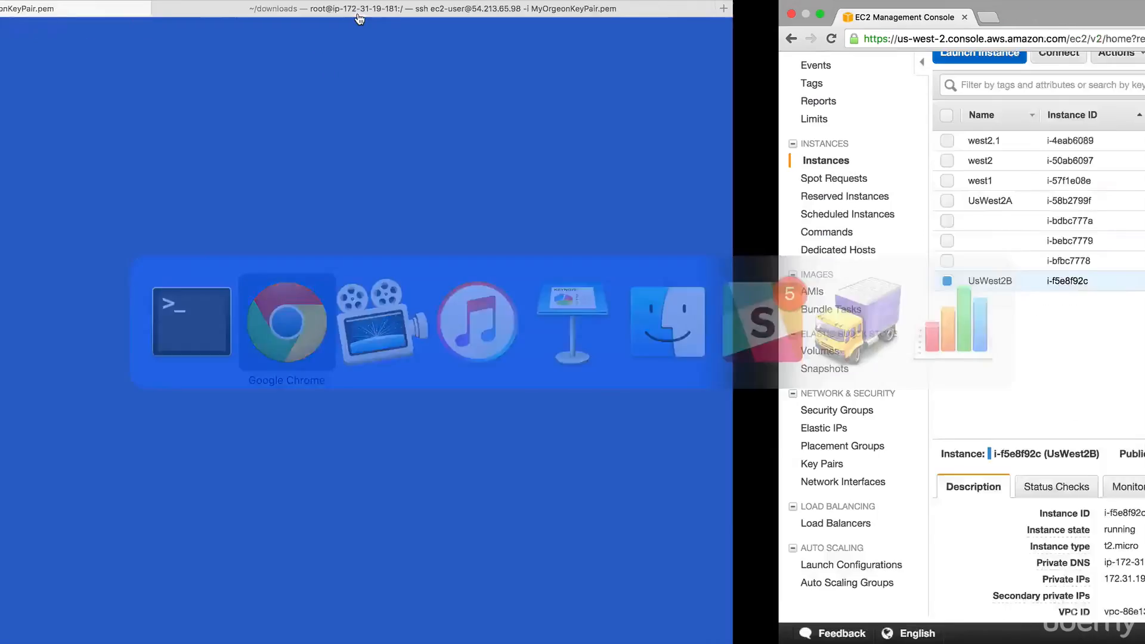
Show MyEFSFileSystem's EC2 mount instructions in Chrome, scrolled down to the mount command
click(287, 321)
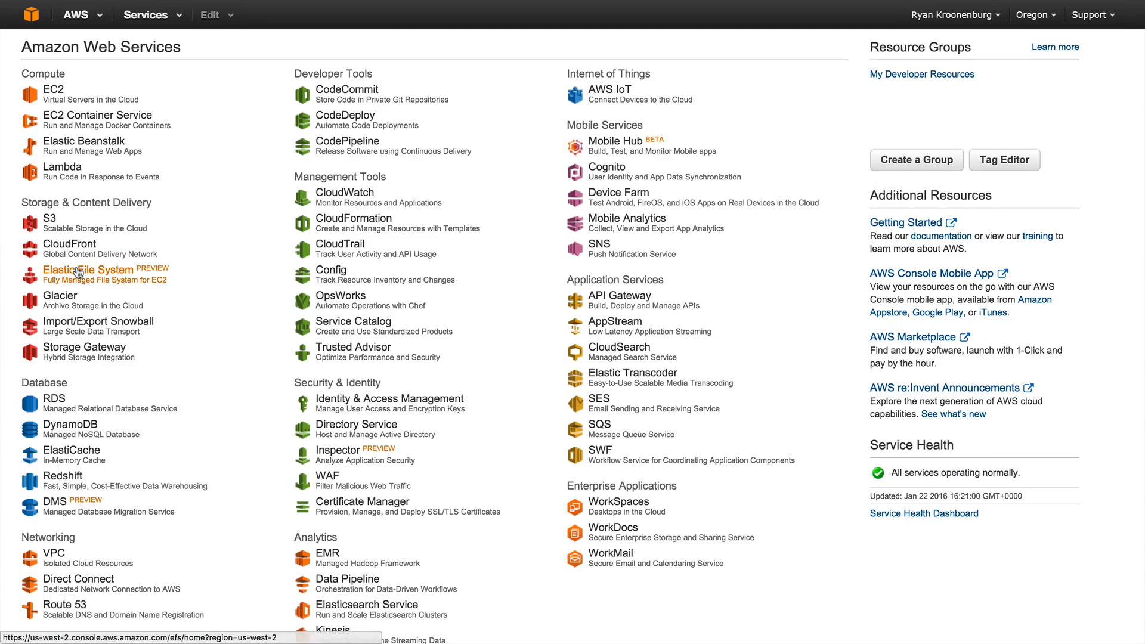
click(83, 273)
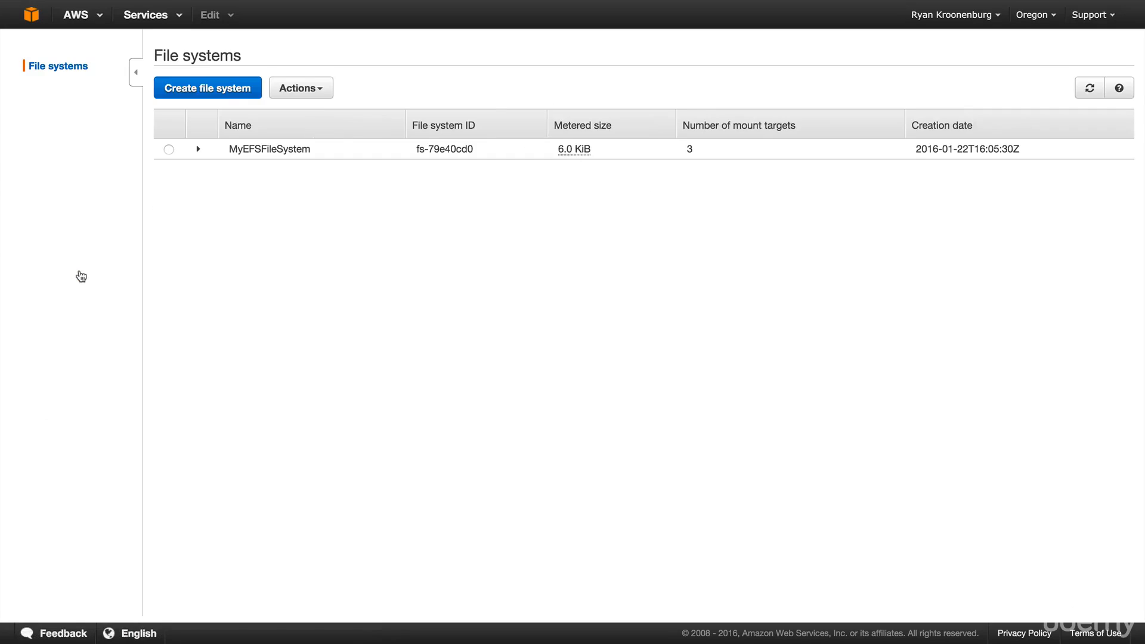
click(169, 149)
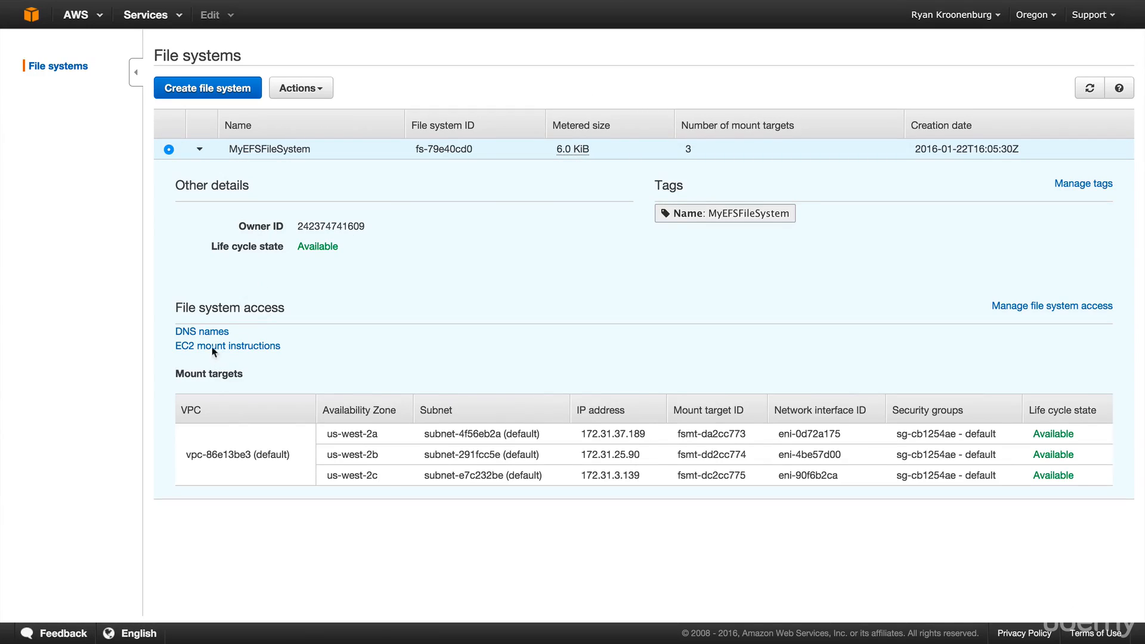
mouse_move(227, 346)
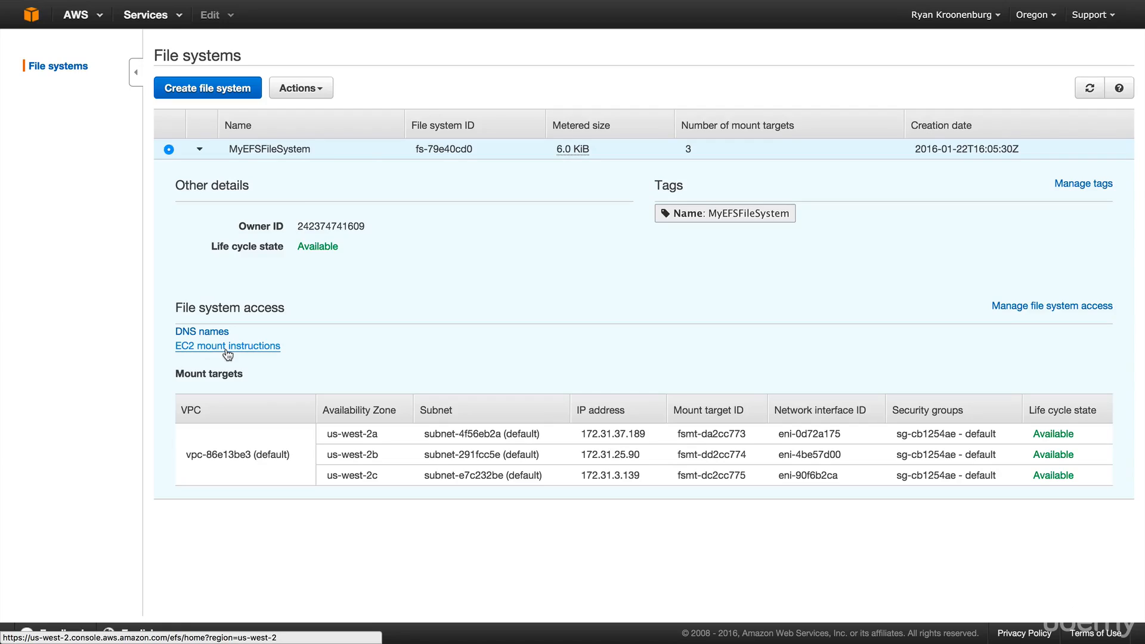
click(227, 345)
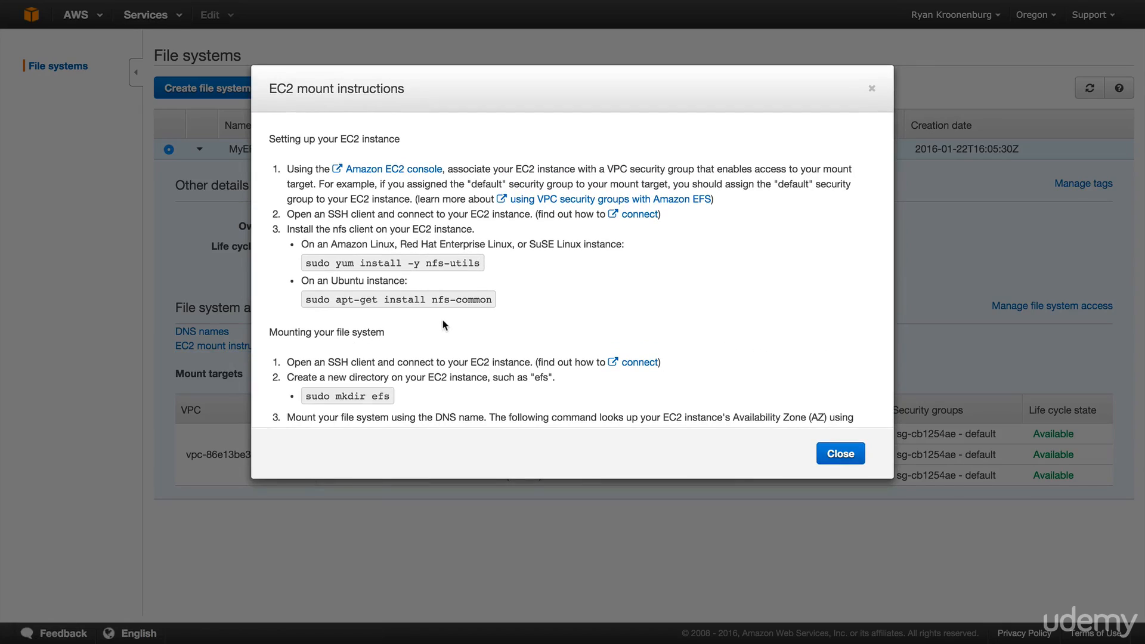
mouse_move(447, 328)
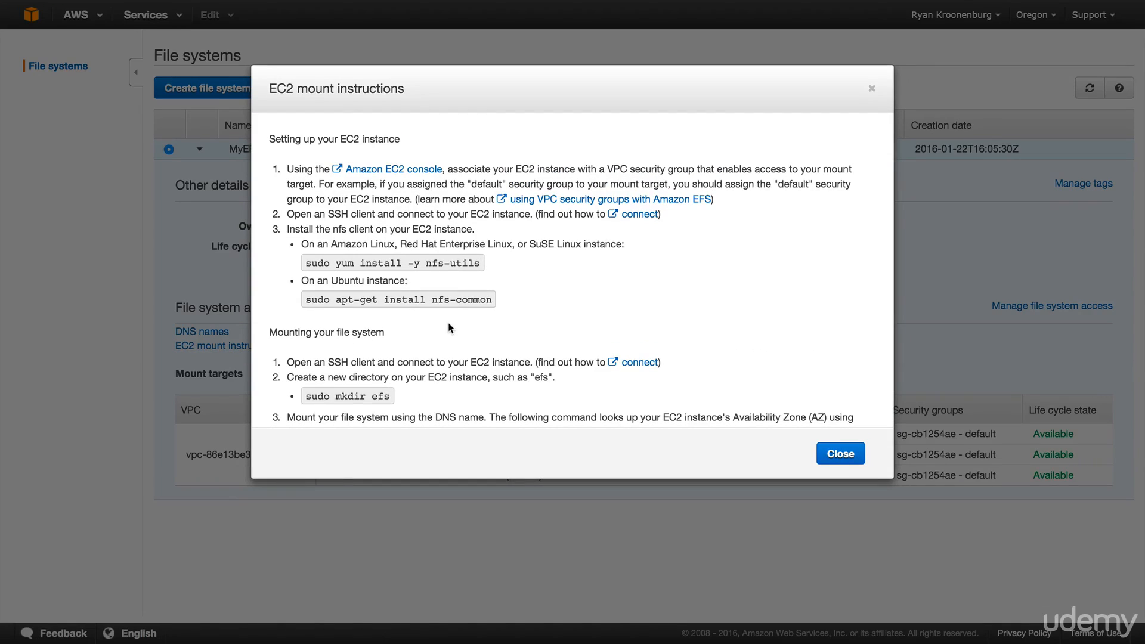
mouse_move(399, 292)
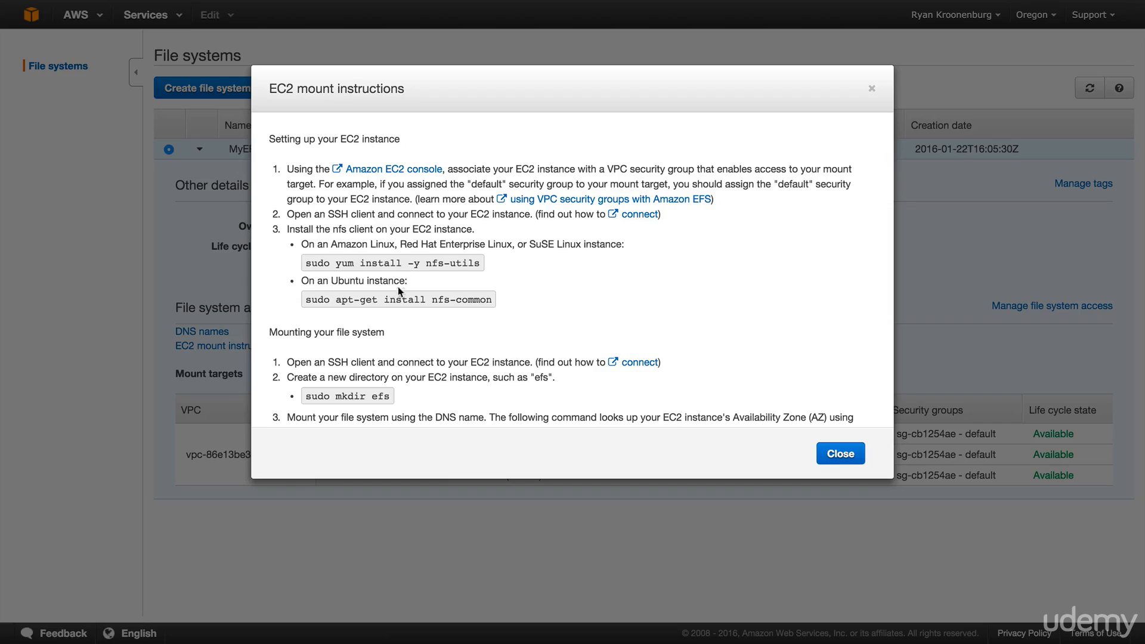
scroll(down, 3)
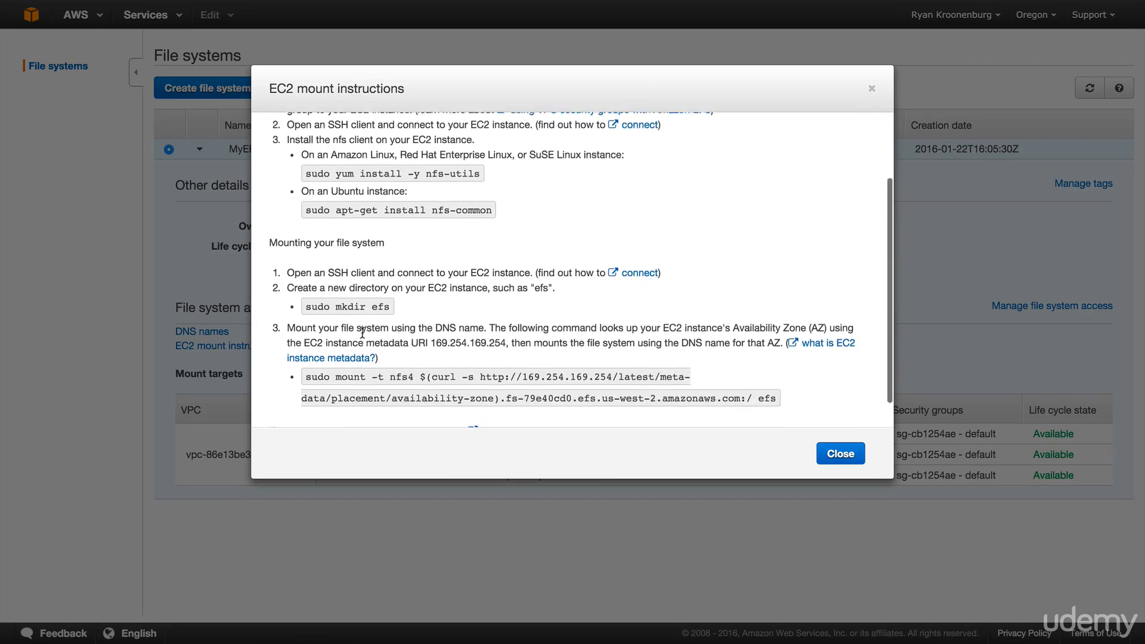
scroll(down, 3)
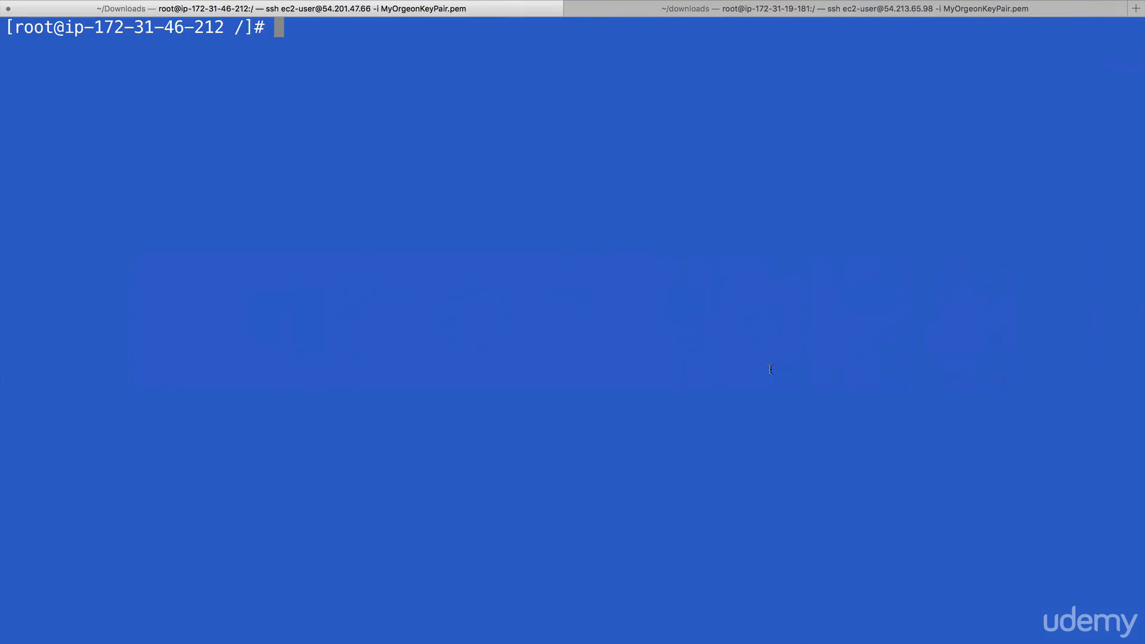
Mount the EFS file system with sudo mount -t nfs4 at /var/www/html
text(sudo mount -t nfs4 $(curl -s http://169.254.169.254/latest/meta-data/placement/availability-zone).fs-79e40cd0.efs.us-west-2.amazonaws.com:/ efs)
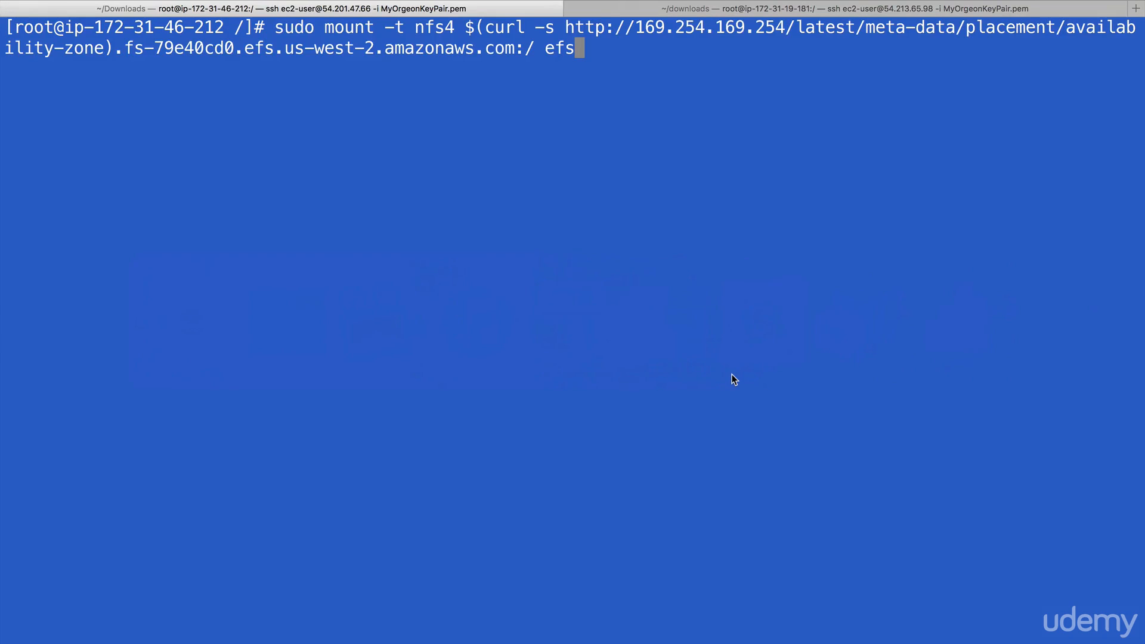
key(Backspace)
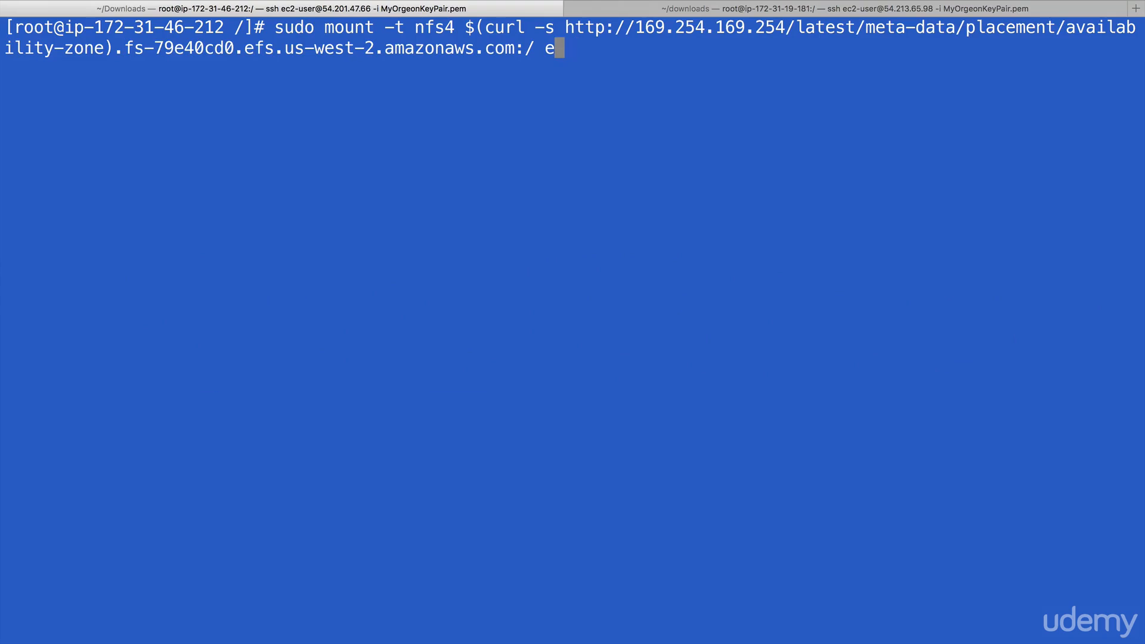
text(/var)
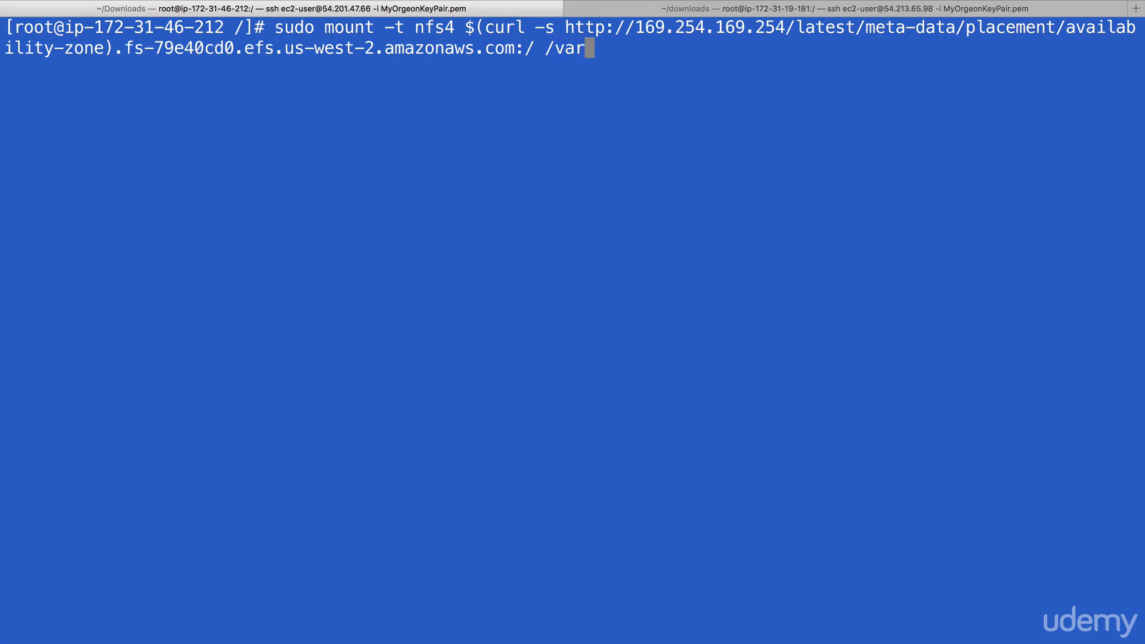
text(www/)
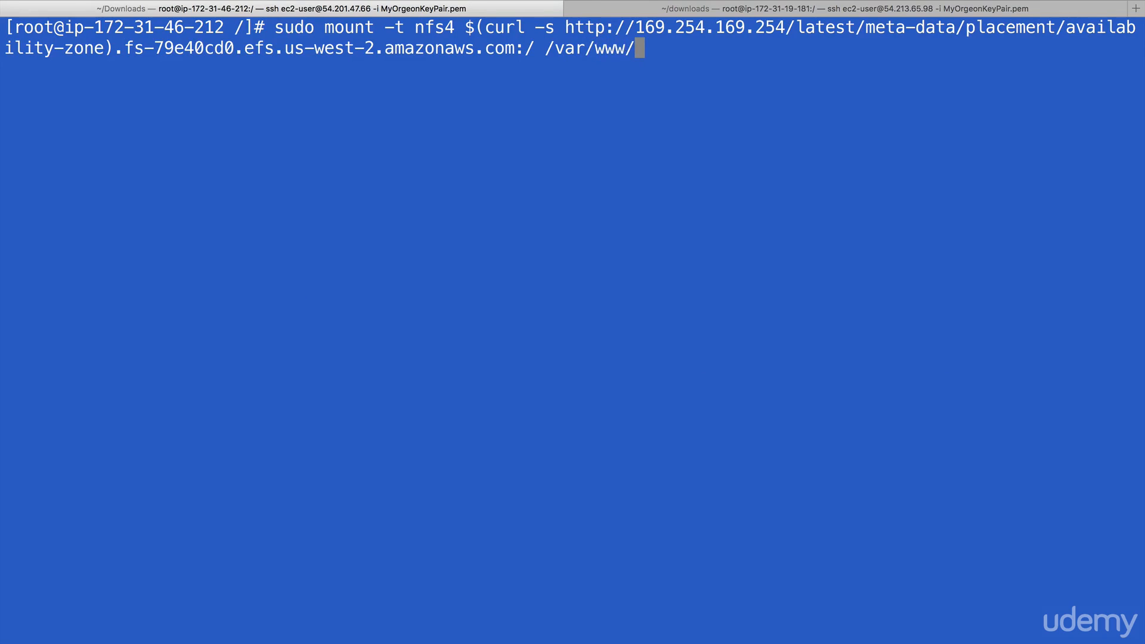
key(Return)
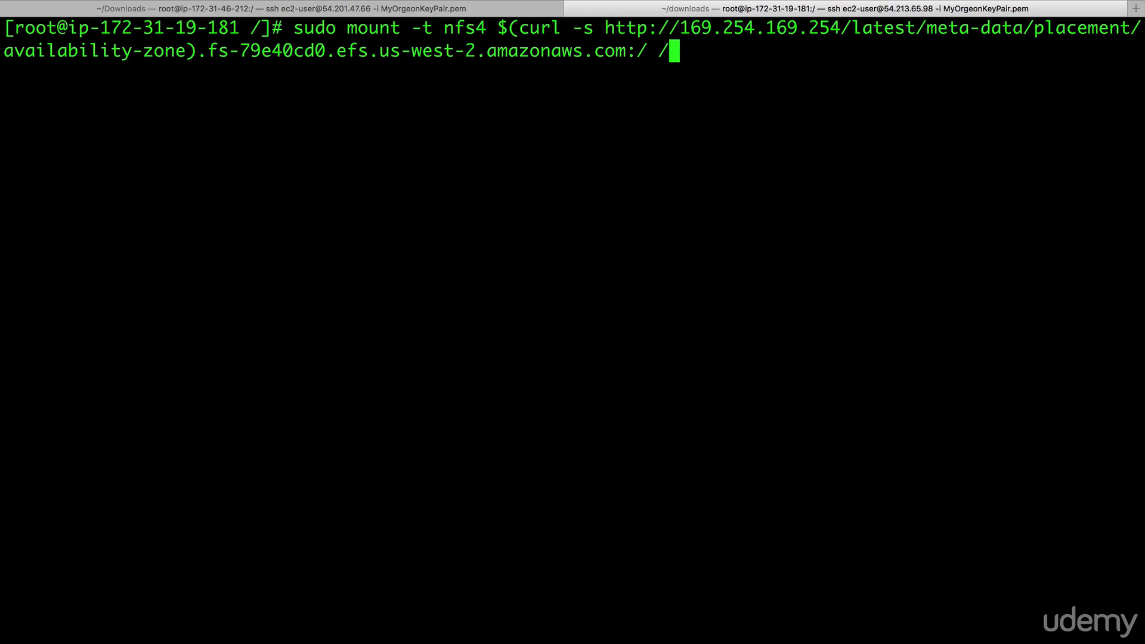
Change the root shell's directory to /var/www/html
text(var/www/)
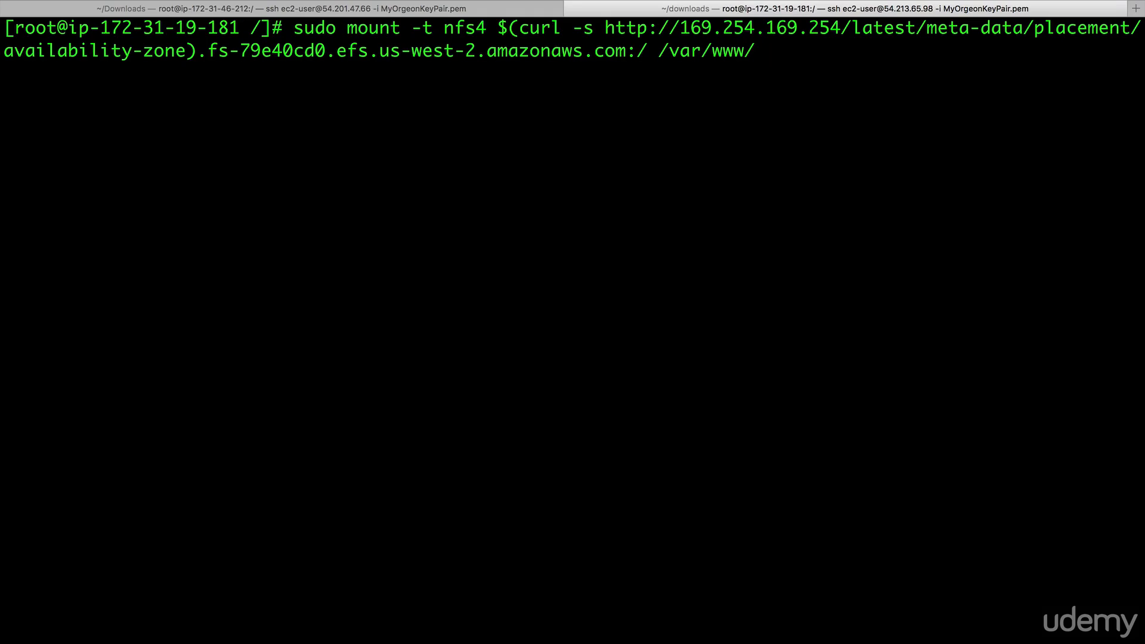
text(html)
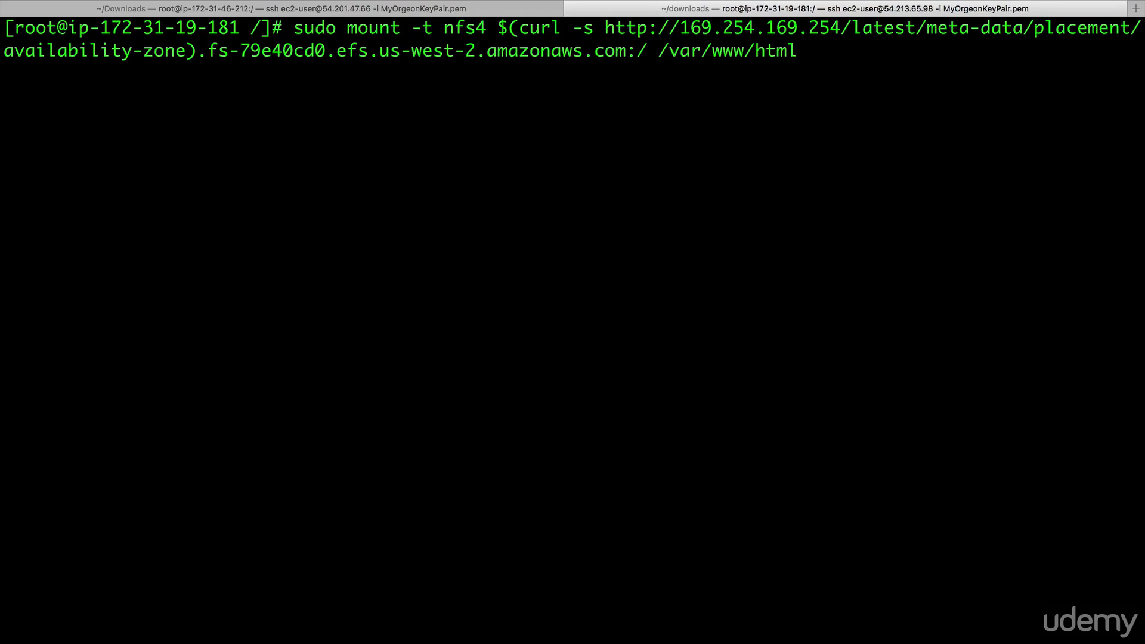
text(cd)
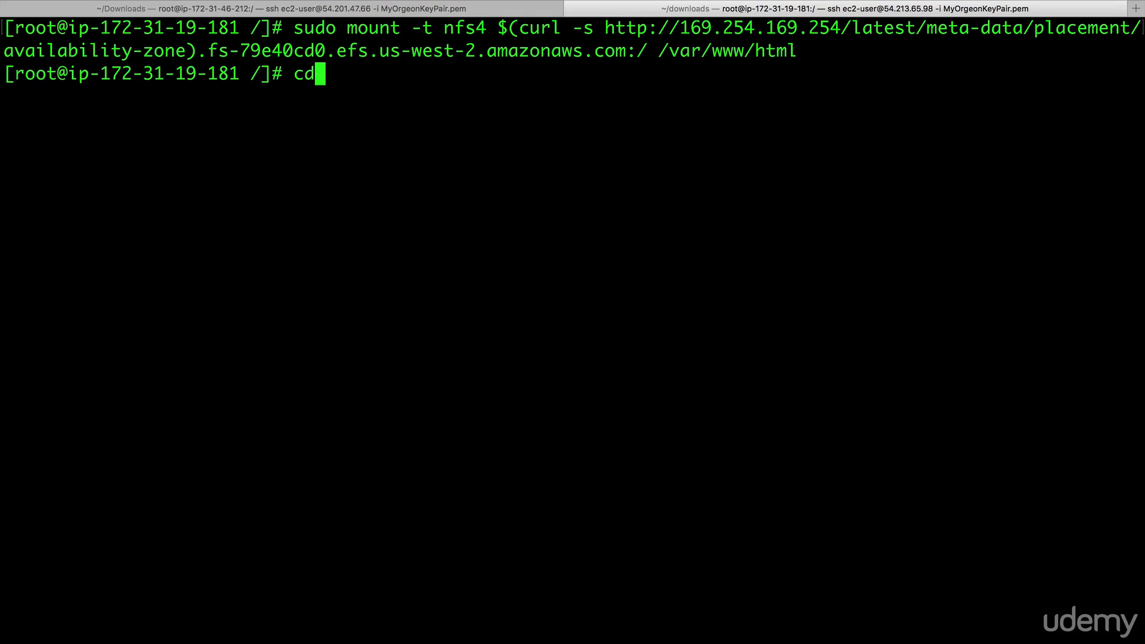
text(/var/w)
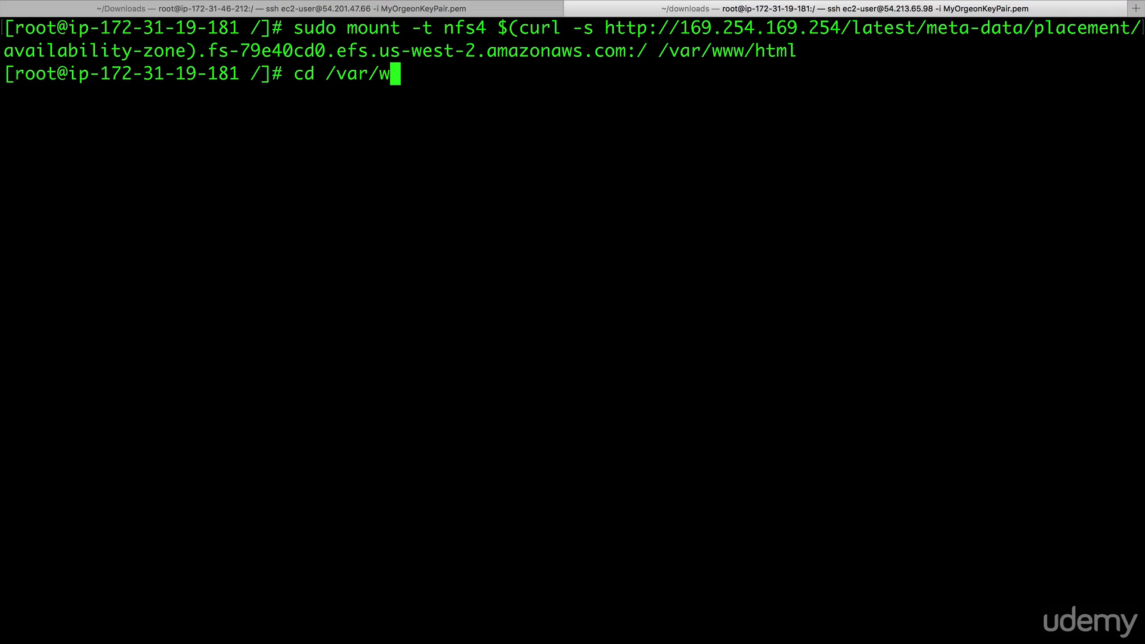
text(ww/html)
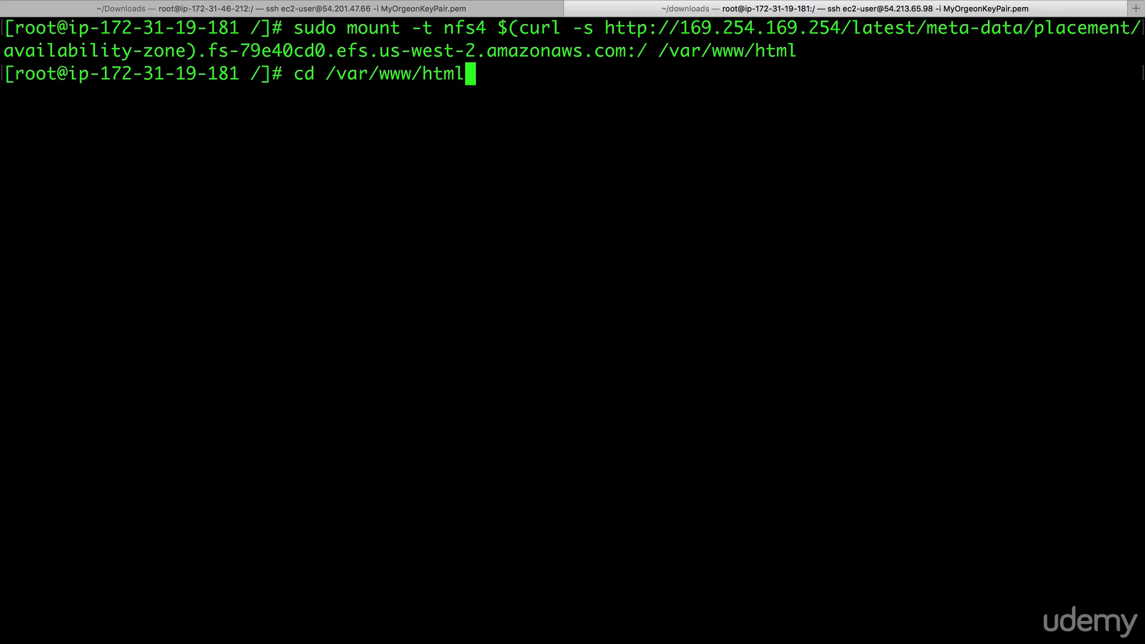
key(Return)
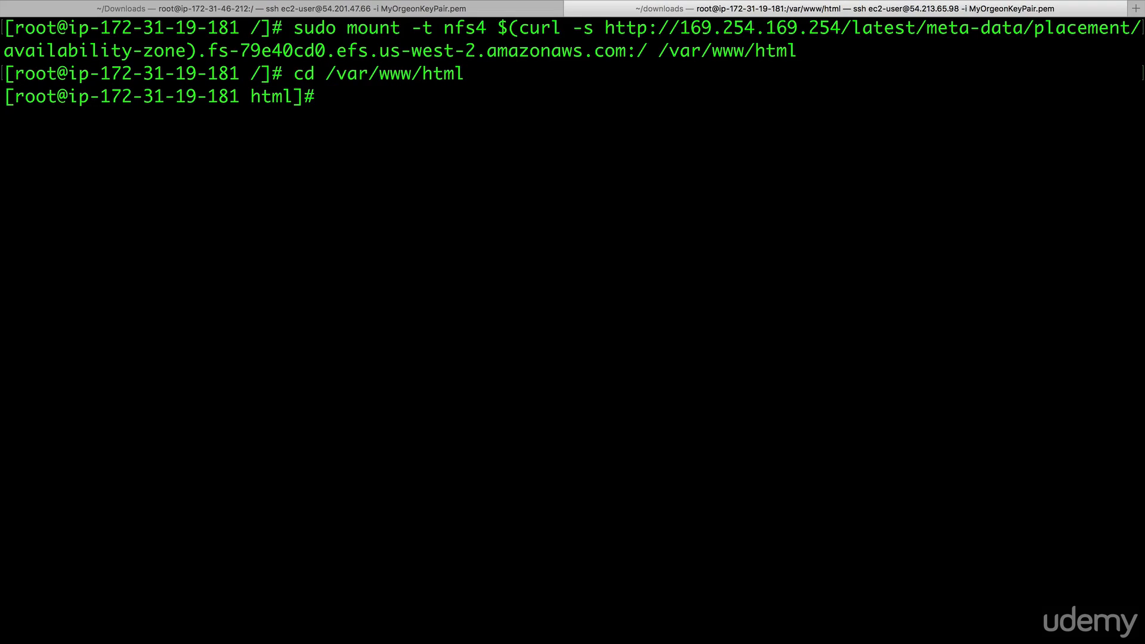
Write index.html in nano reading 'Hello Cloud Gurus! This is my new home page' and save it
text(nano ind)
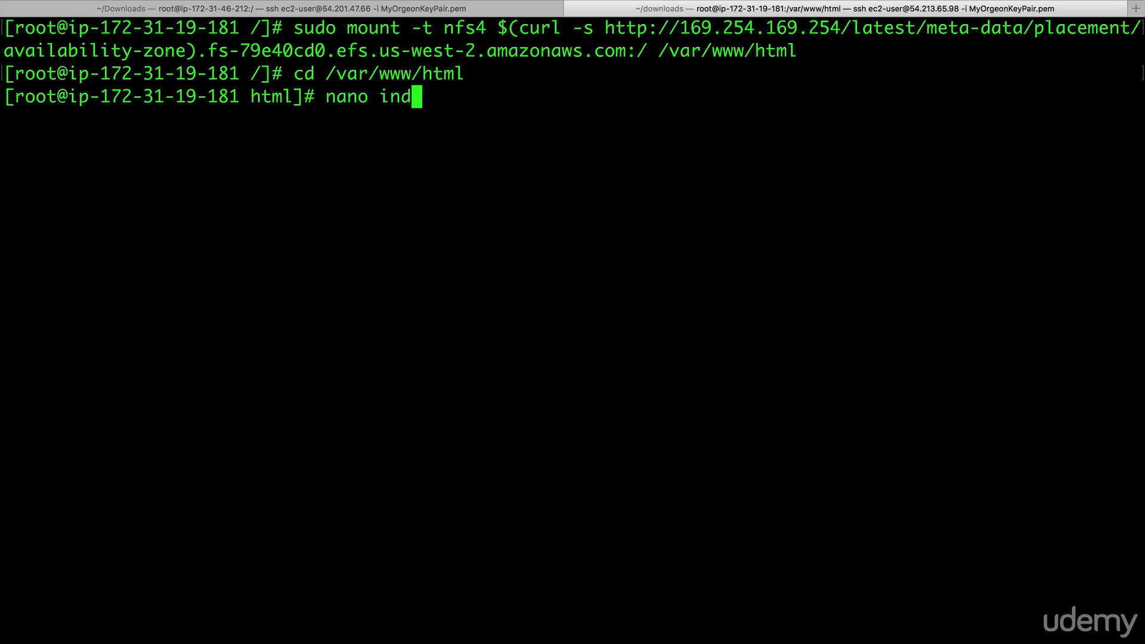
text(ex.html)
text(He)
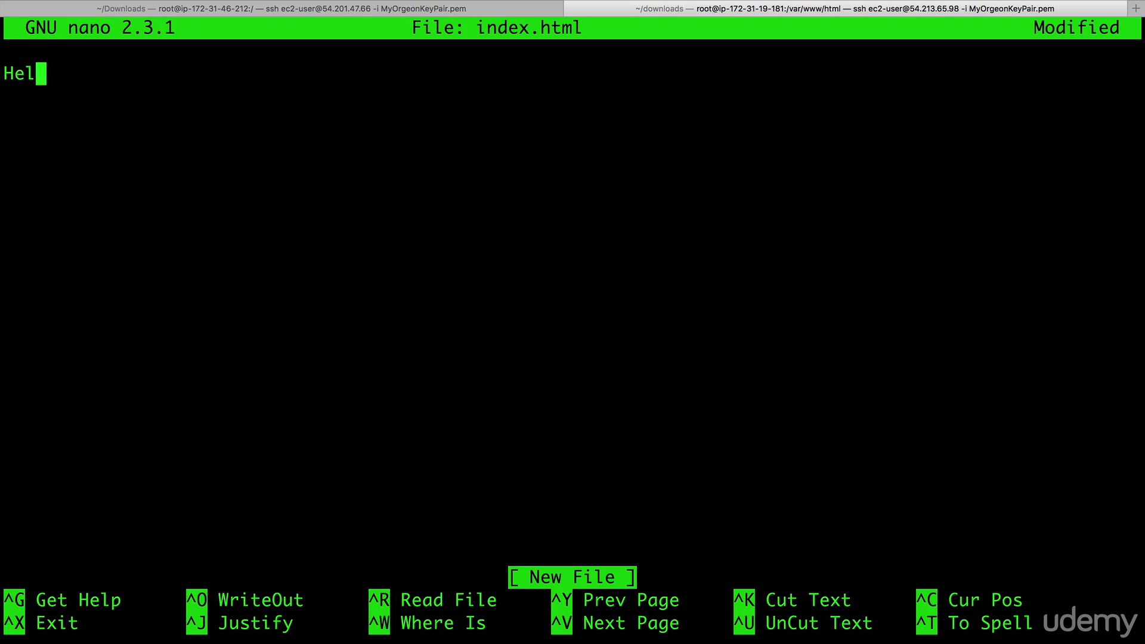
text(lo Cloud)
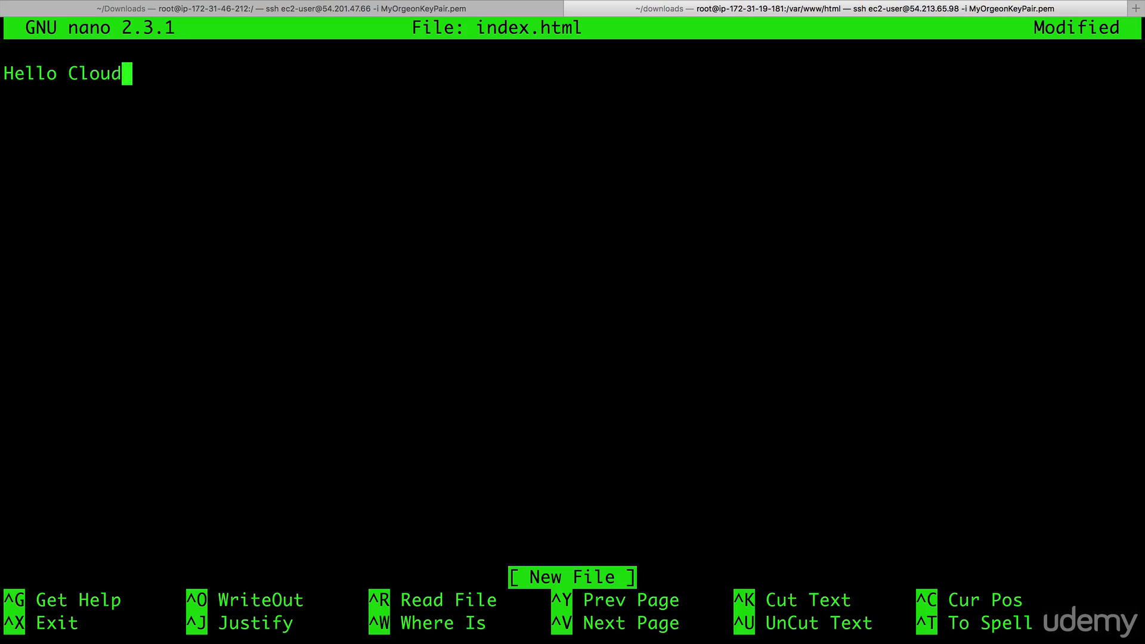
text(Guru)
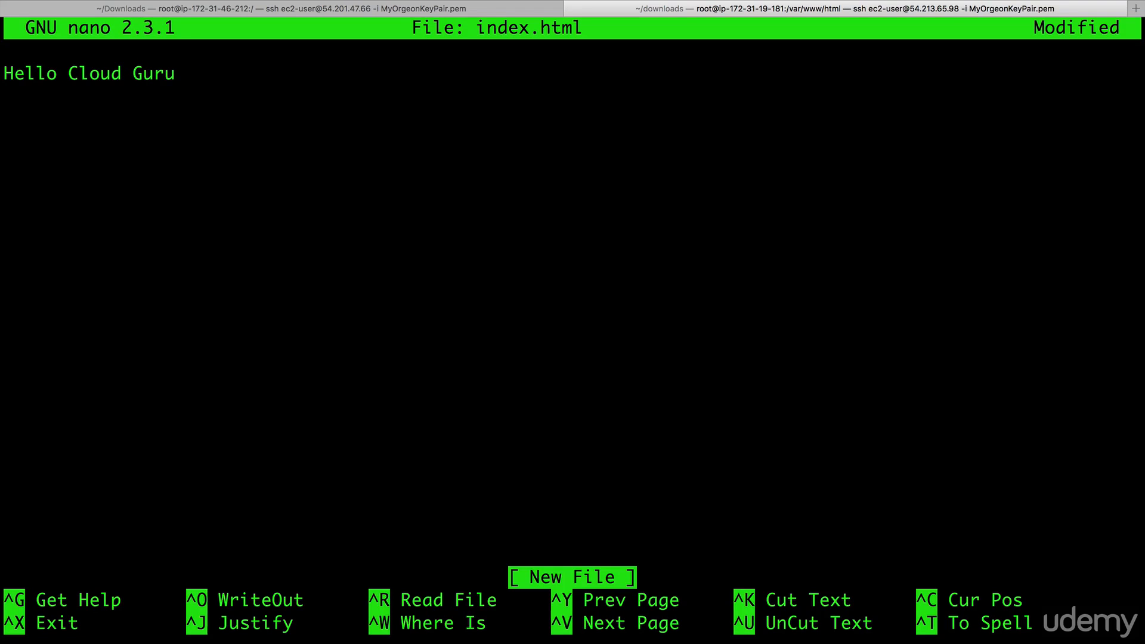
text(s! This is)
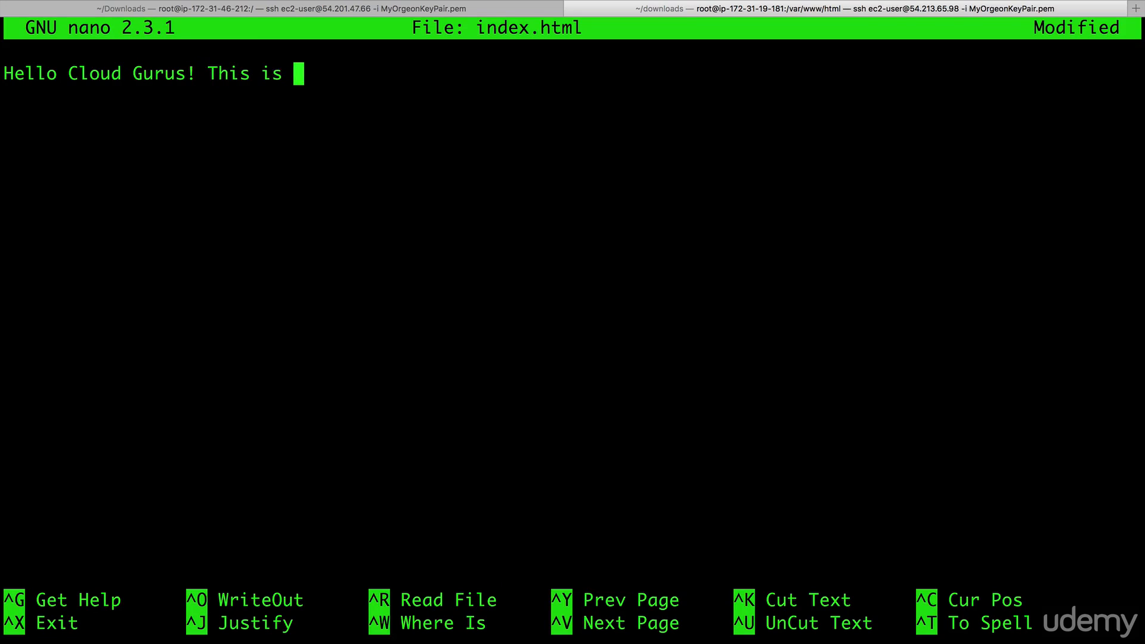
text(my new home)
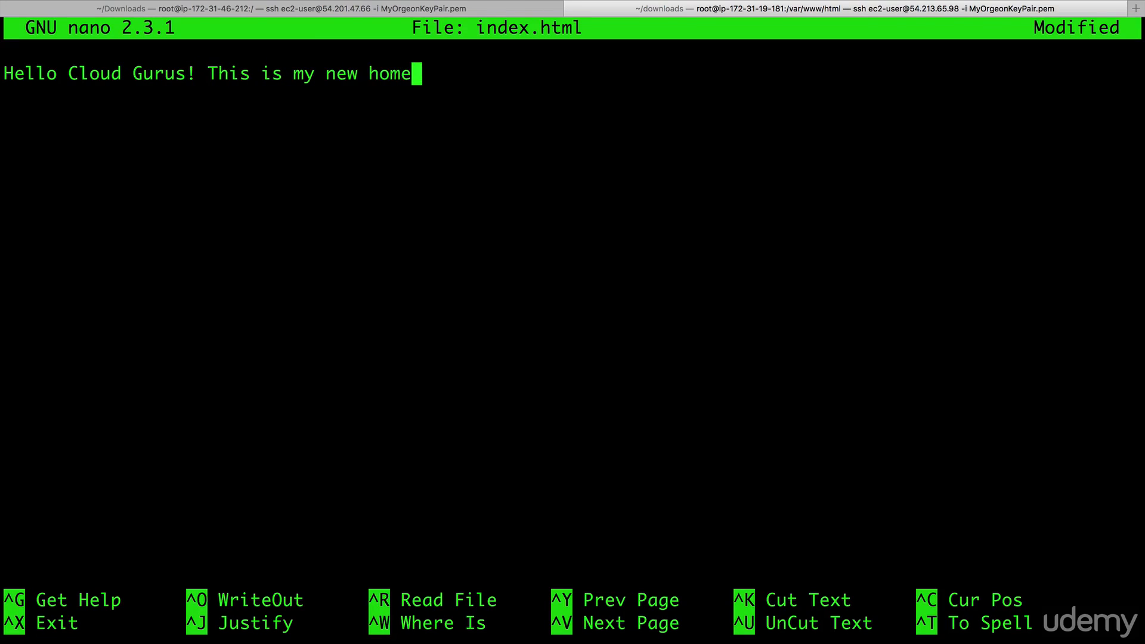
text(page)
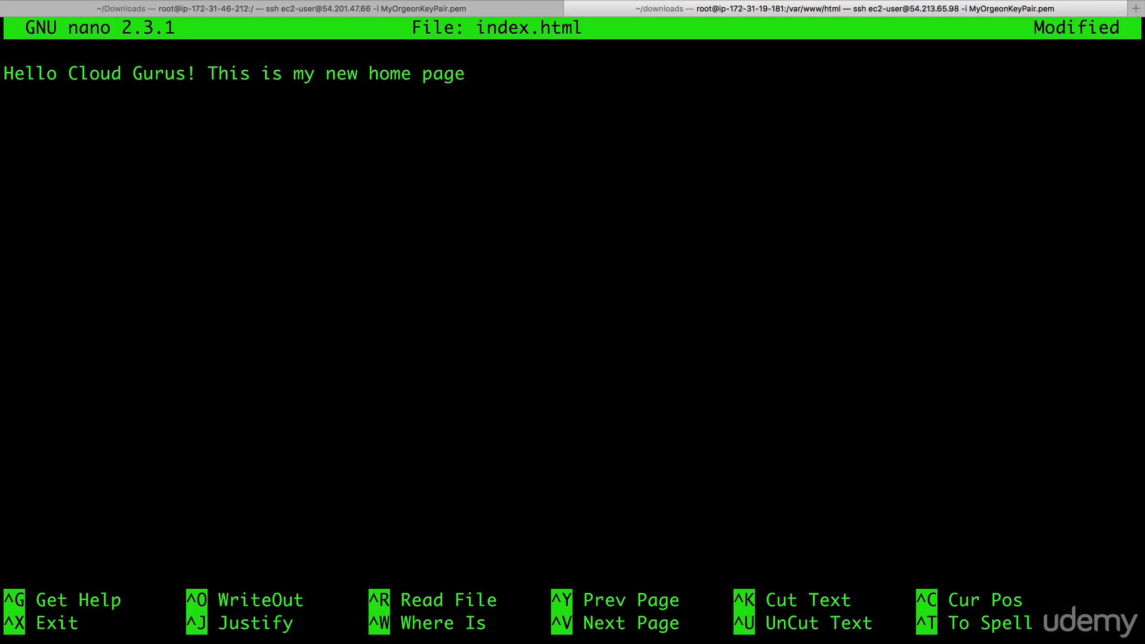
key(ctrl+o)
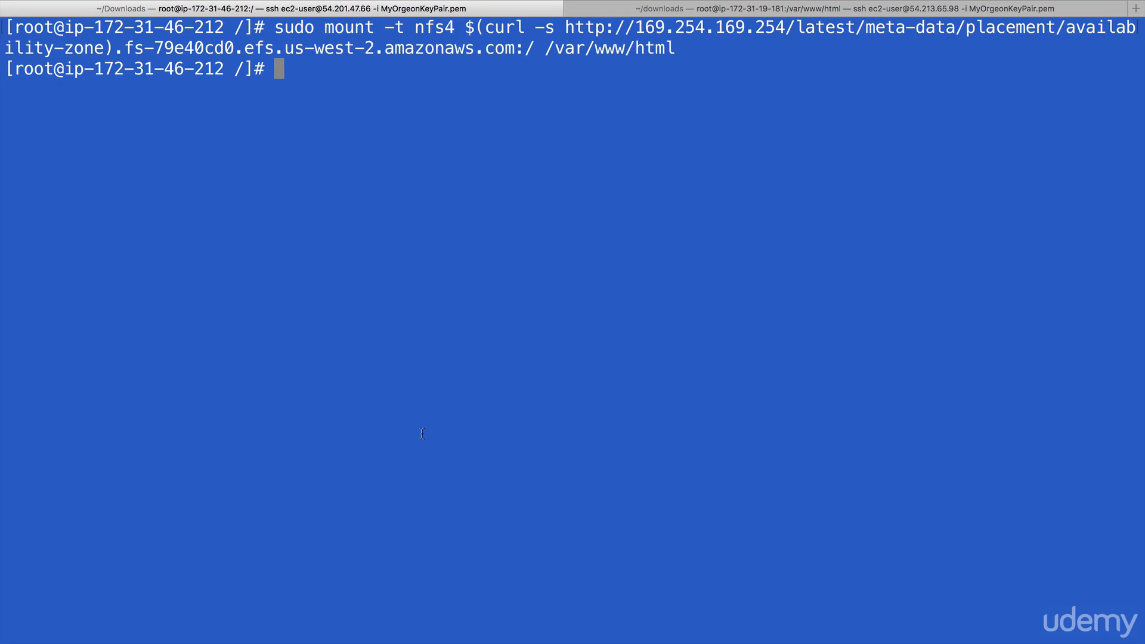
On the first server, open index.html in /var/www/html with nano to check it, then exit
text(cd /var/www/html)
text(ls)
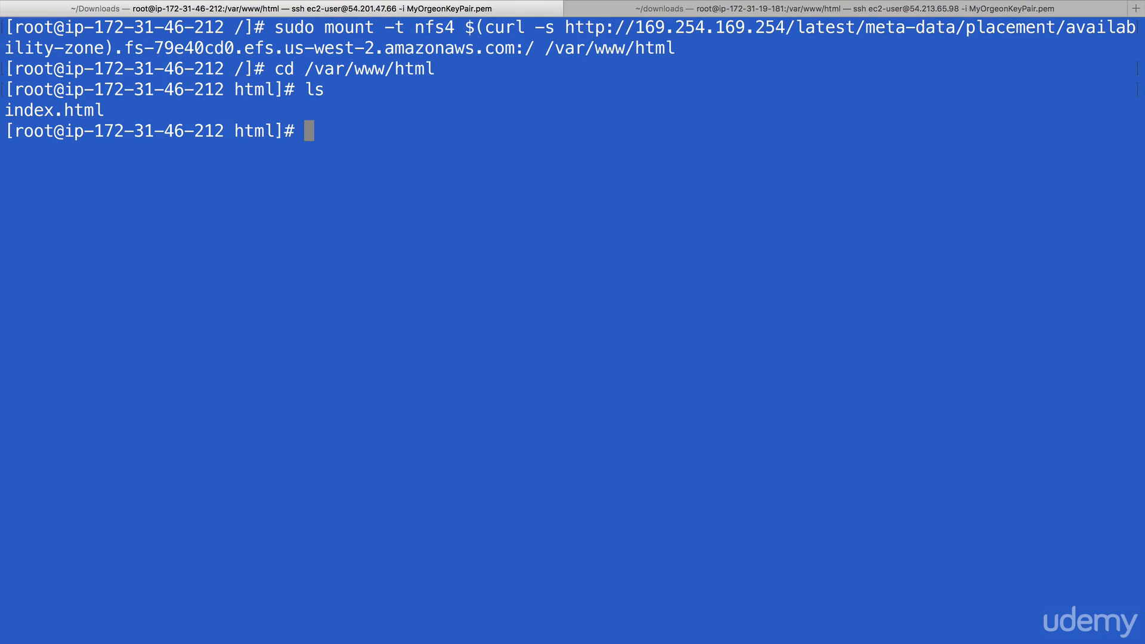
text(nano)
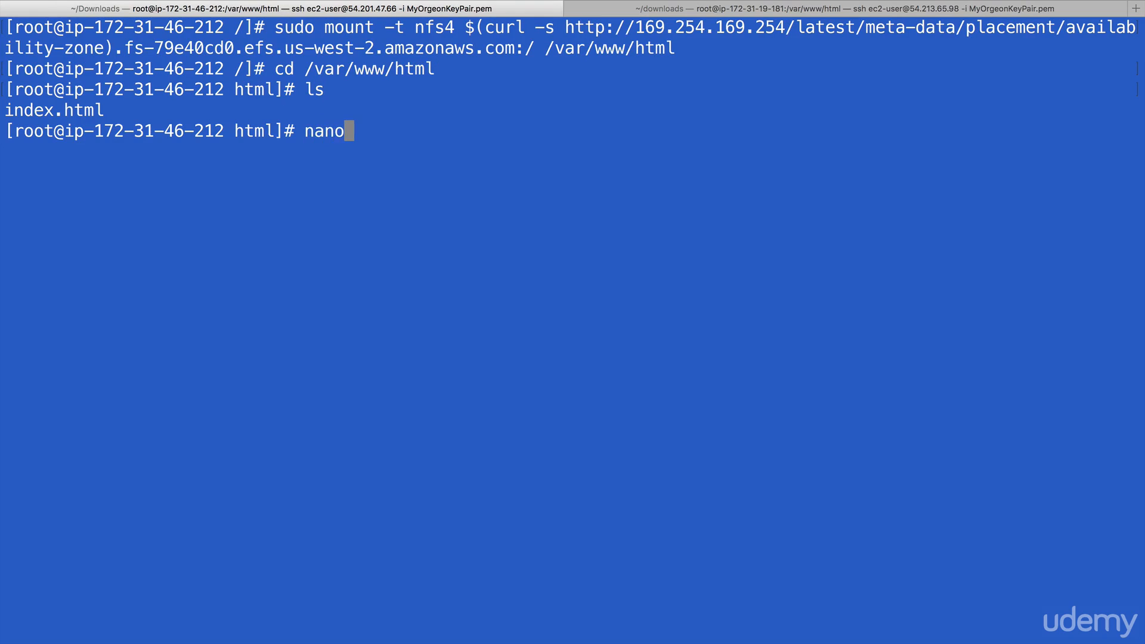
text(h)
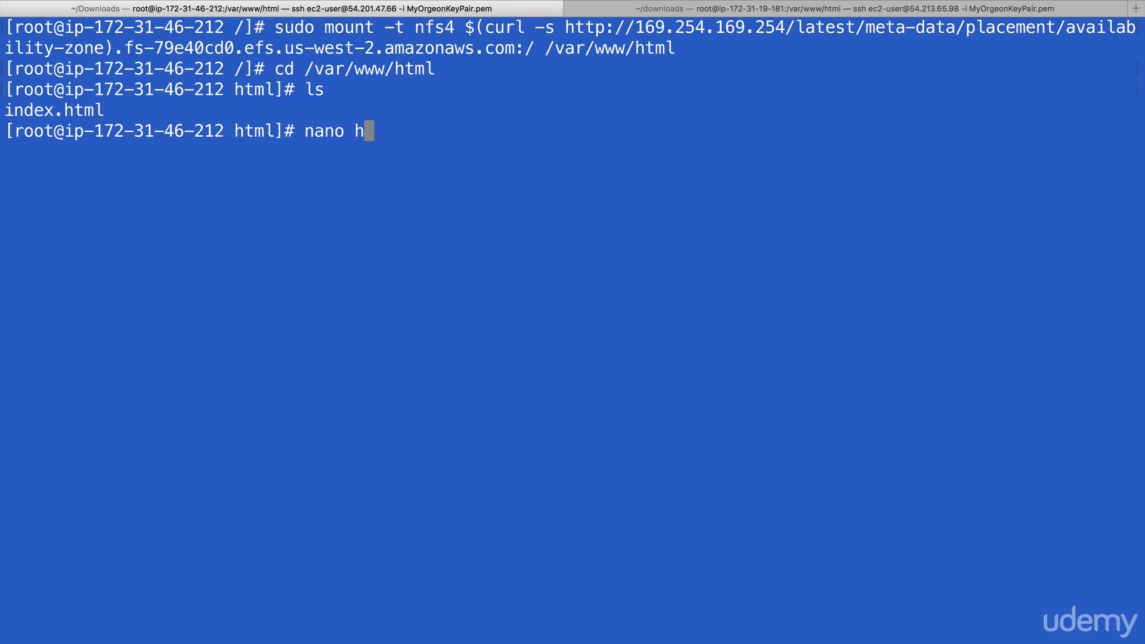
text(index.)
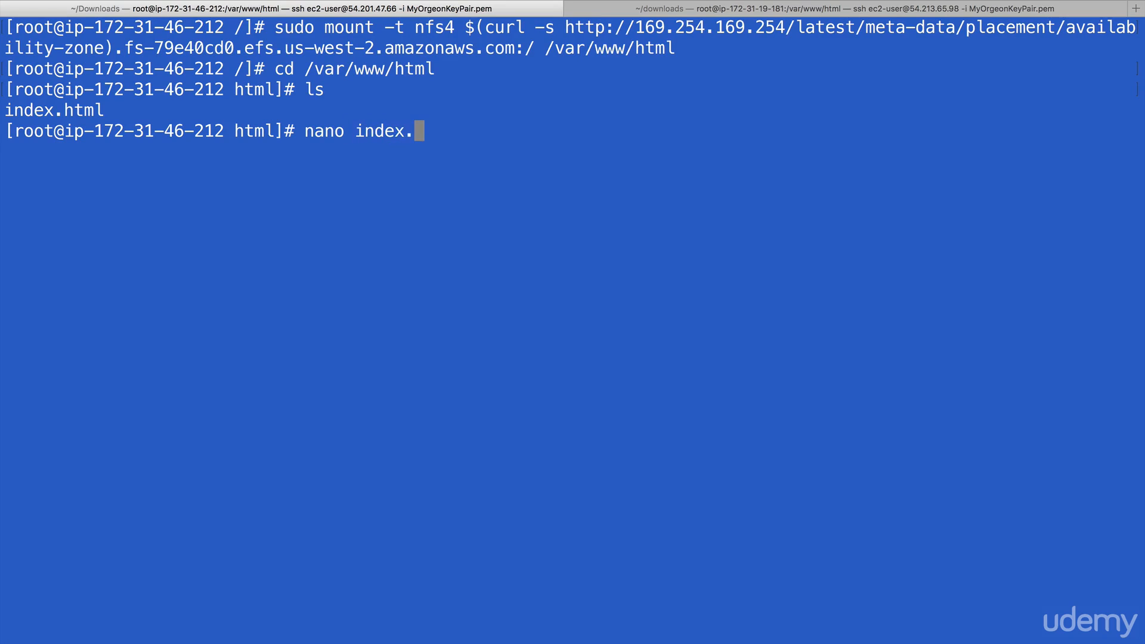
text(html)
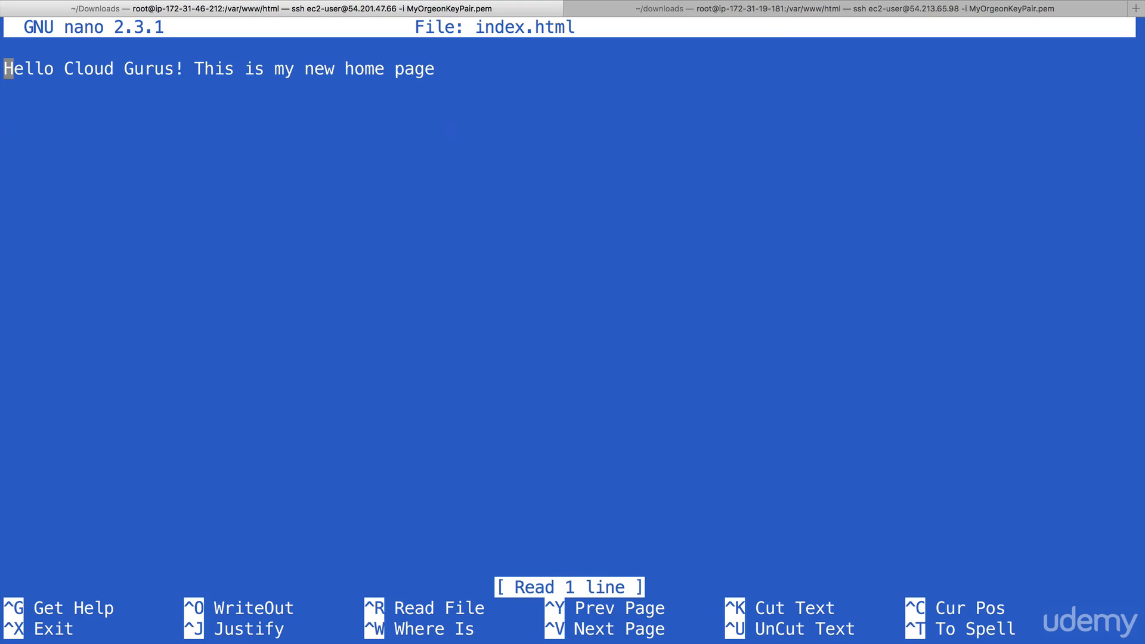
key(ctrl+x)
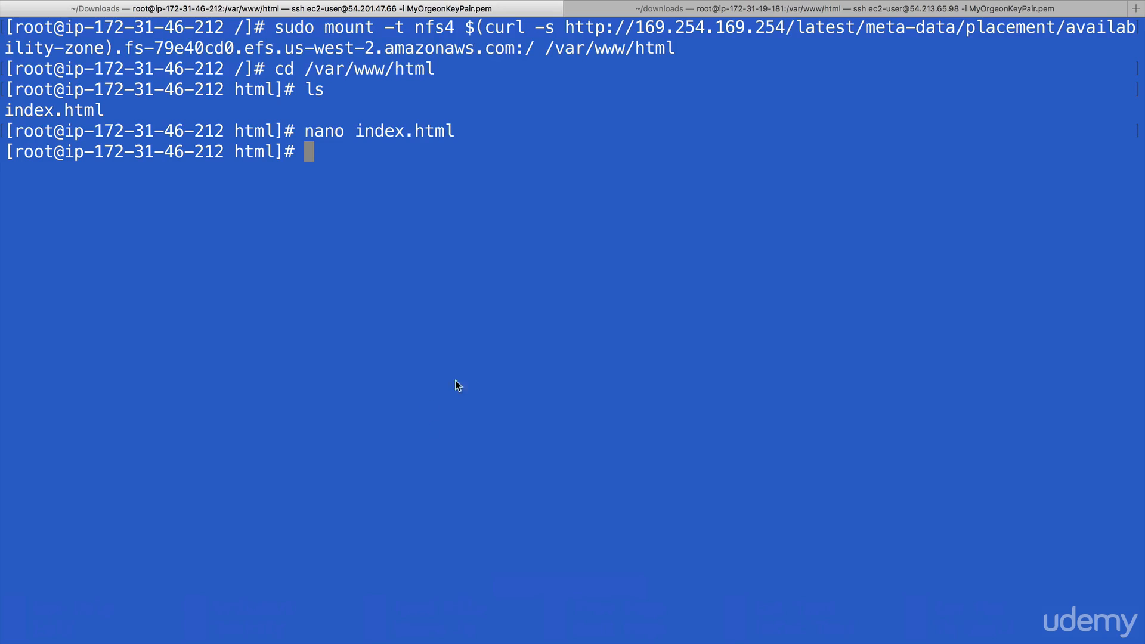
mouse_move(394, 26)
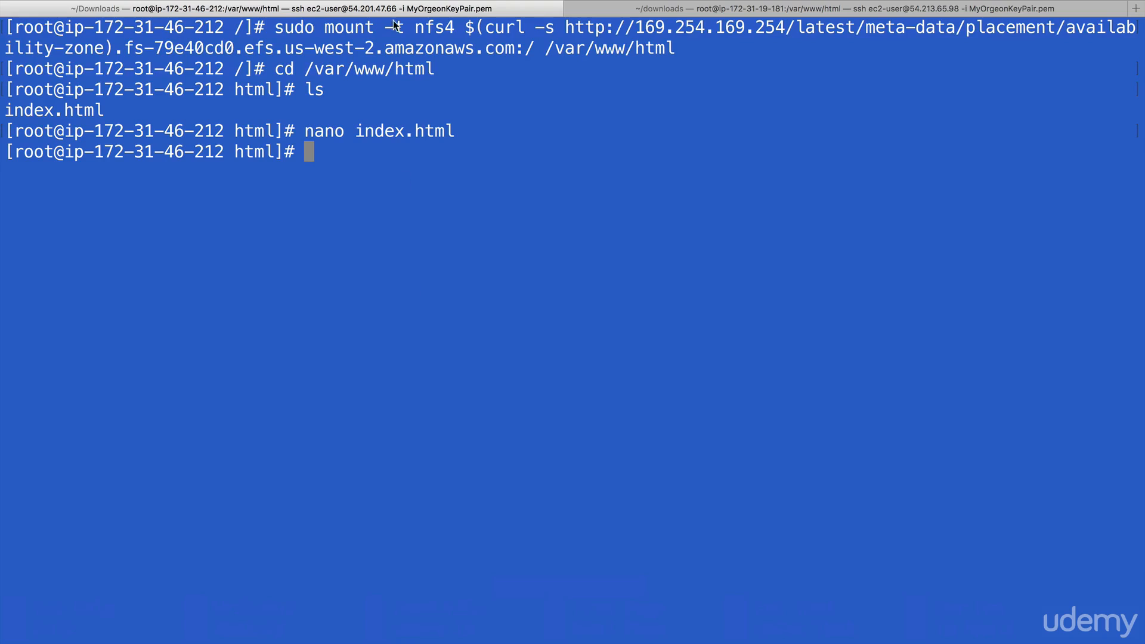
mouse_move(472, 284)
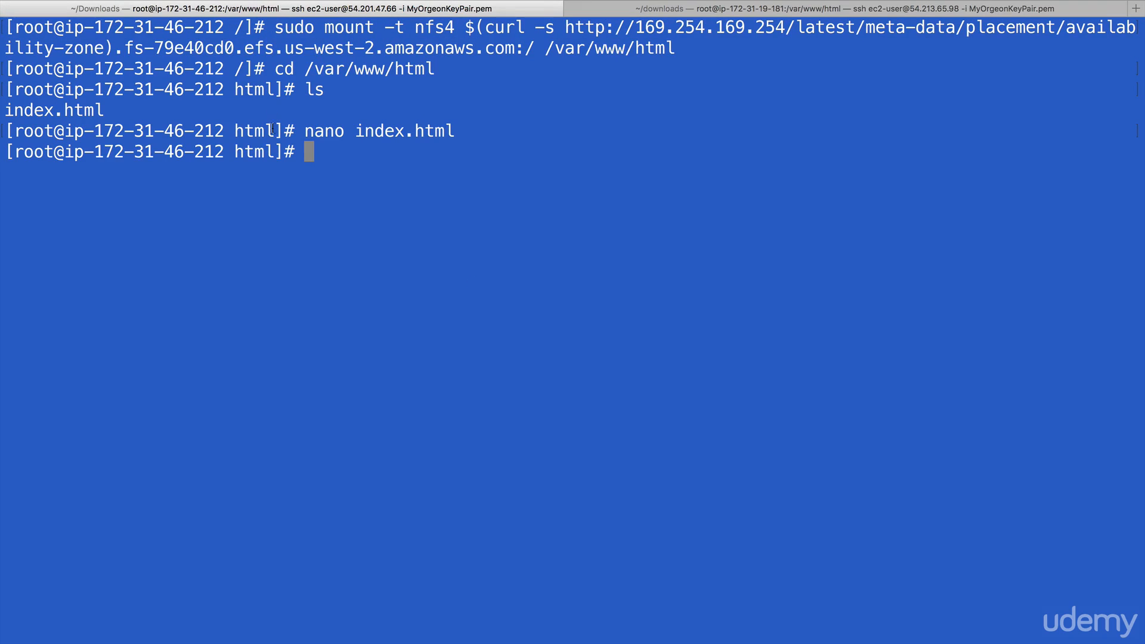
mouse_move(286, 322)
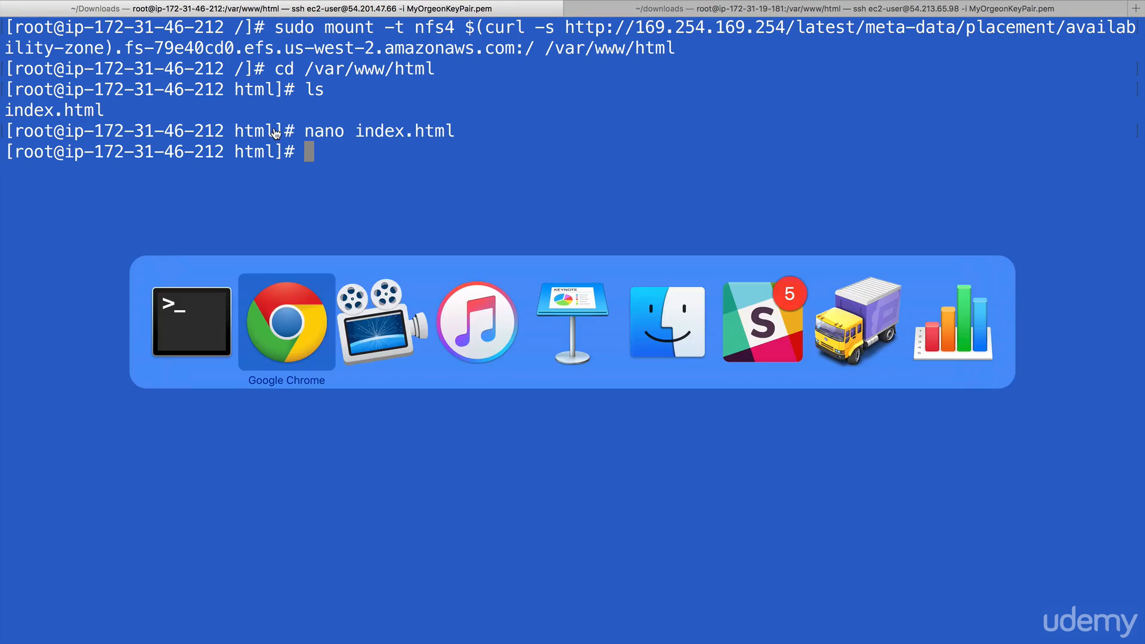
Open MyProdLB under EC2 Load Balancers and check UsWest2A and UsWest2B are InService
click(285, 322)
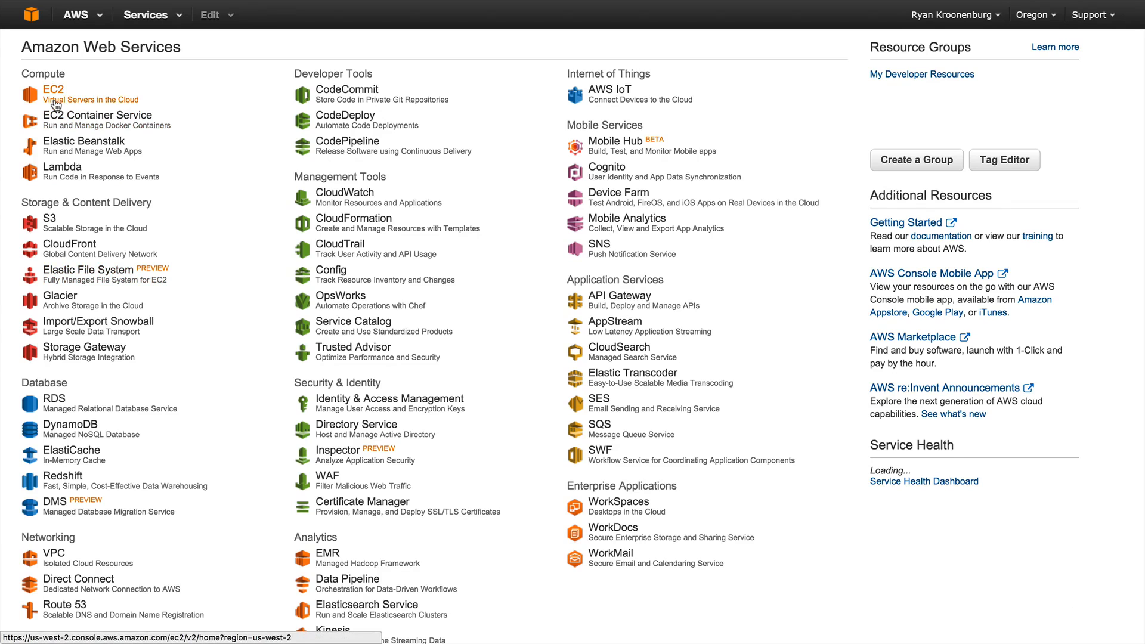
click(53, 89)
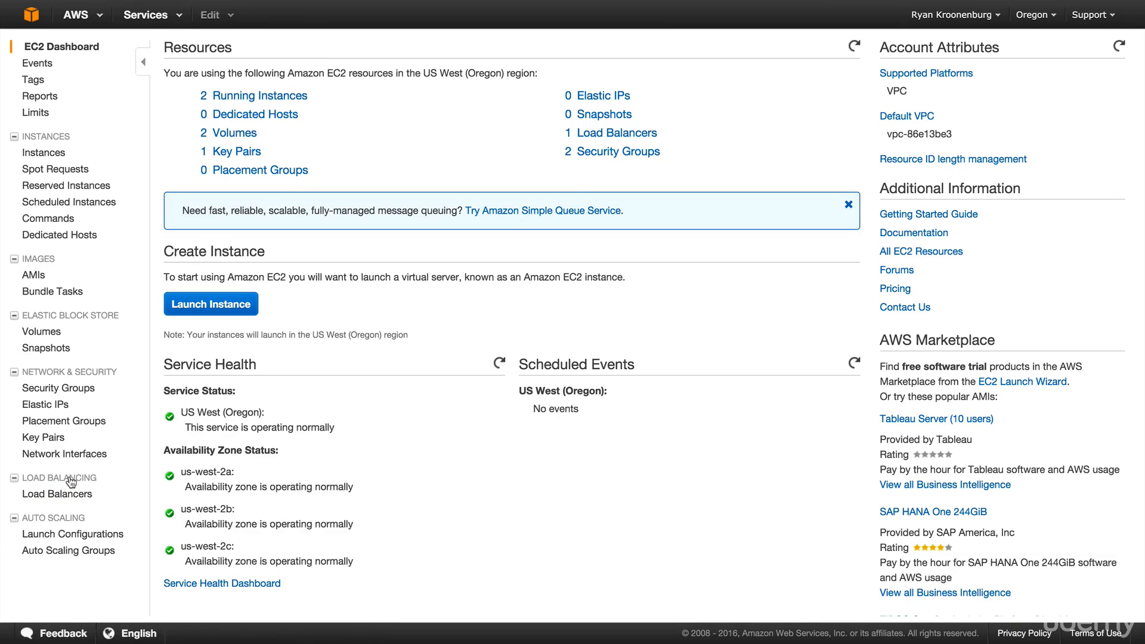
click(57, 494)
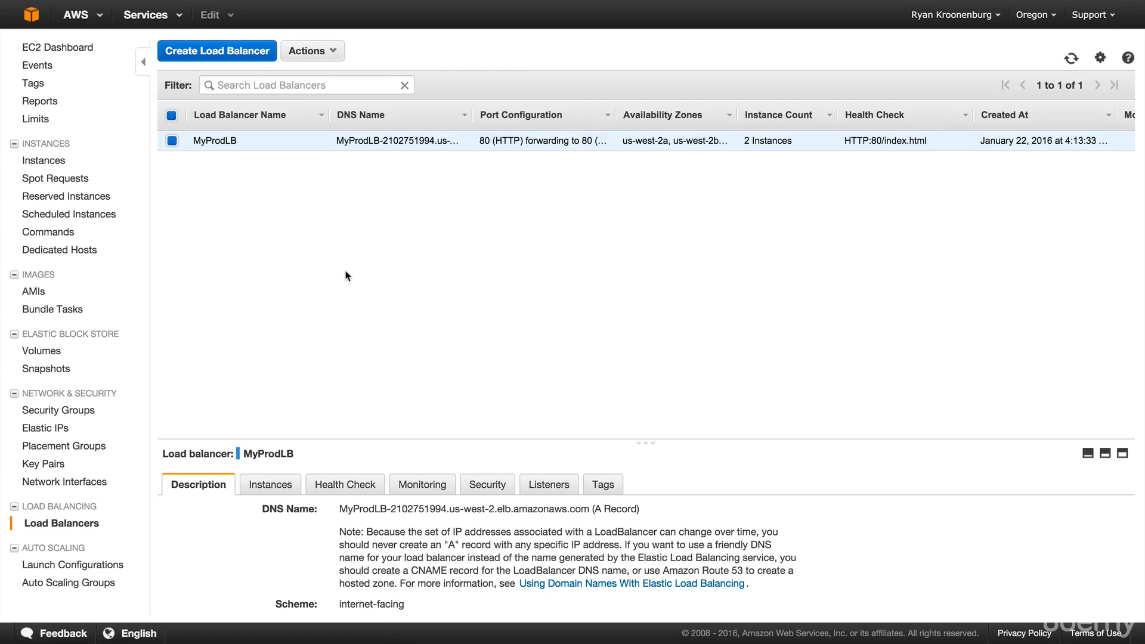
click(270, 484)
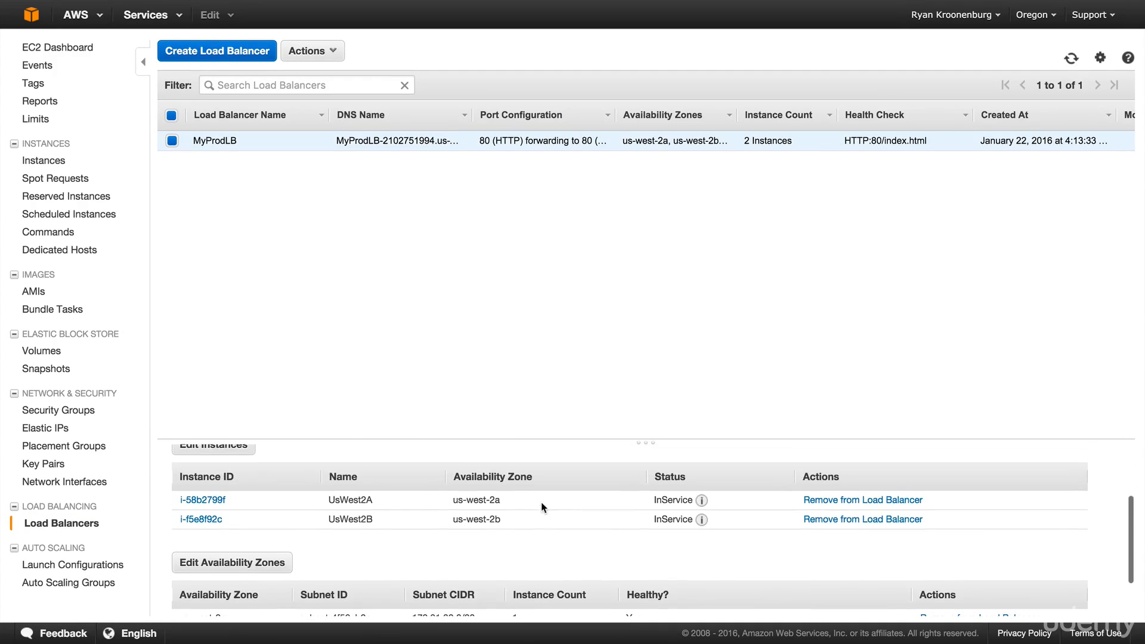
mouse_move(702, 504)
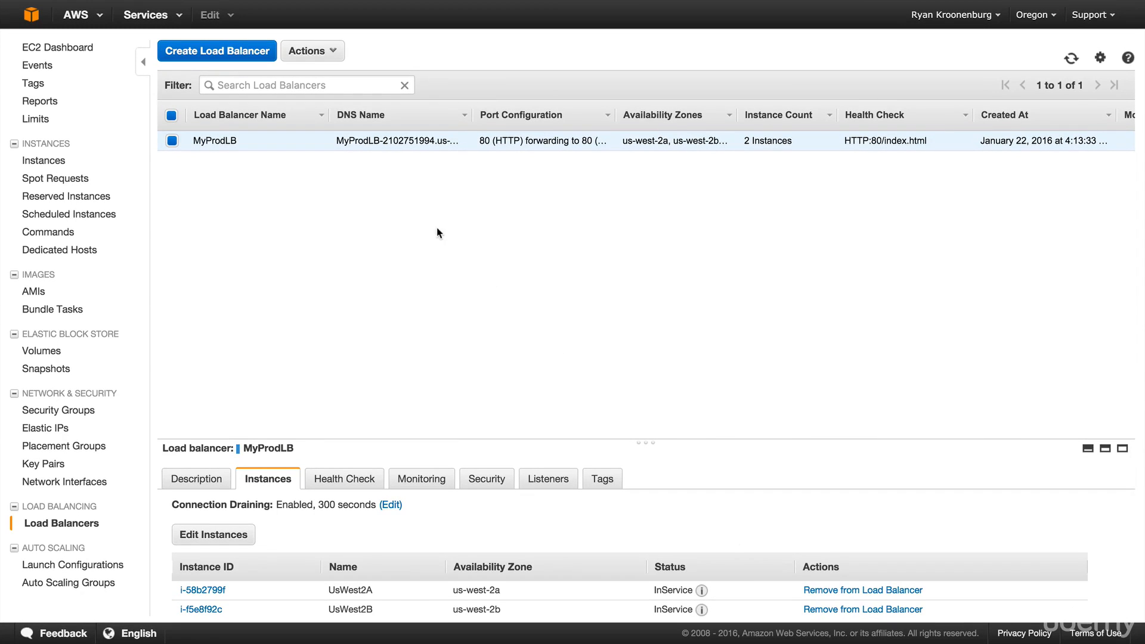
click(198, 478)
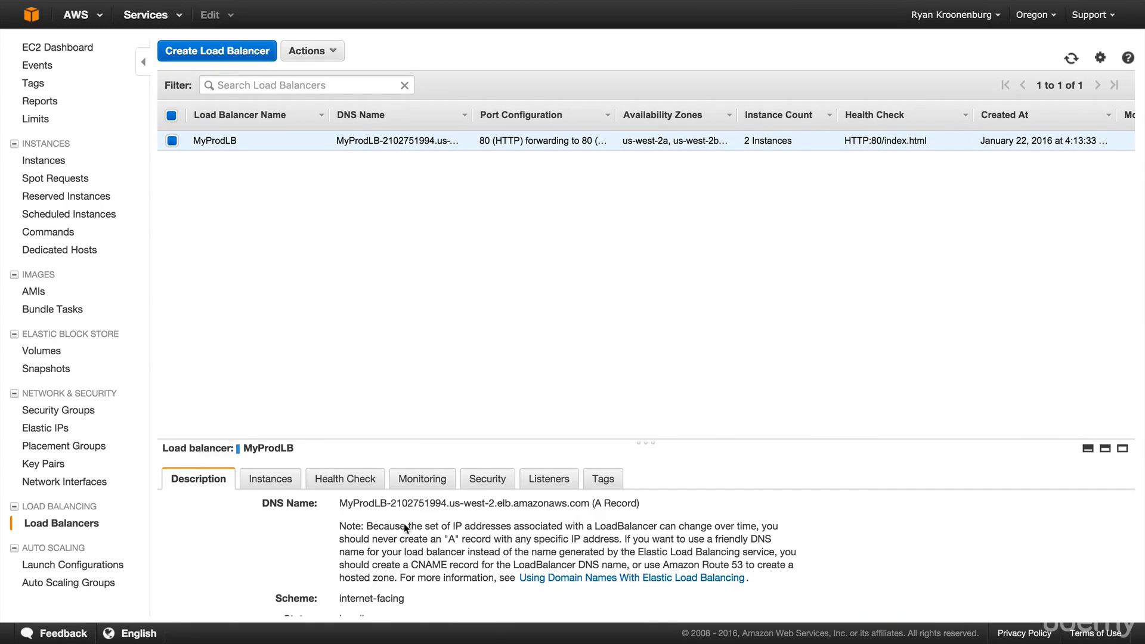